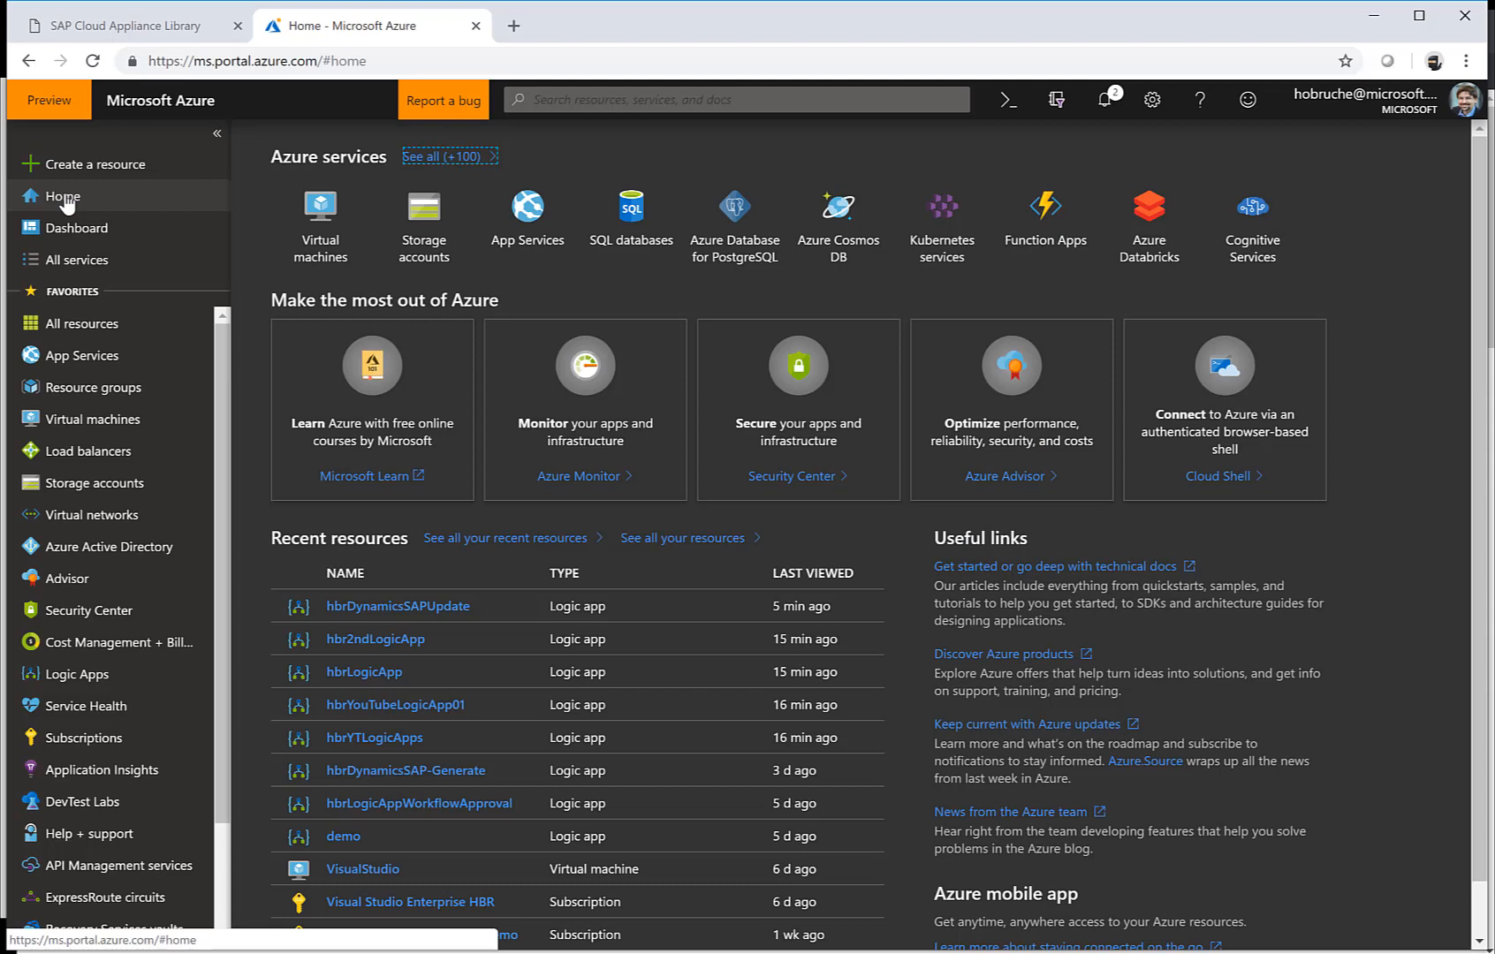
mouse_move(85, 705)
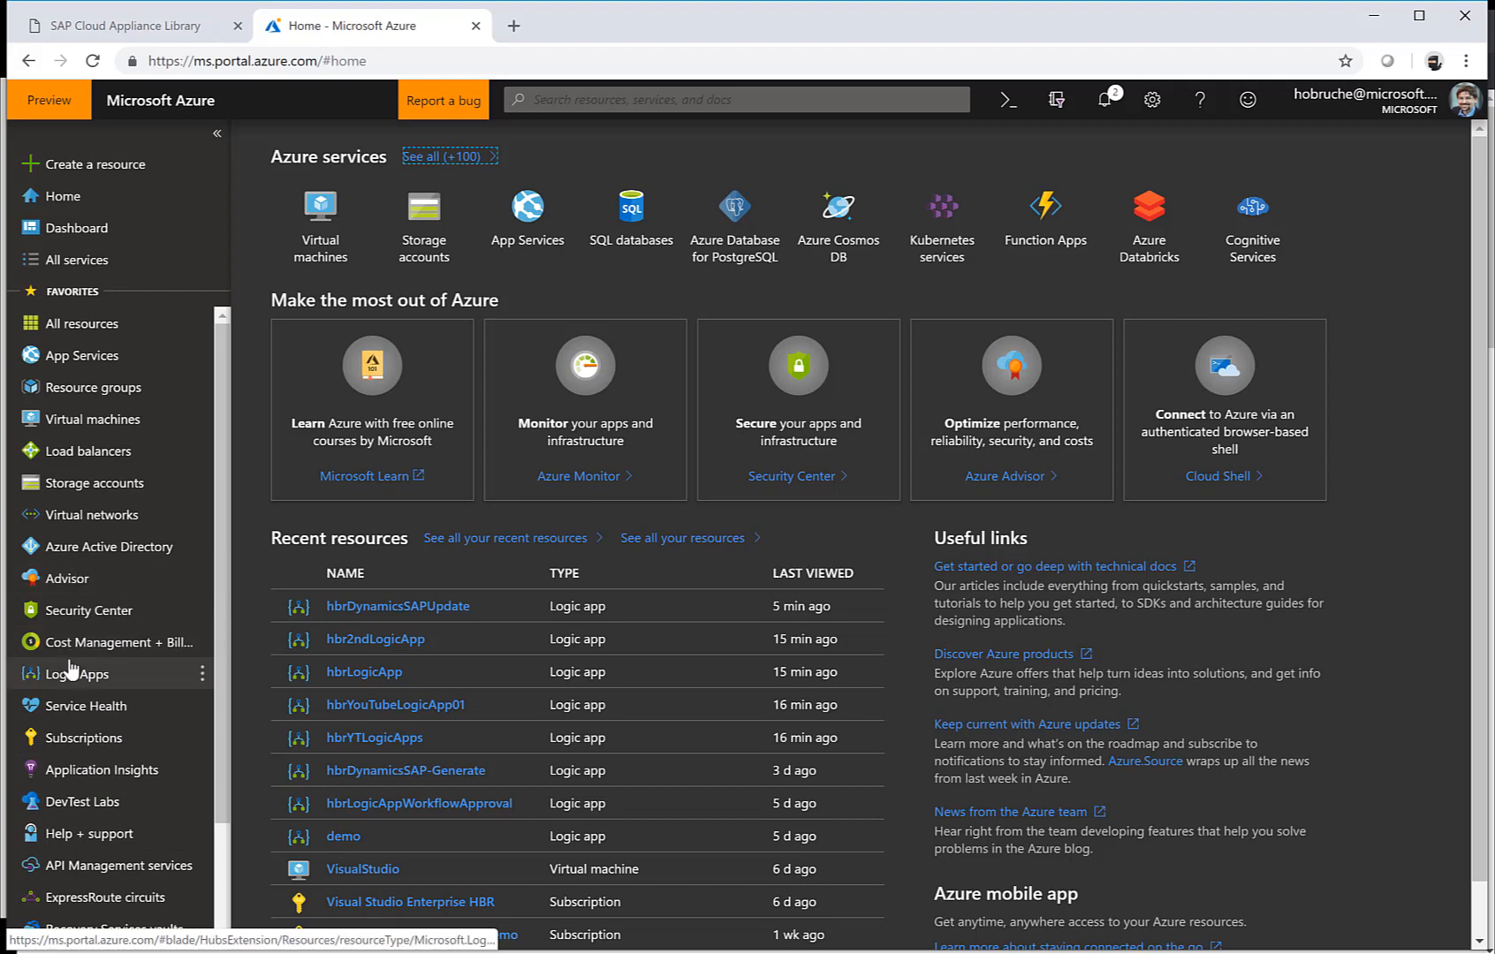
Open hbr2ndLogicApp from the Logic Apps list in its designer
click(76, 674)
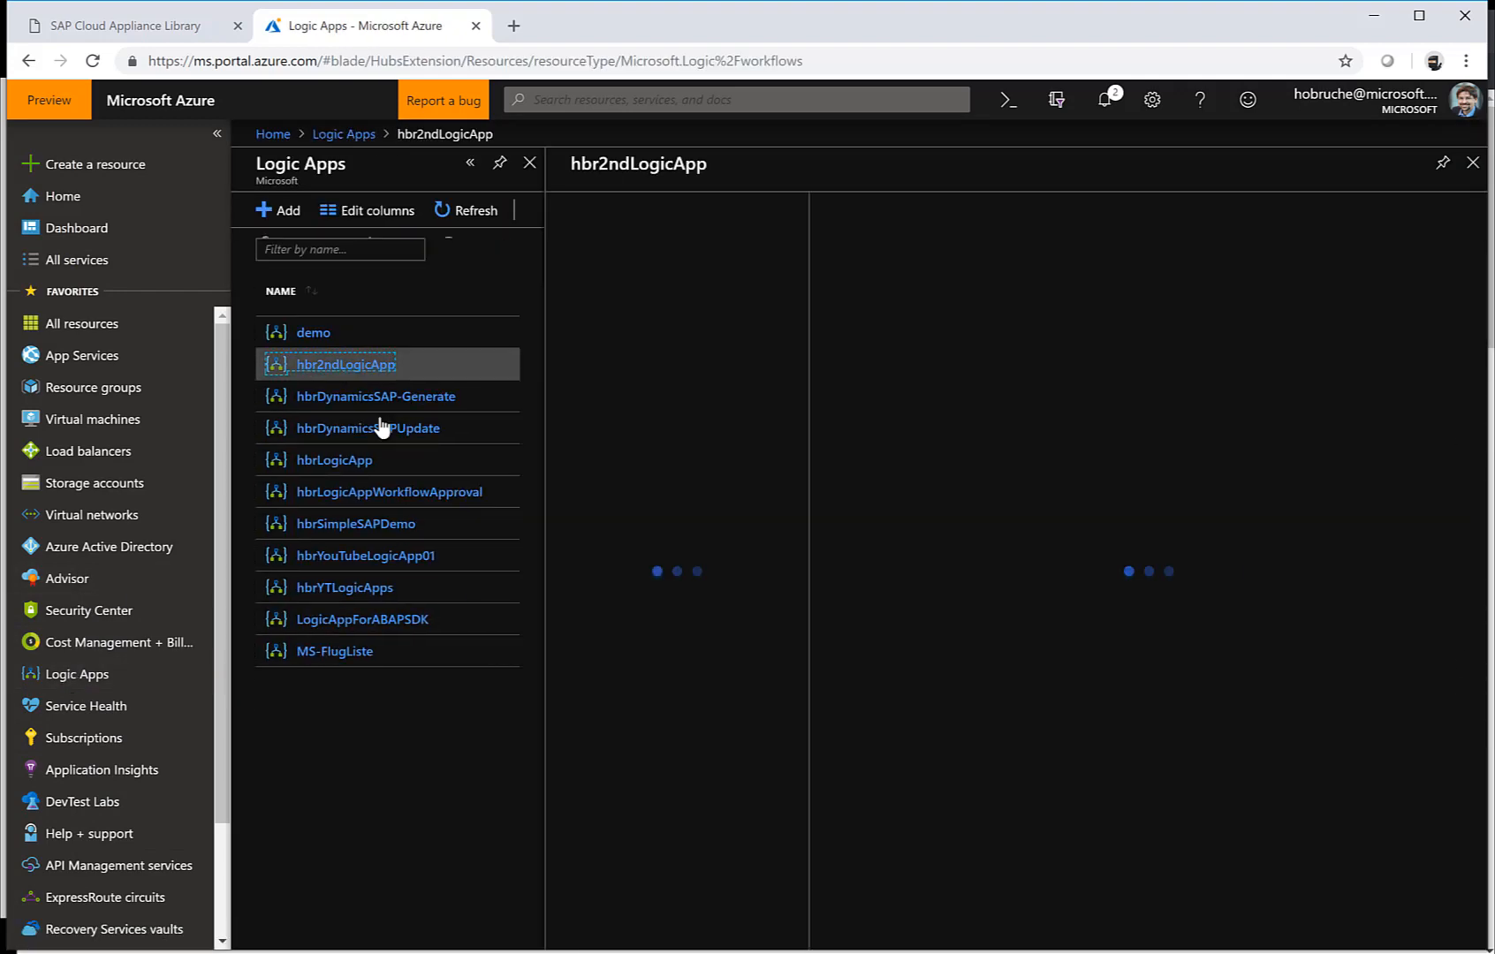
click(343, 364)
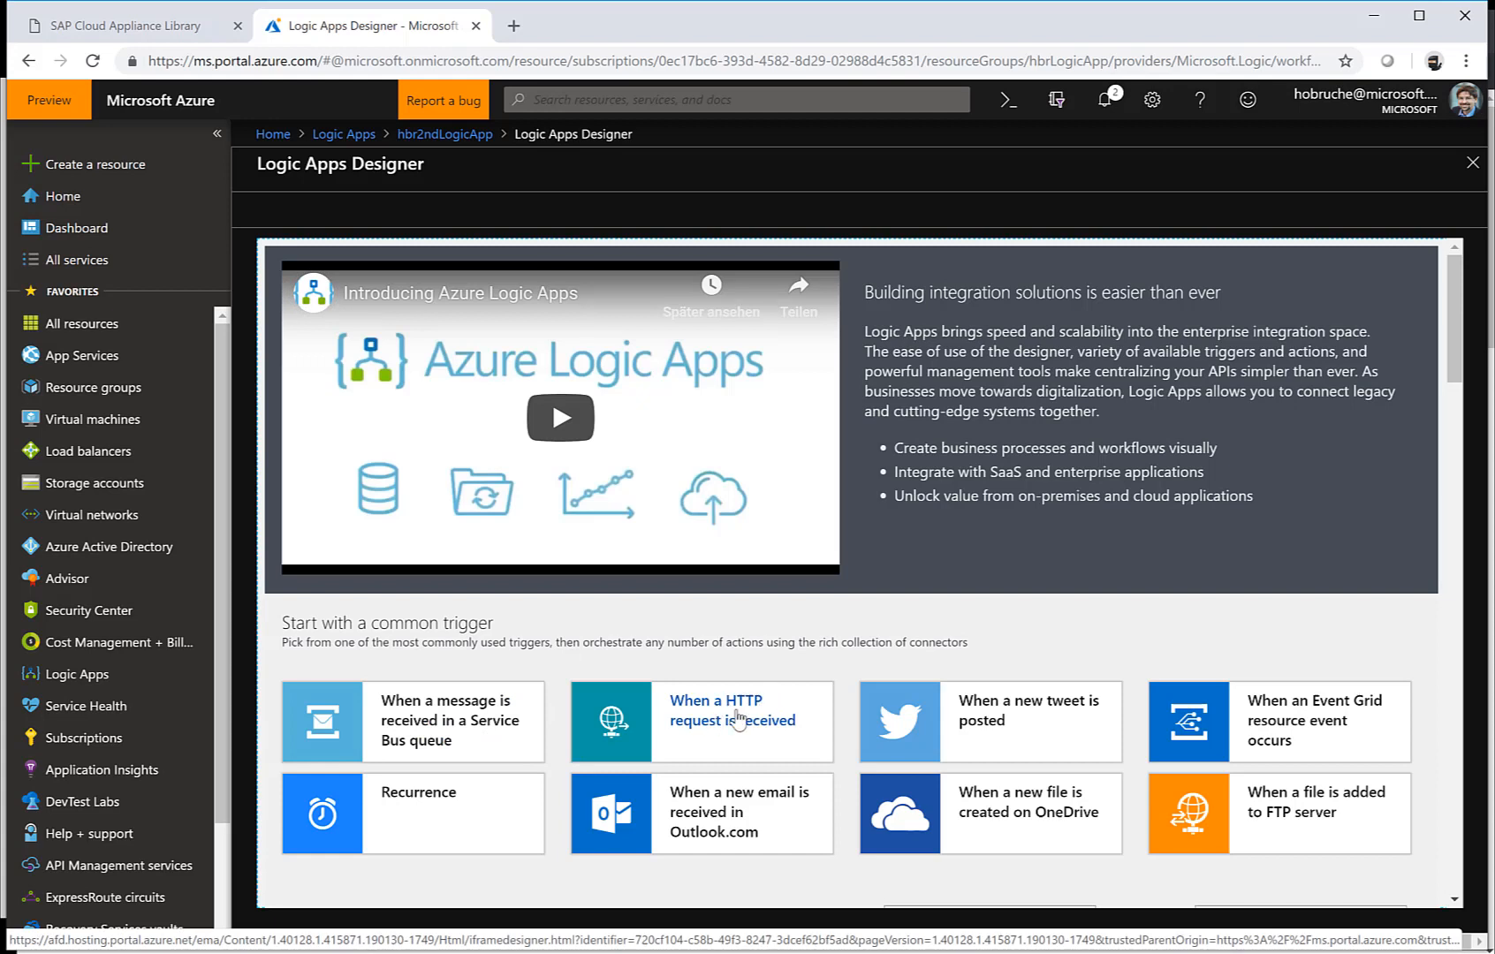
mouse_move(753, 741)
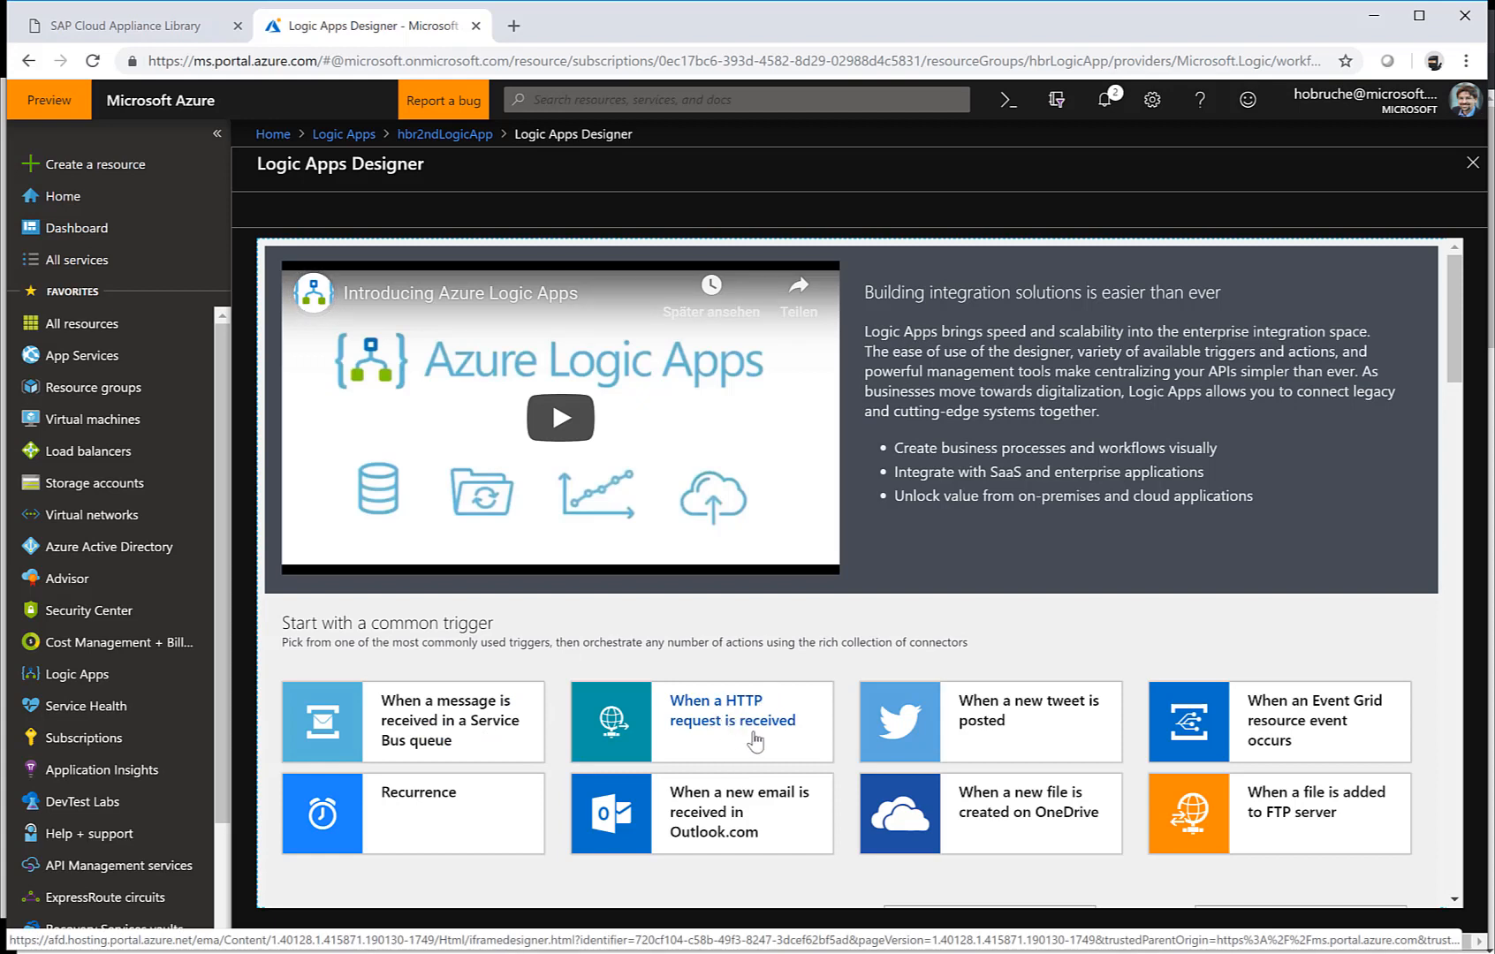
mouse_move(786, 837)
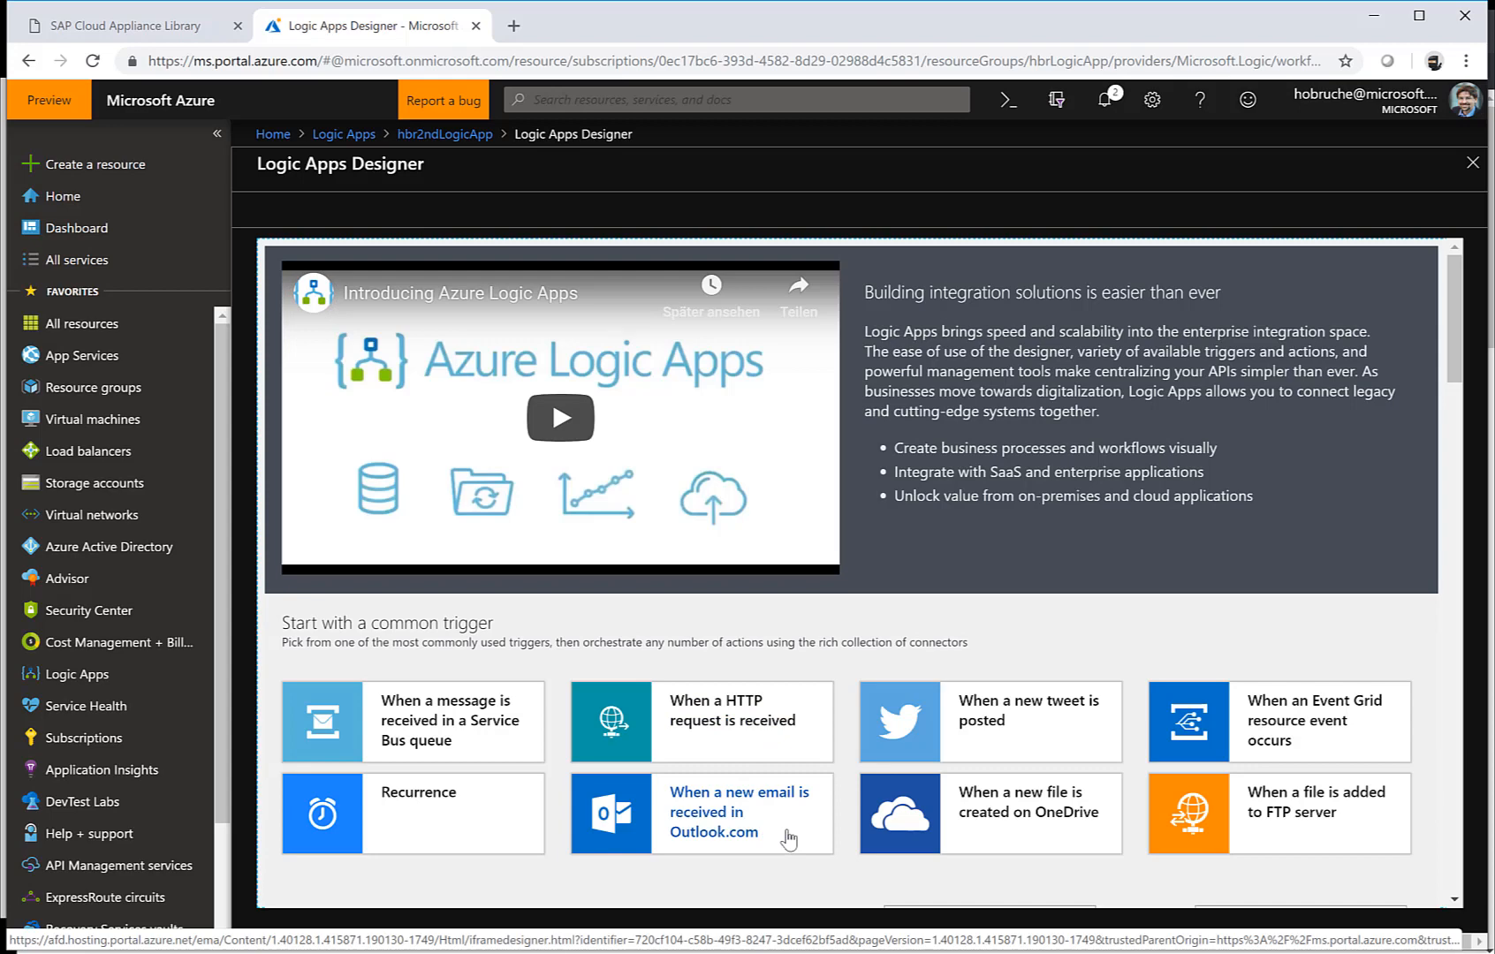
scroll(down, 3)
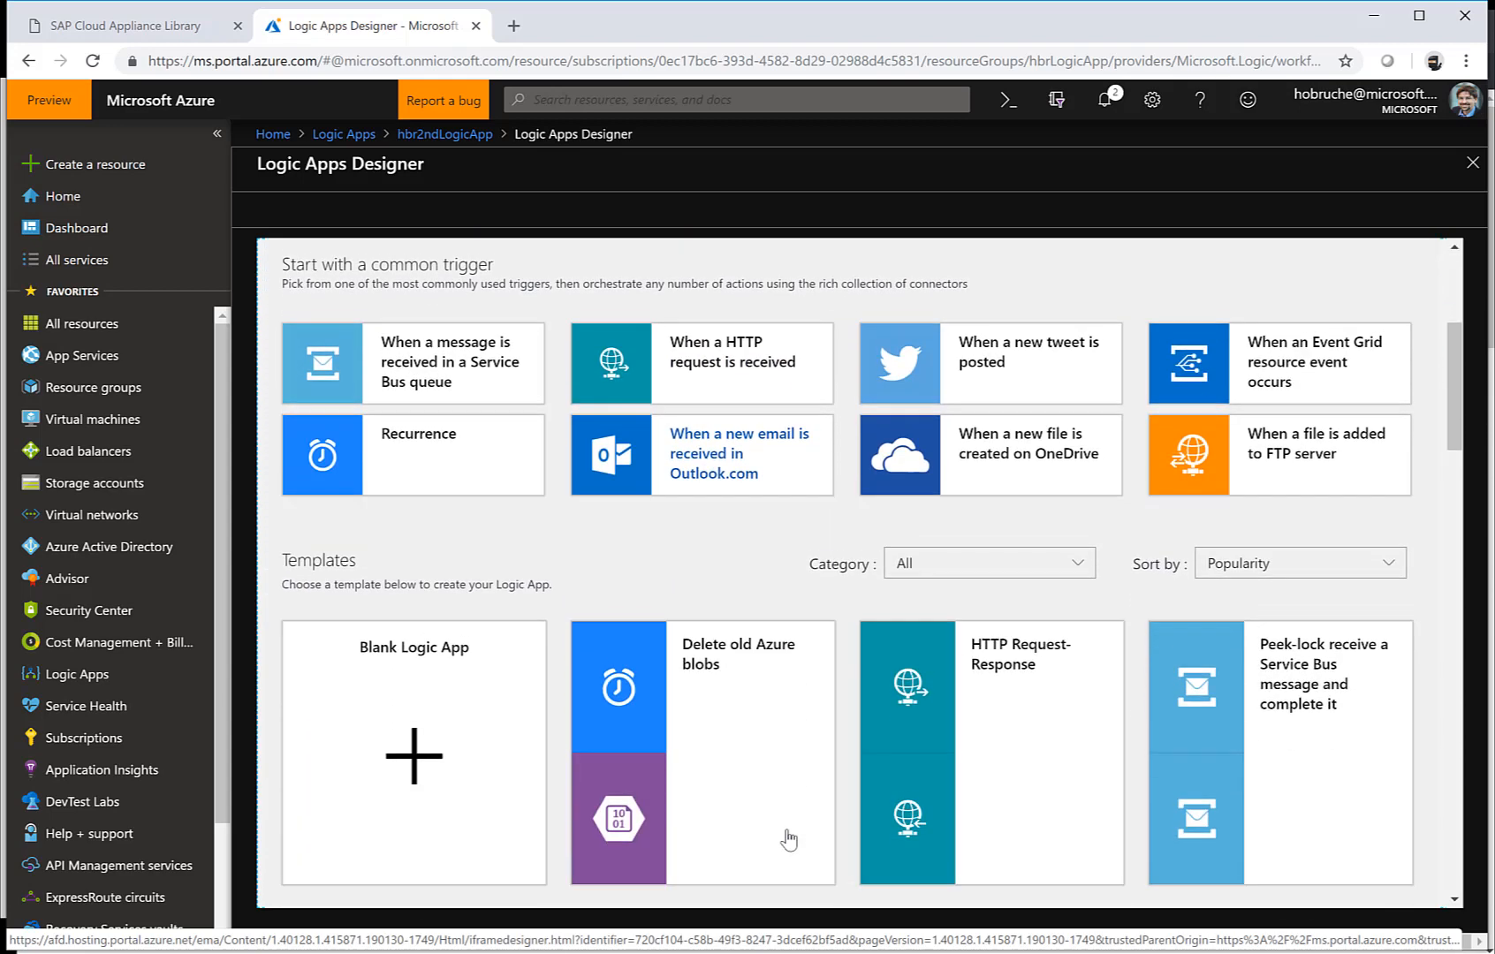
scroll(down, 3)
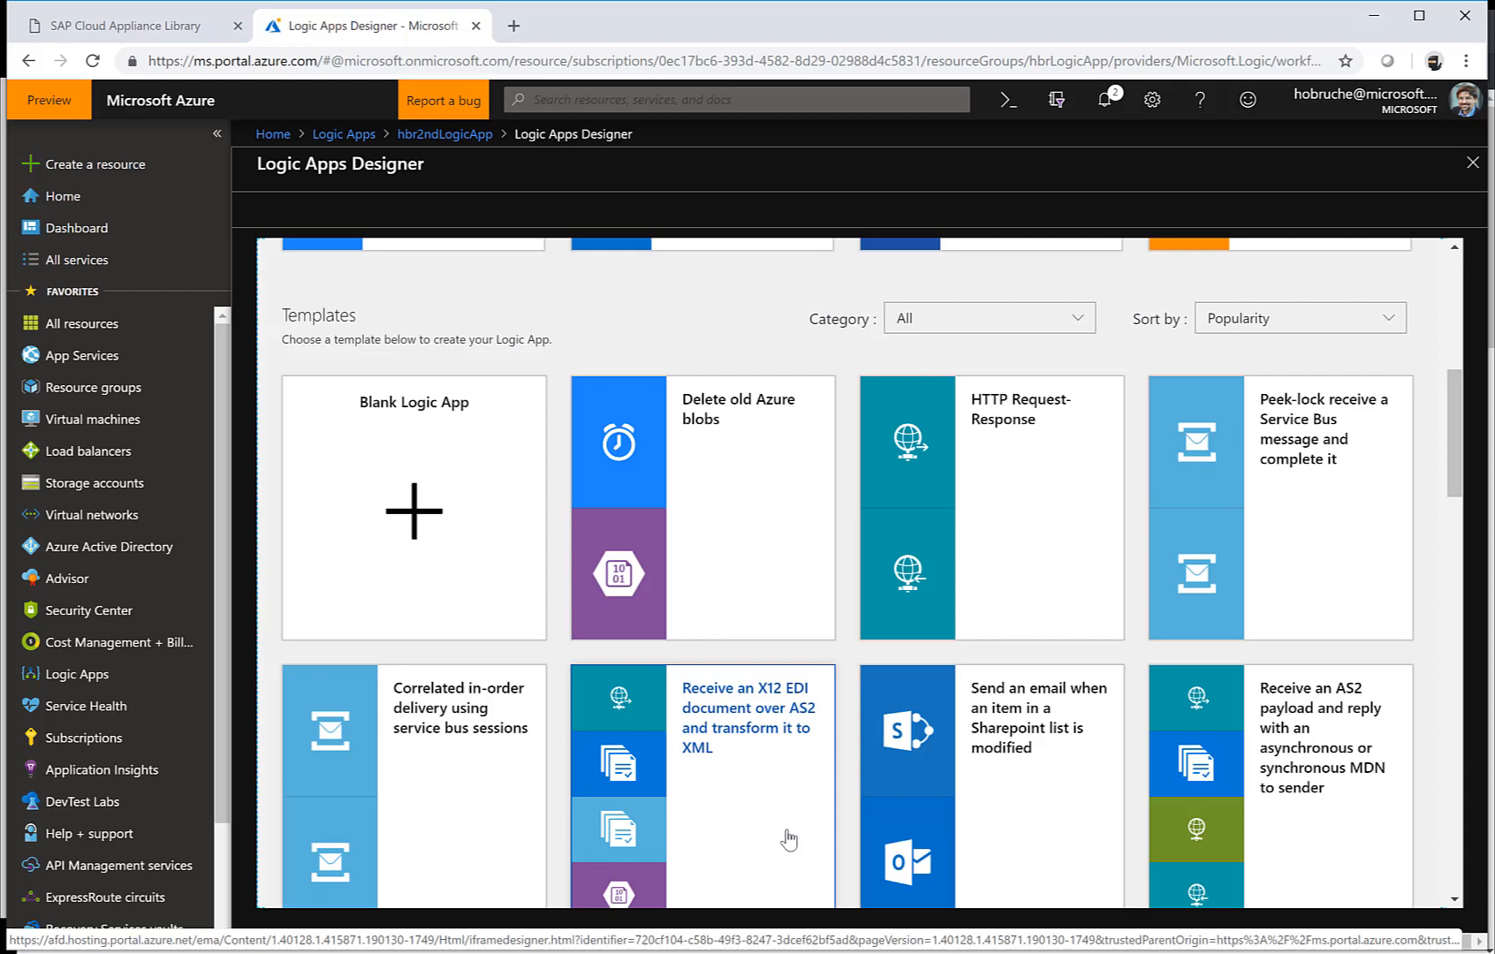
scroll(down, 3)
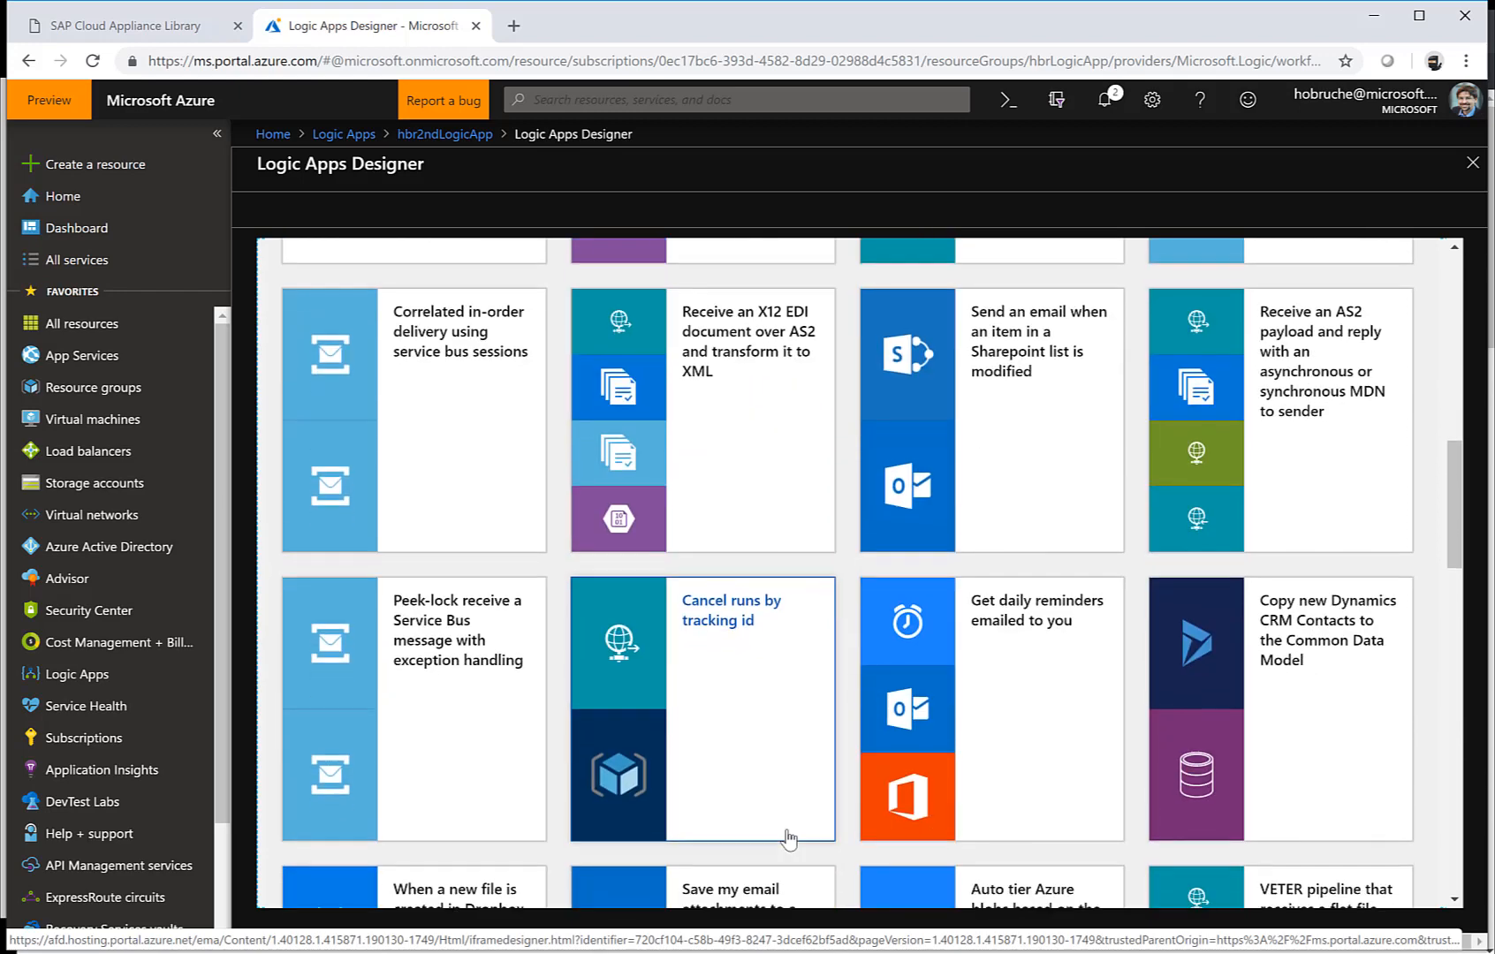
mouse_move(1326, 639)
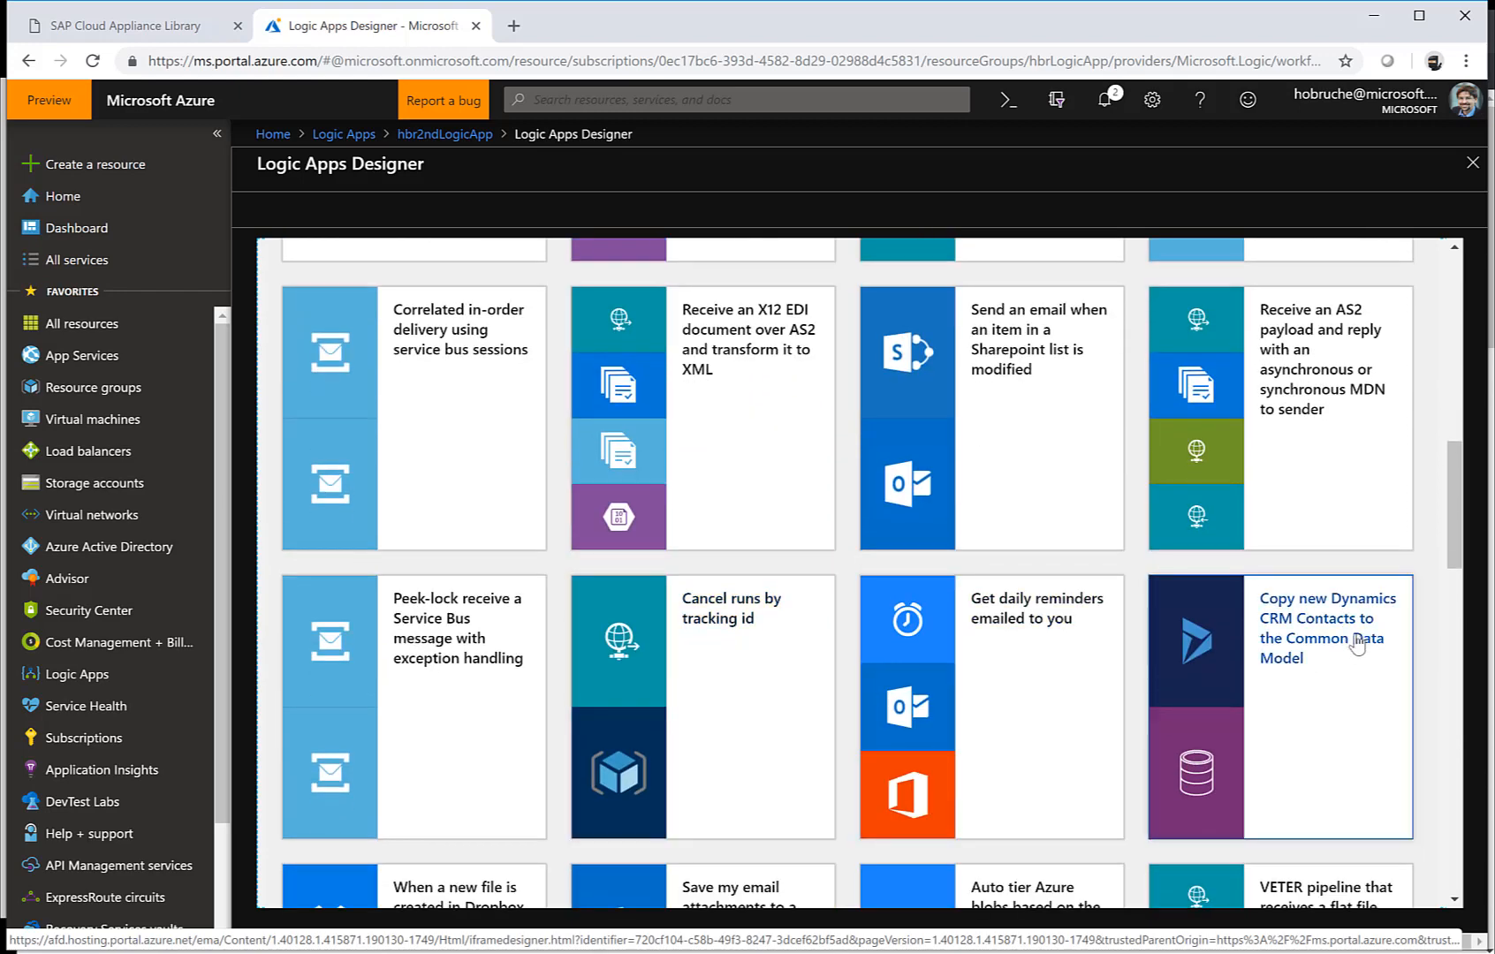
scroll(down, 3)
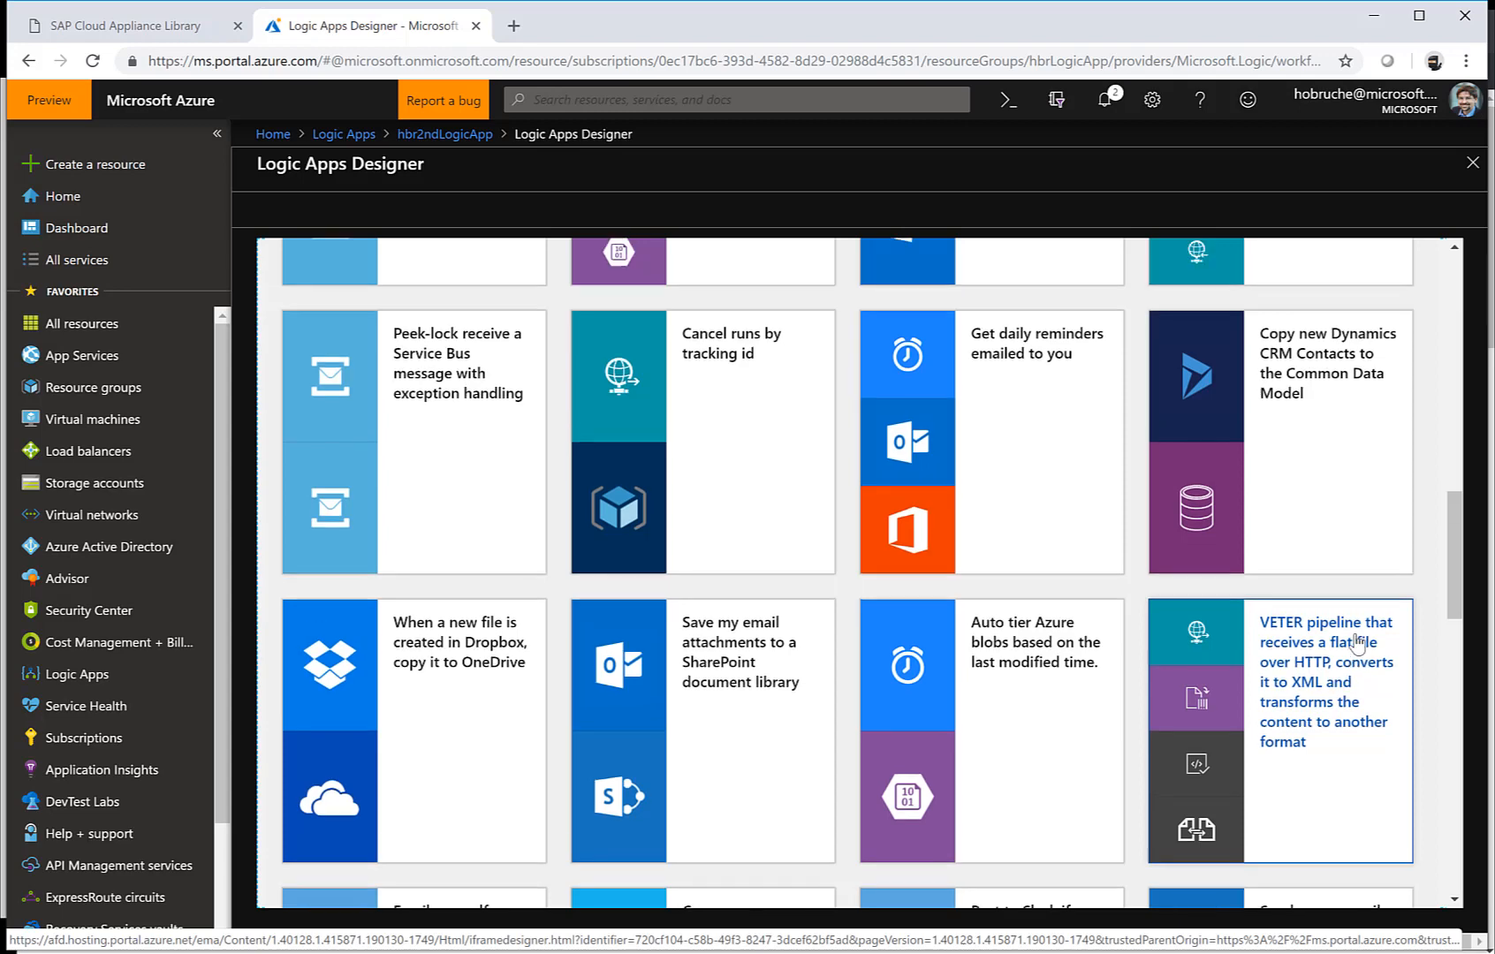
scroll(down, 3)
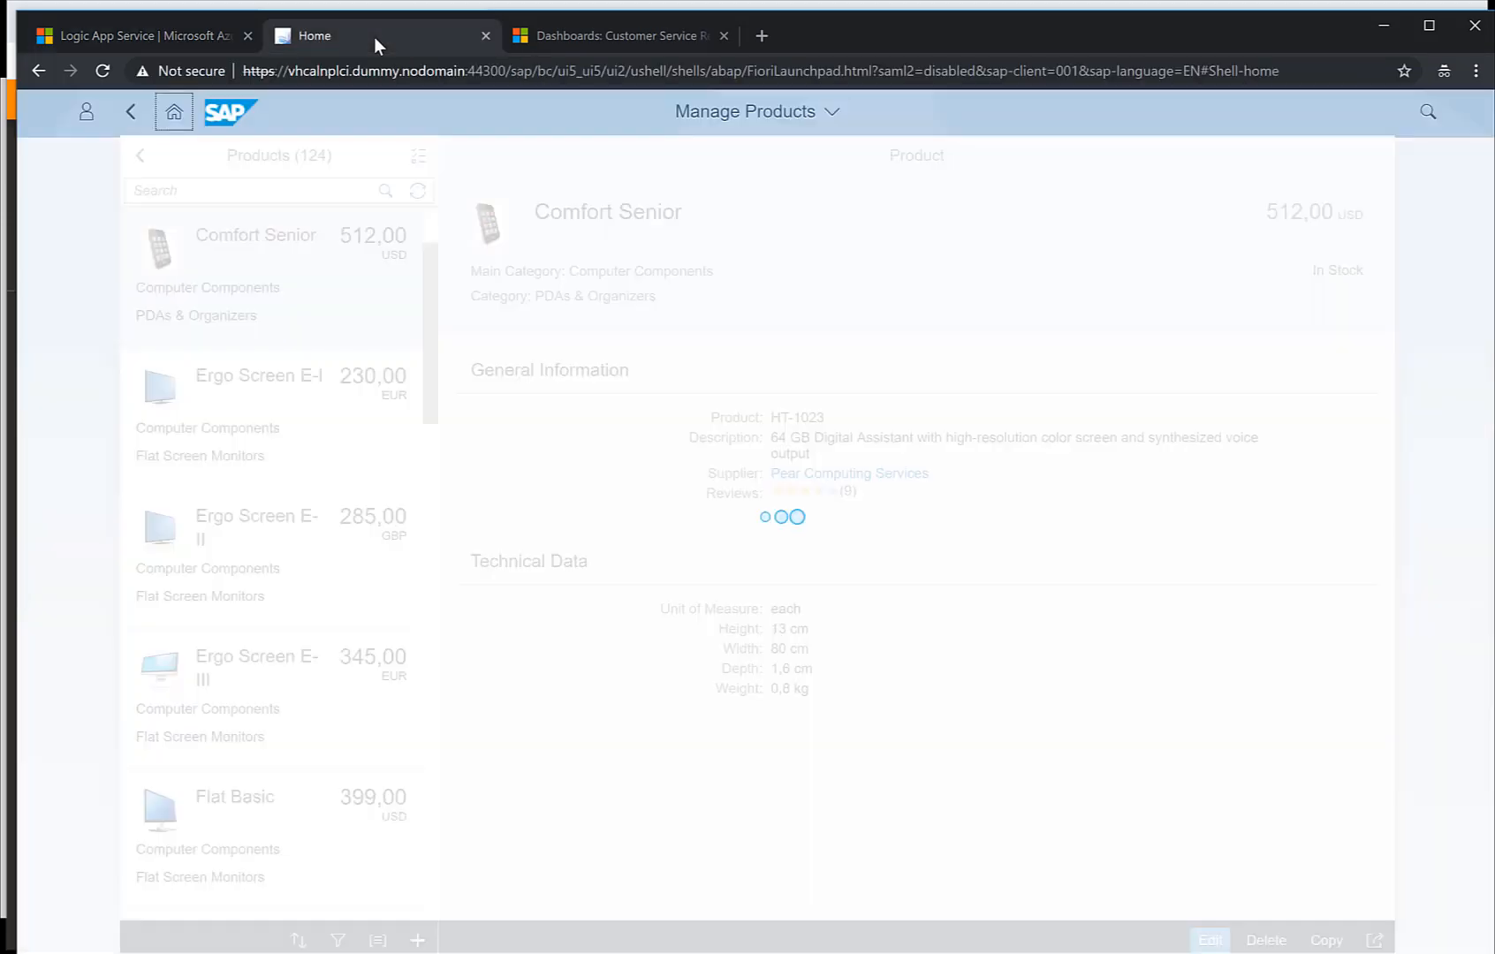
Check Comfort Senior's supplier Pear Computing Services (phone 987654320), then switch to Dynamics 365
click(174, 111)
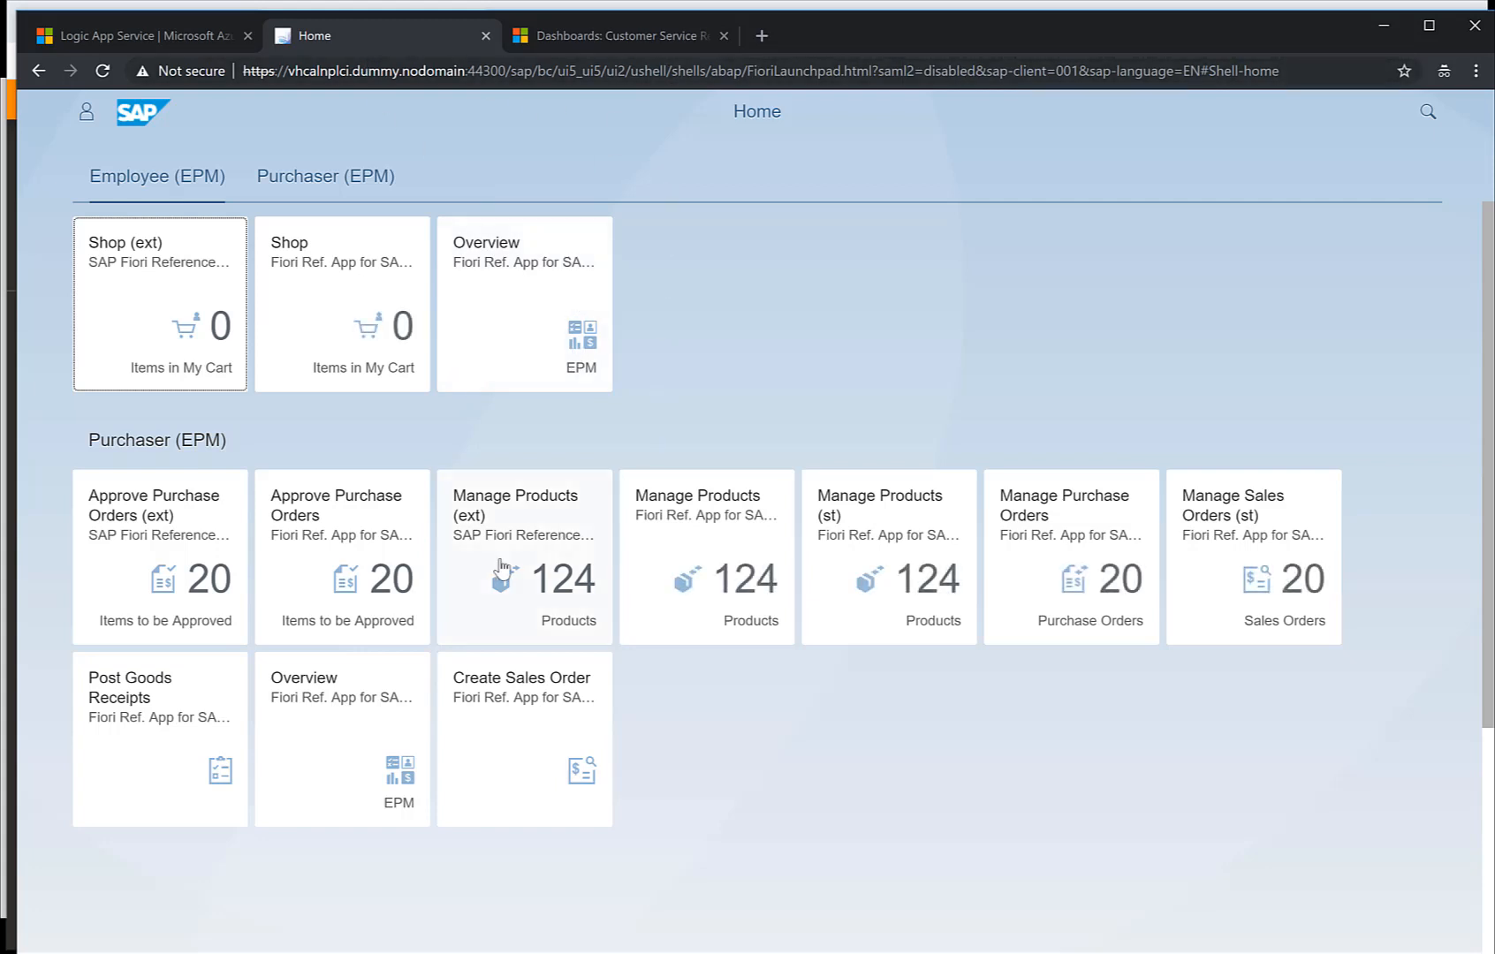
click(523, 556)
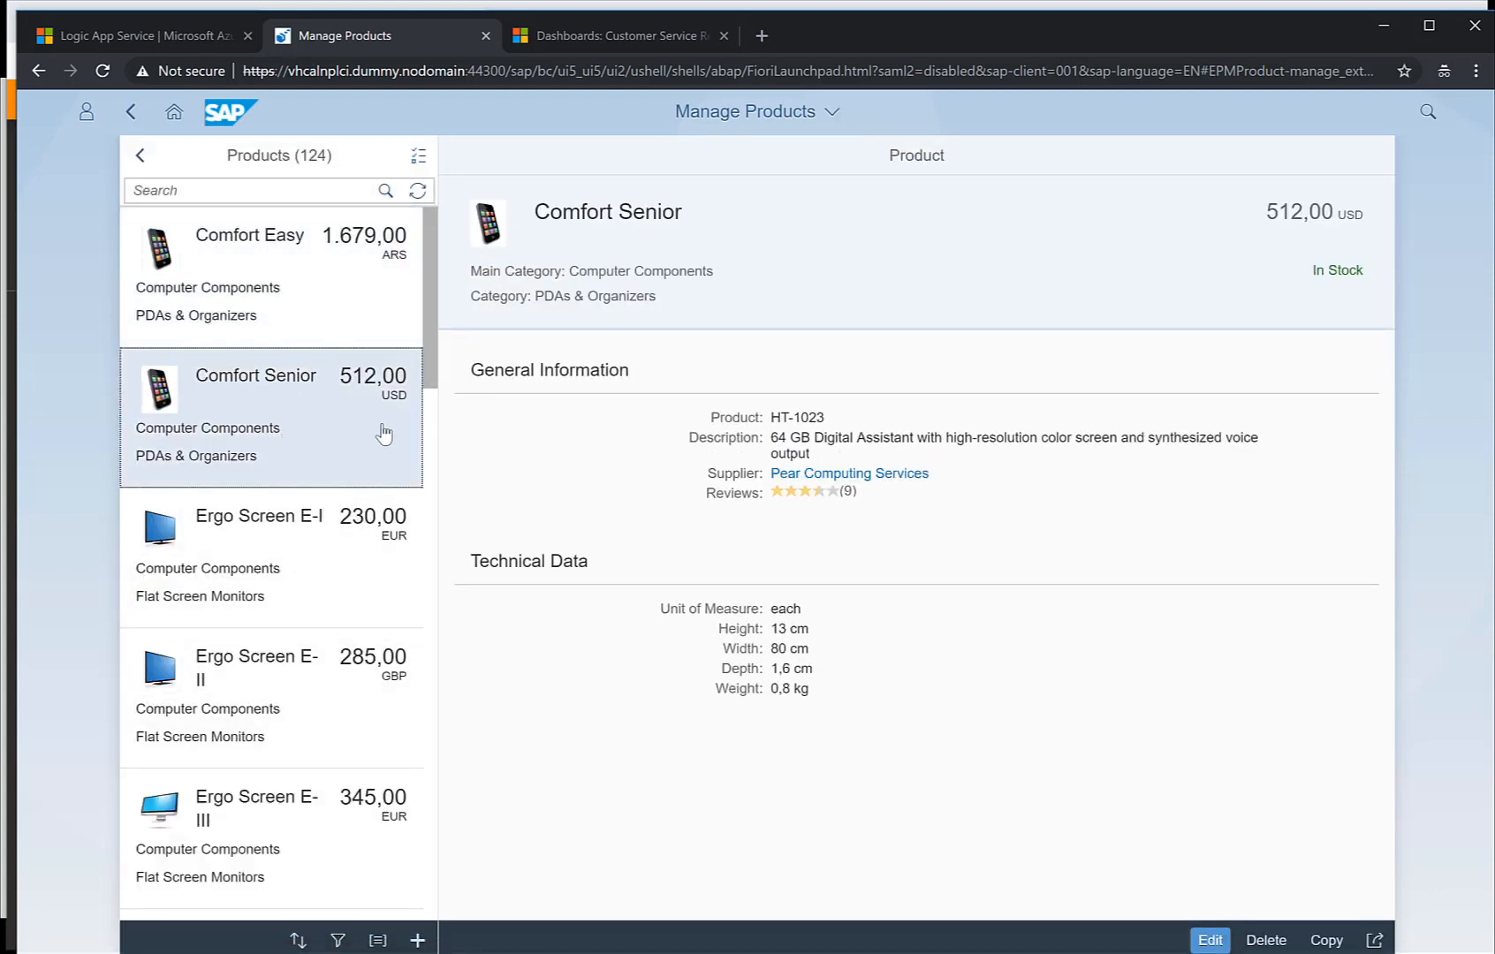
mouse_move(597, 443)
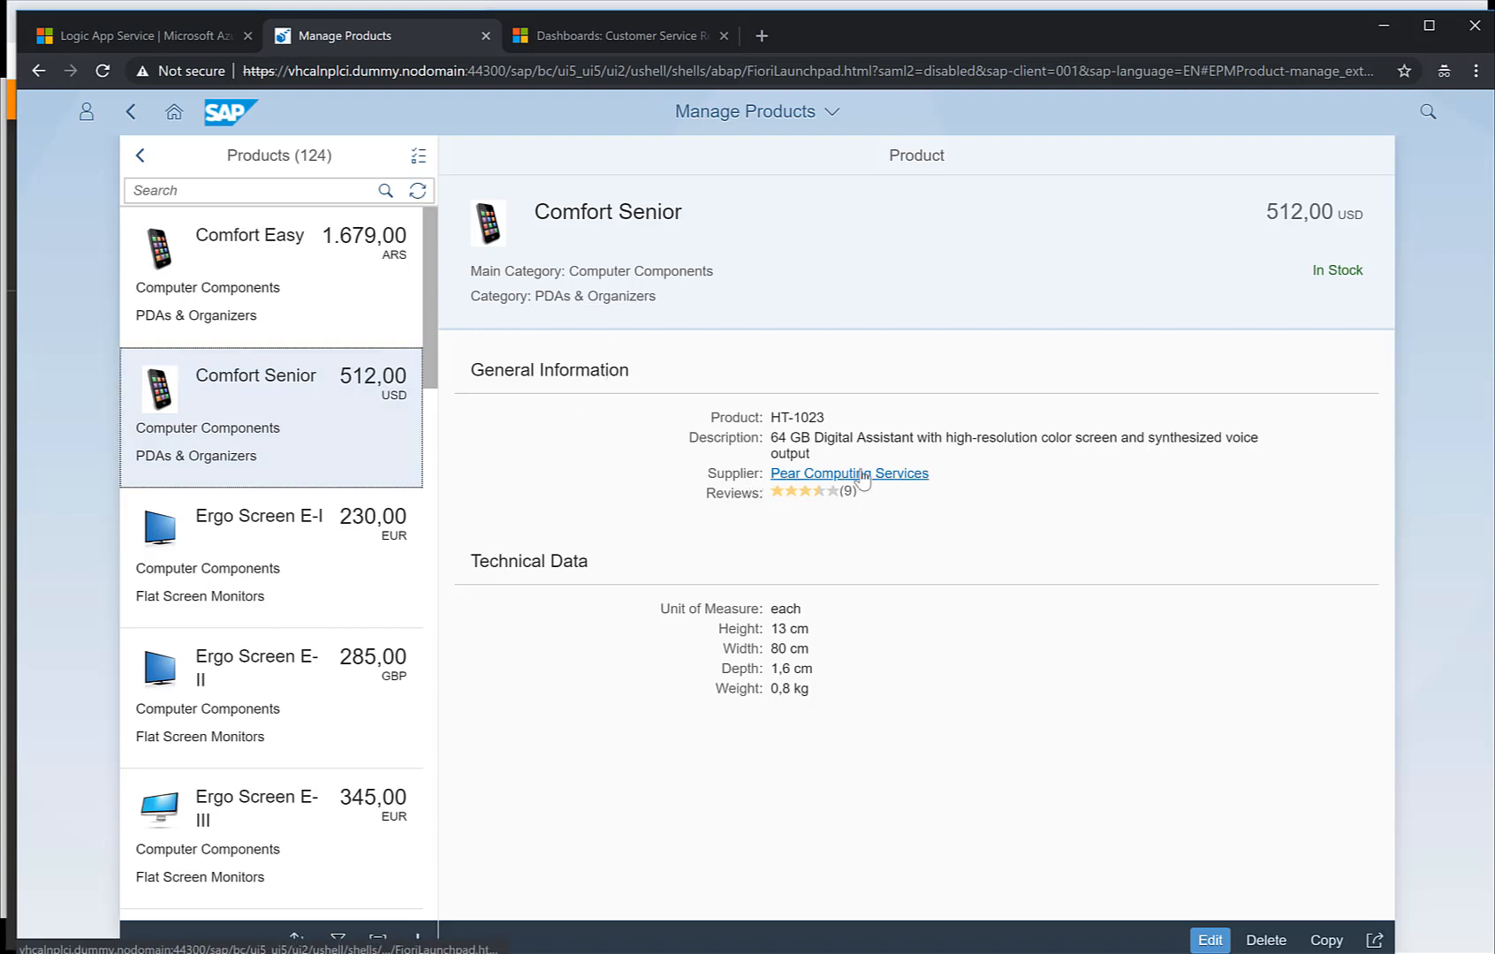
click(848, 474)
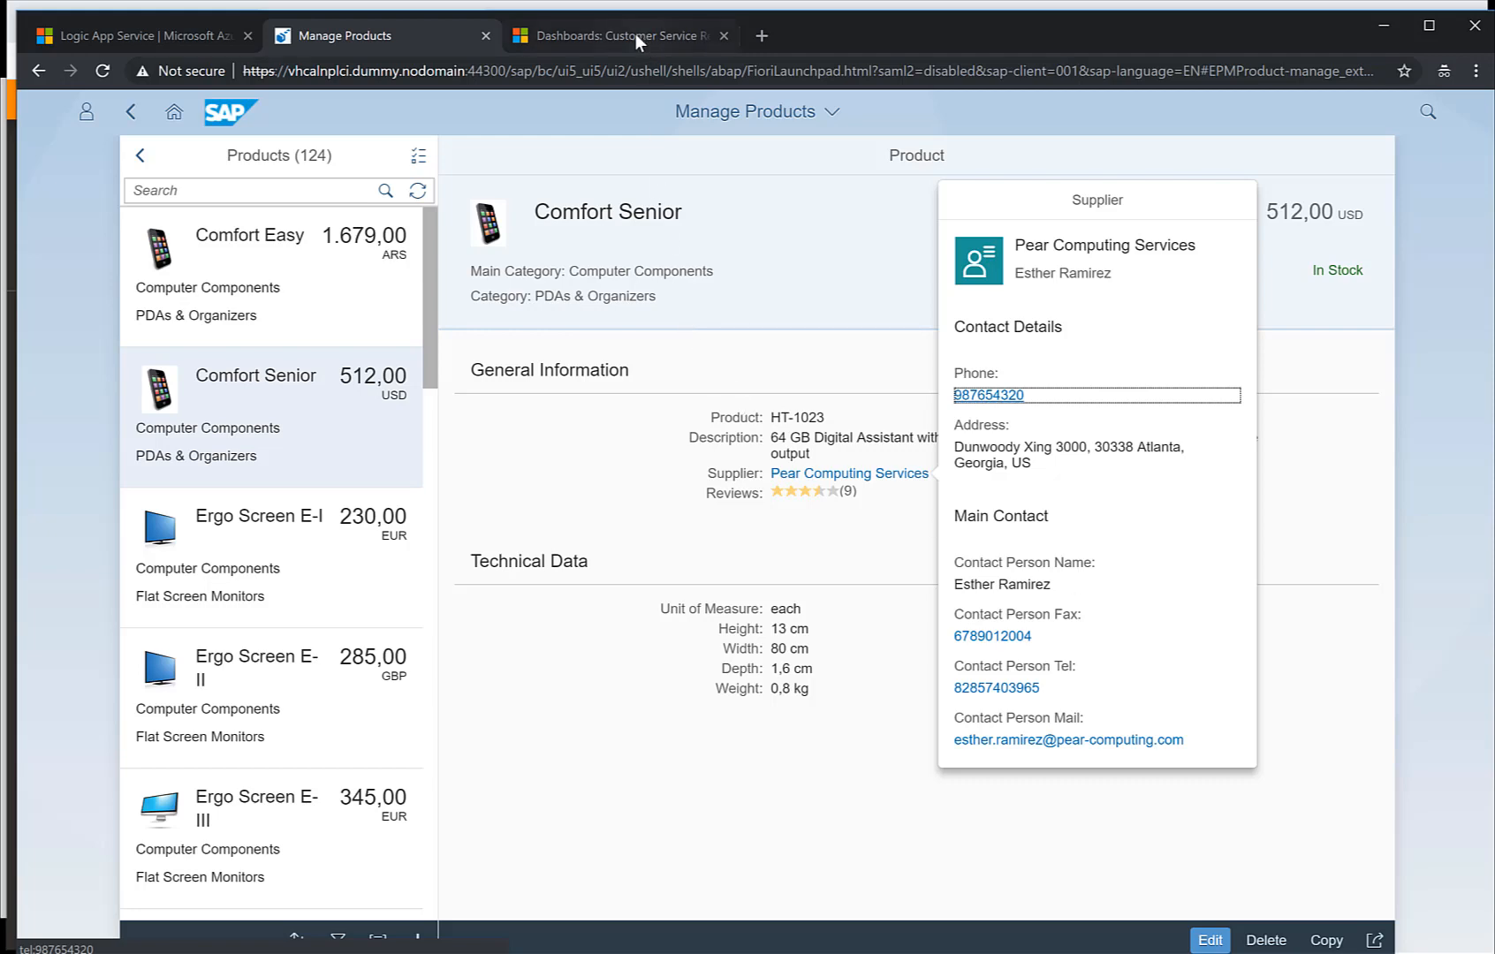
click(619, 35)
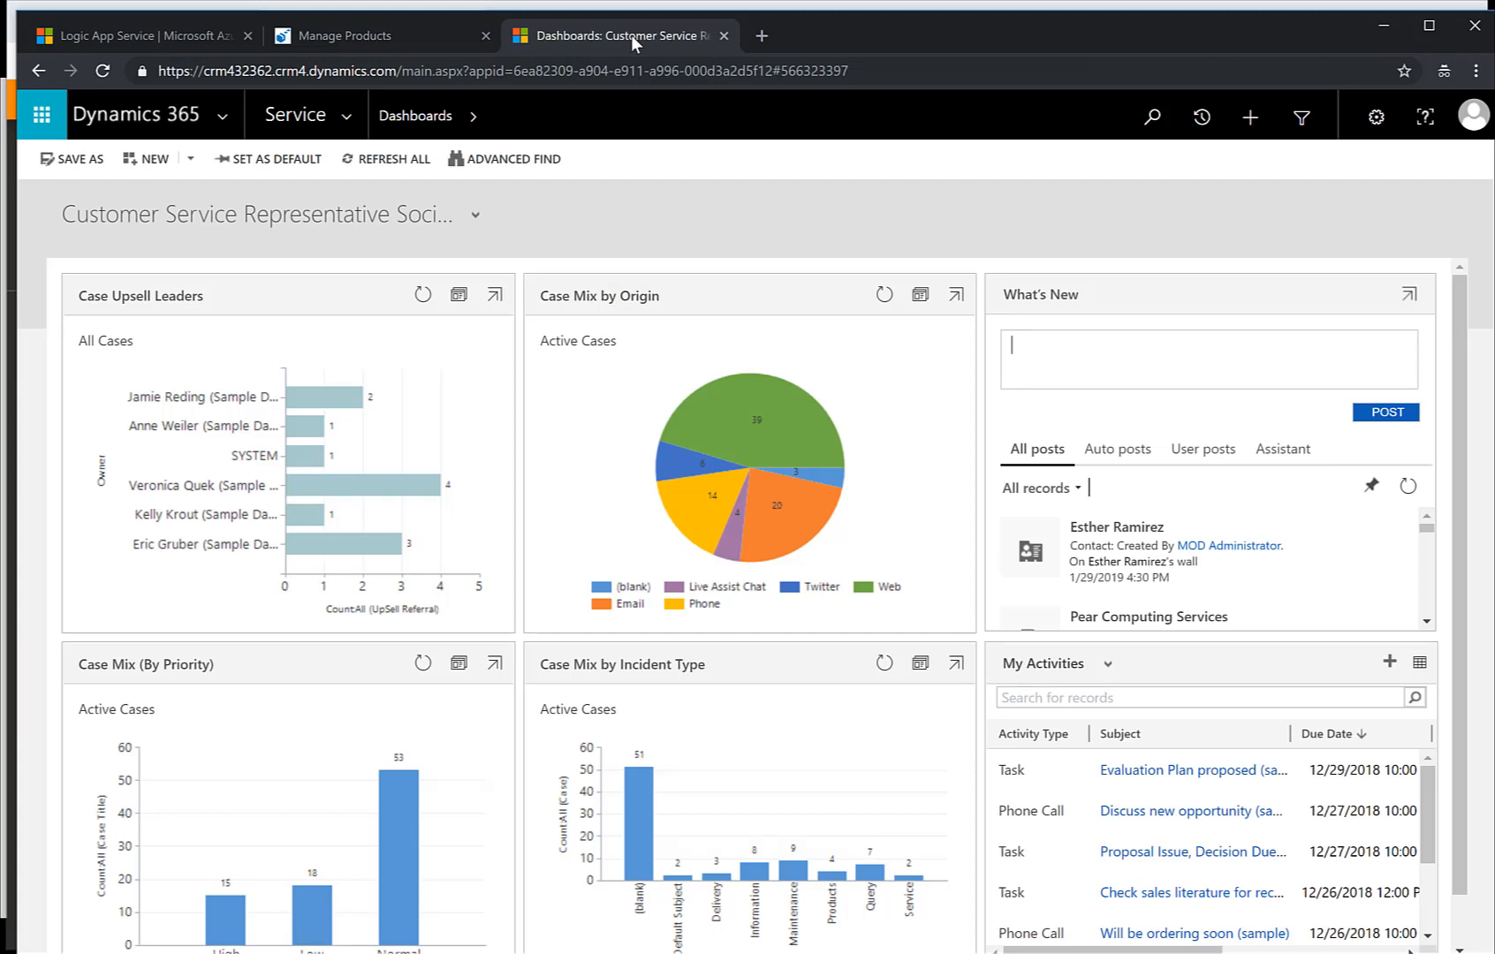
Open the Pear Computing Services account by searching 'pear' in Service > Accounts
click(294, 114)
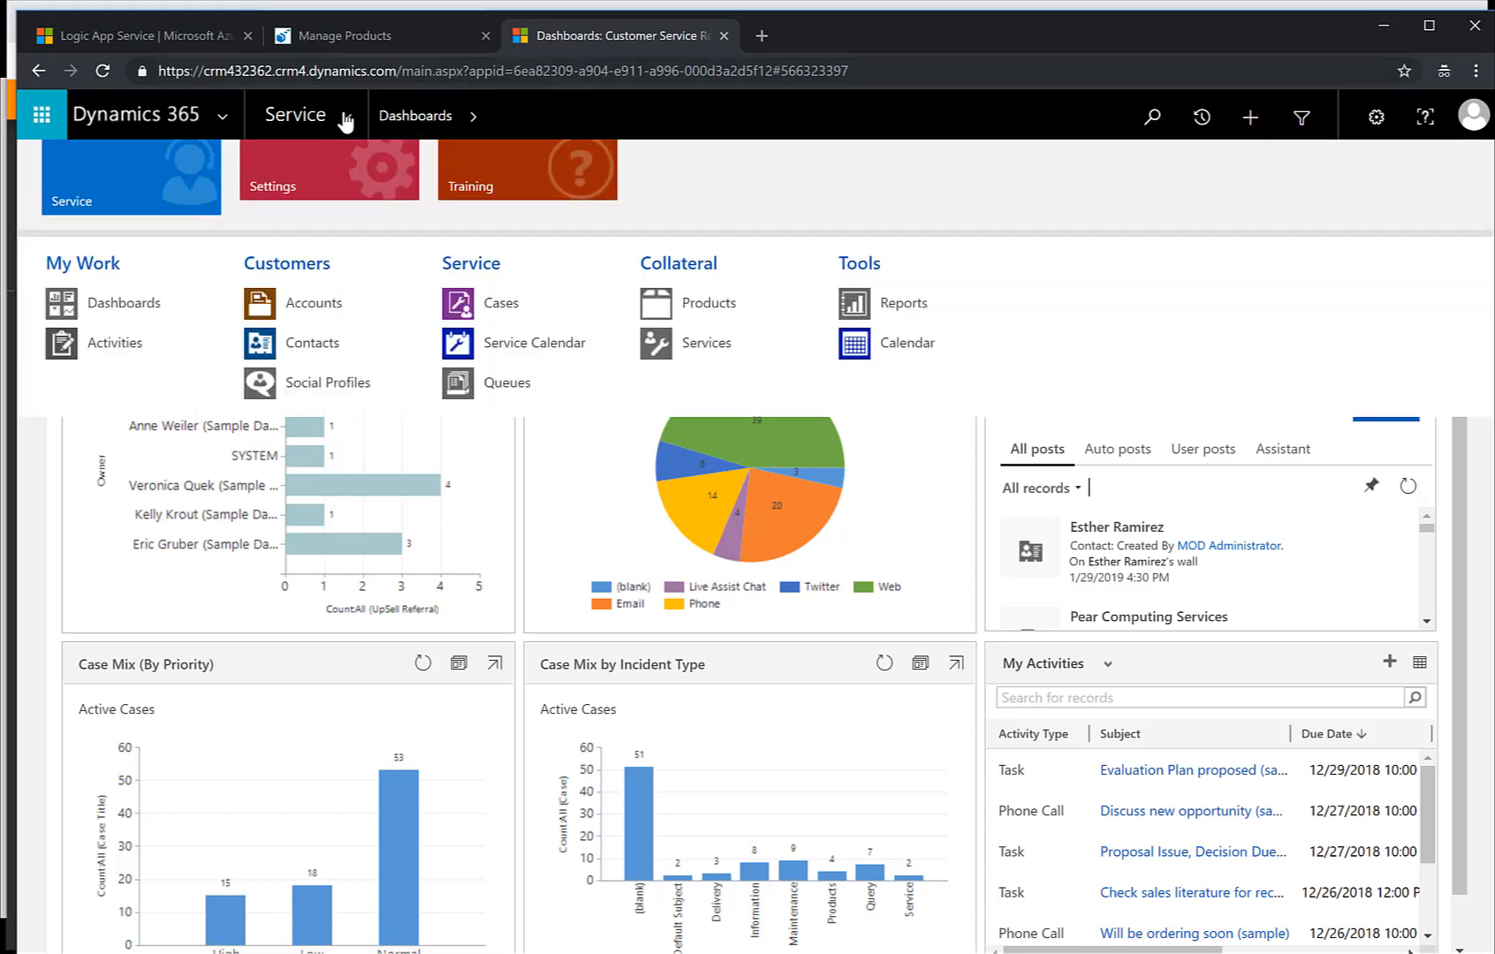
click(313, 303)
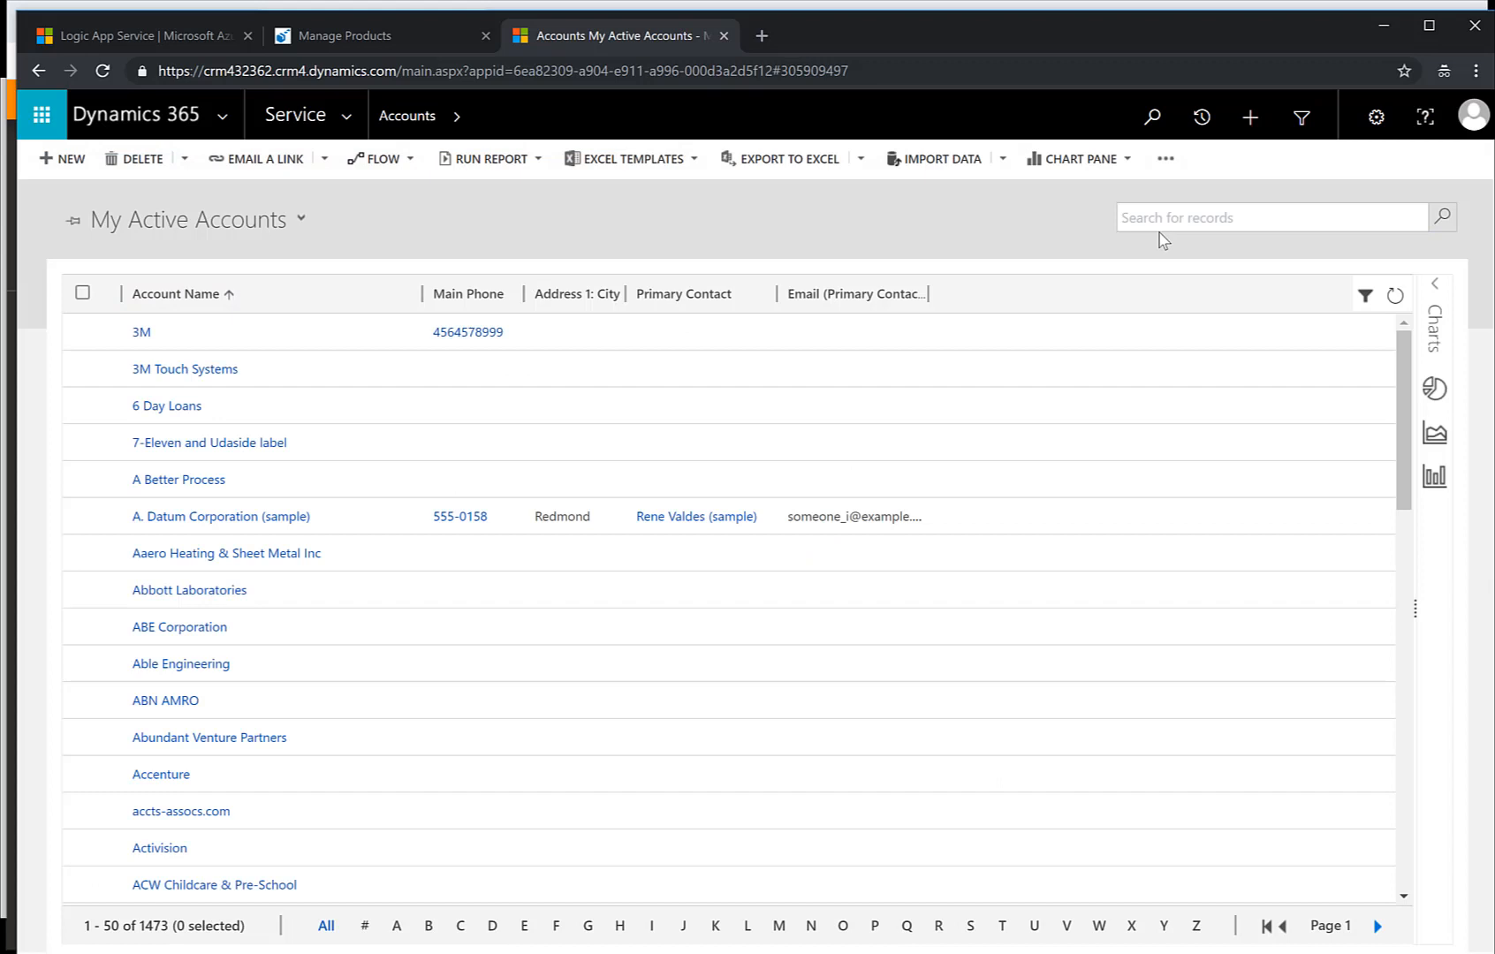
text(pear)
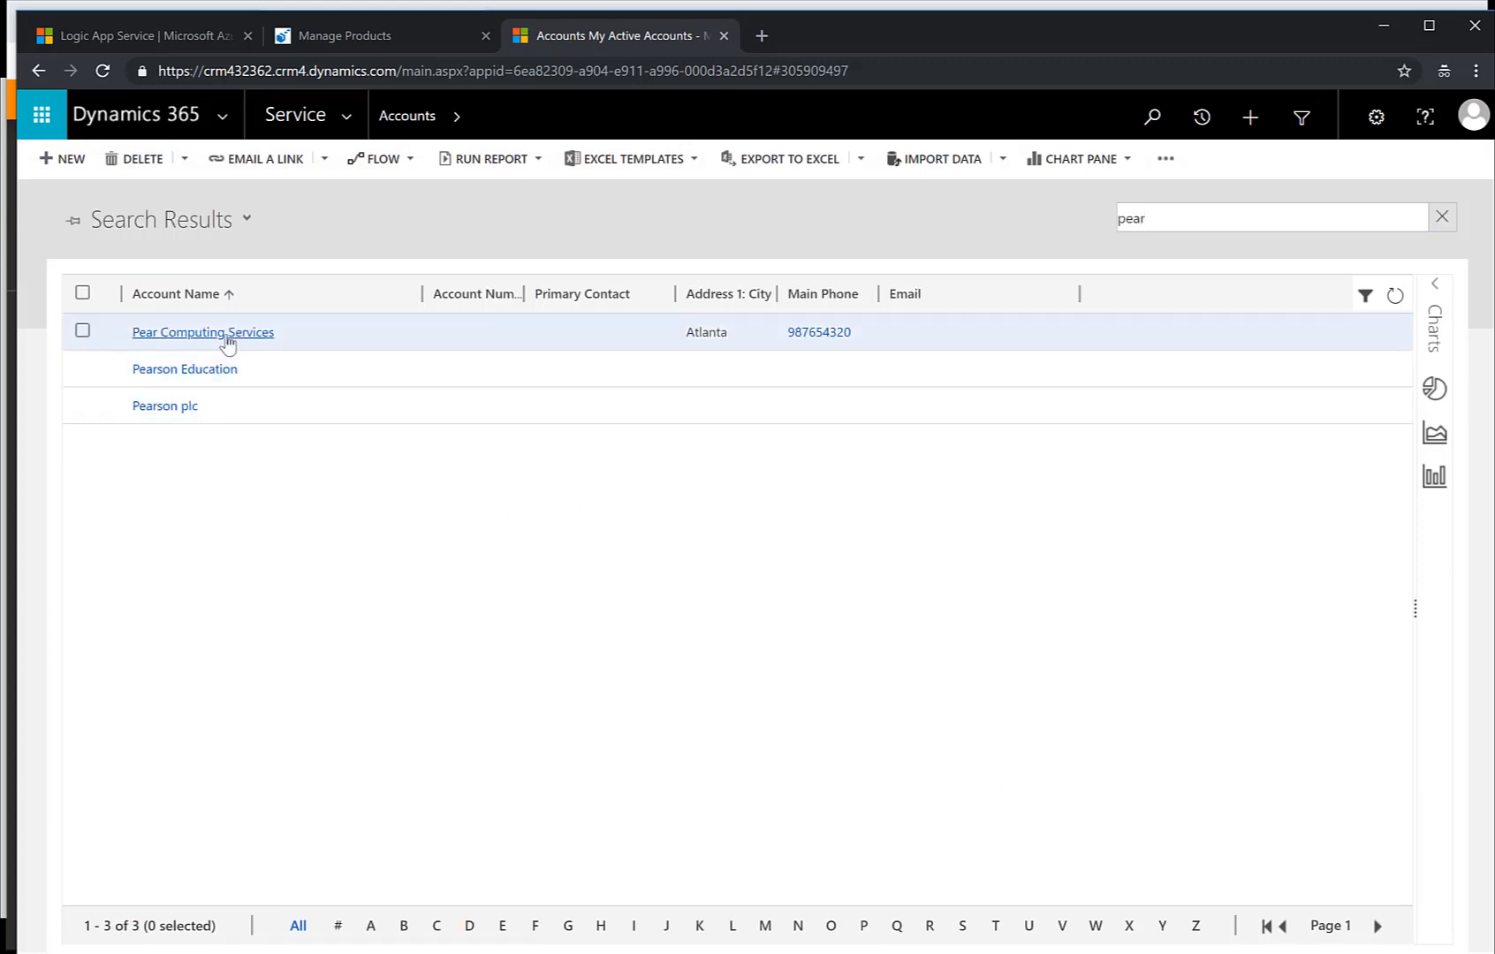
click(202, 331)
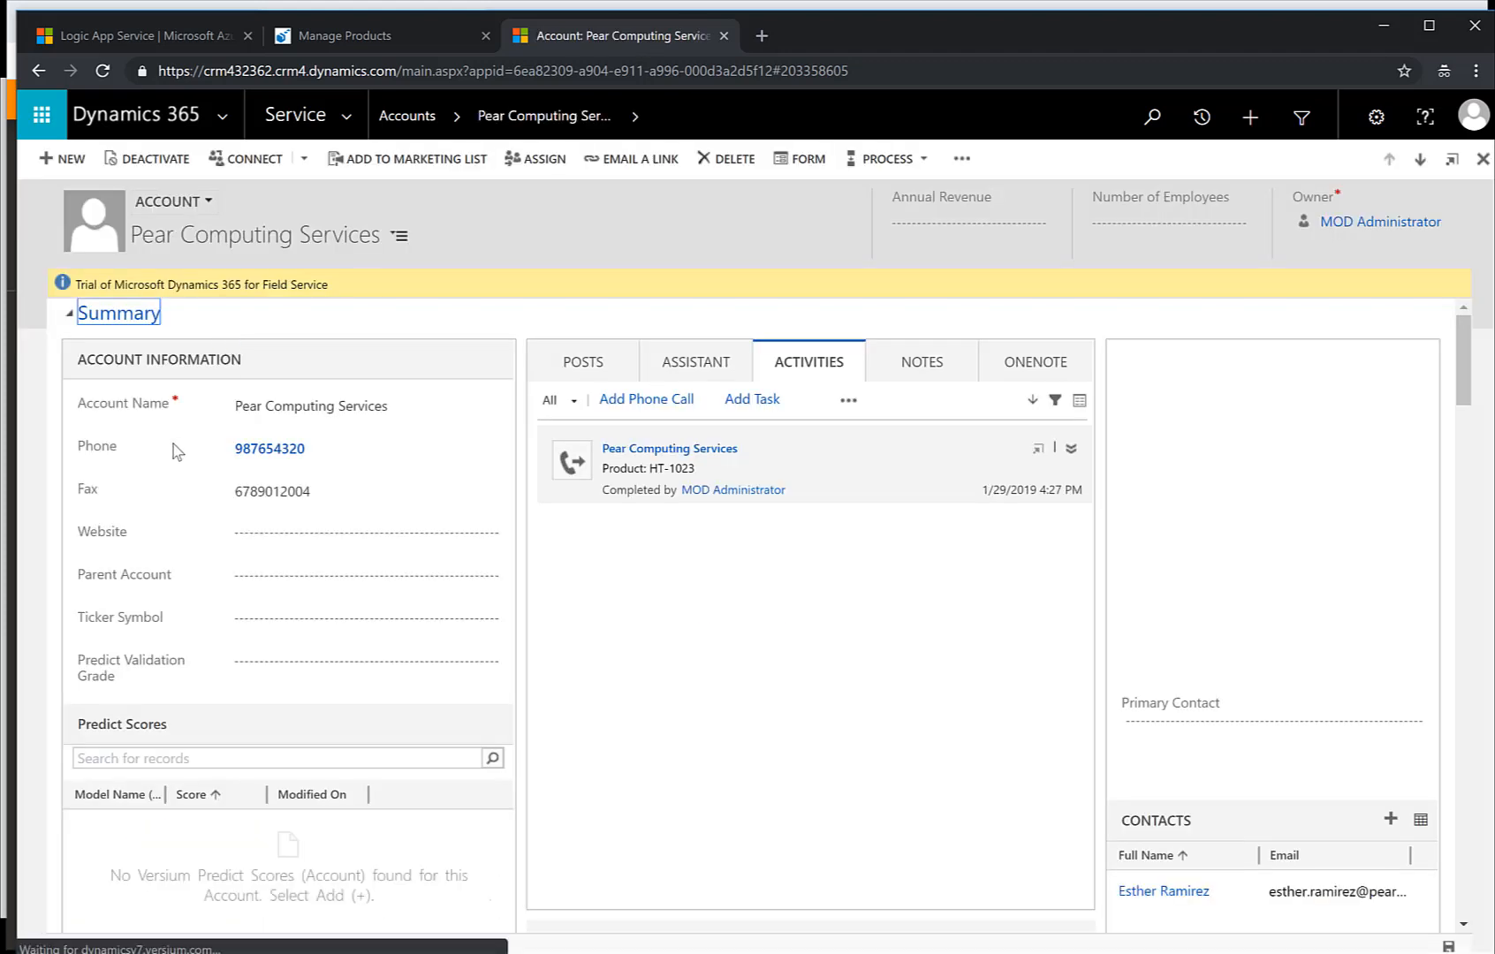
Change the account phone to 9999999 and return to SAP supplier details
click(305, 449)
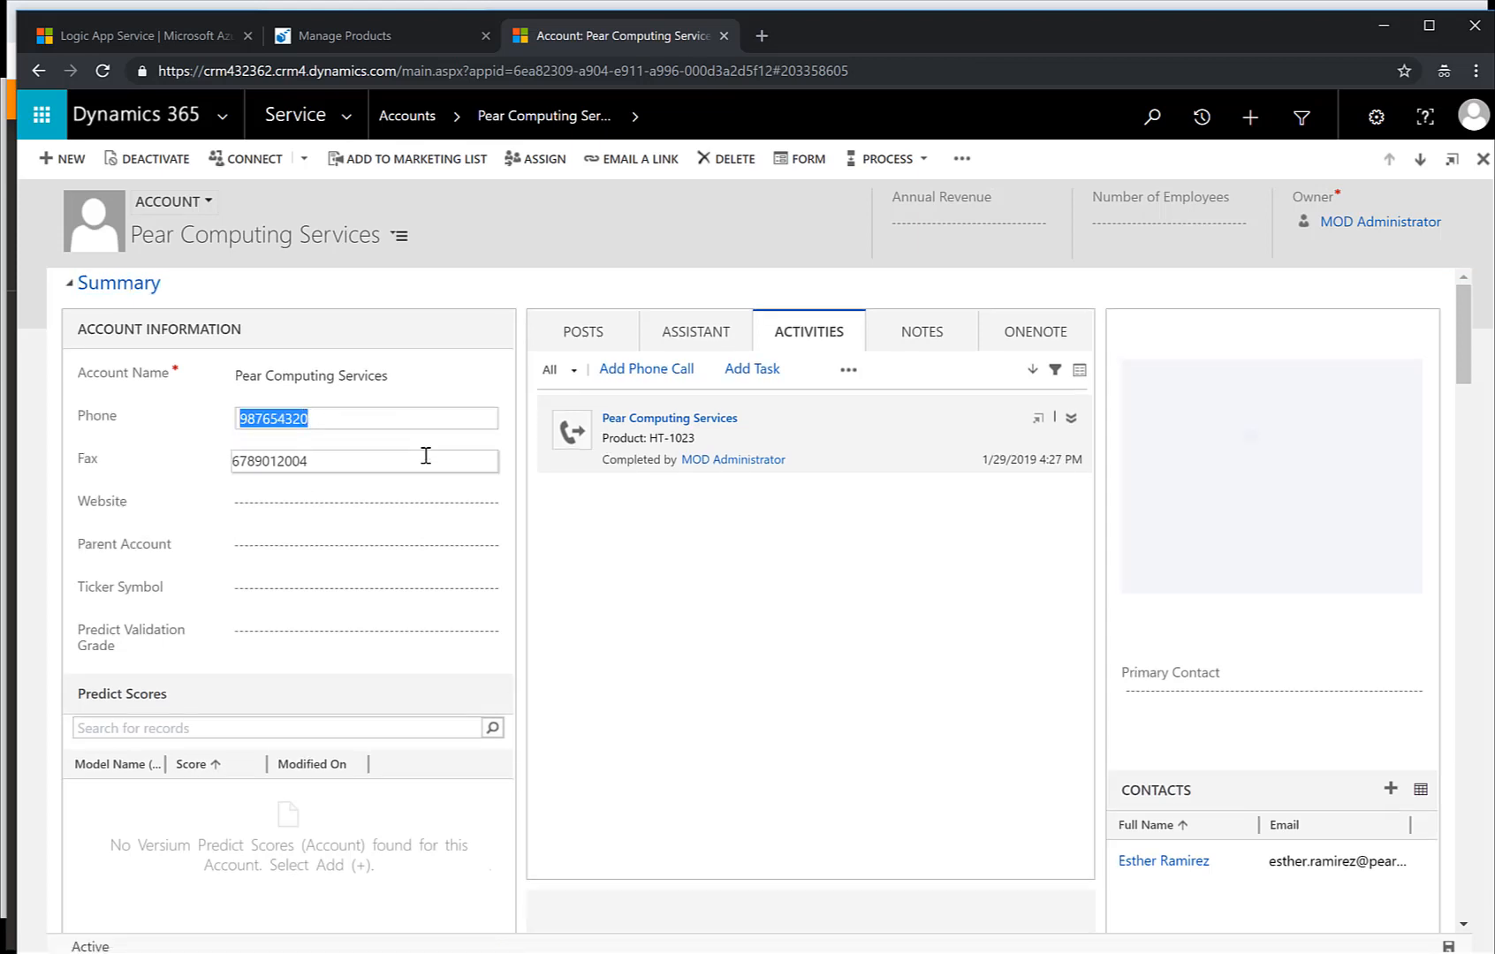
text(9999999)
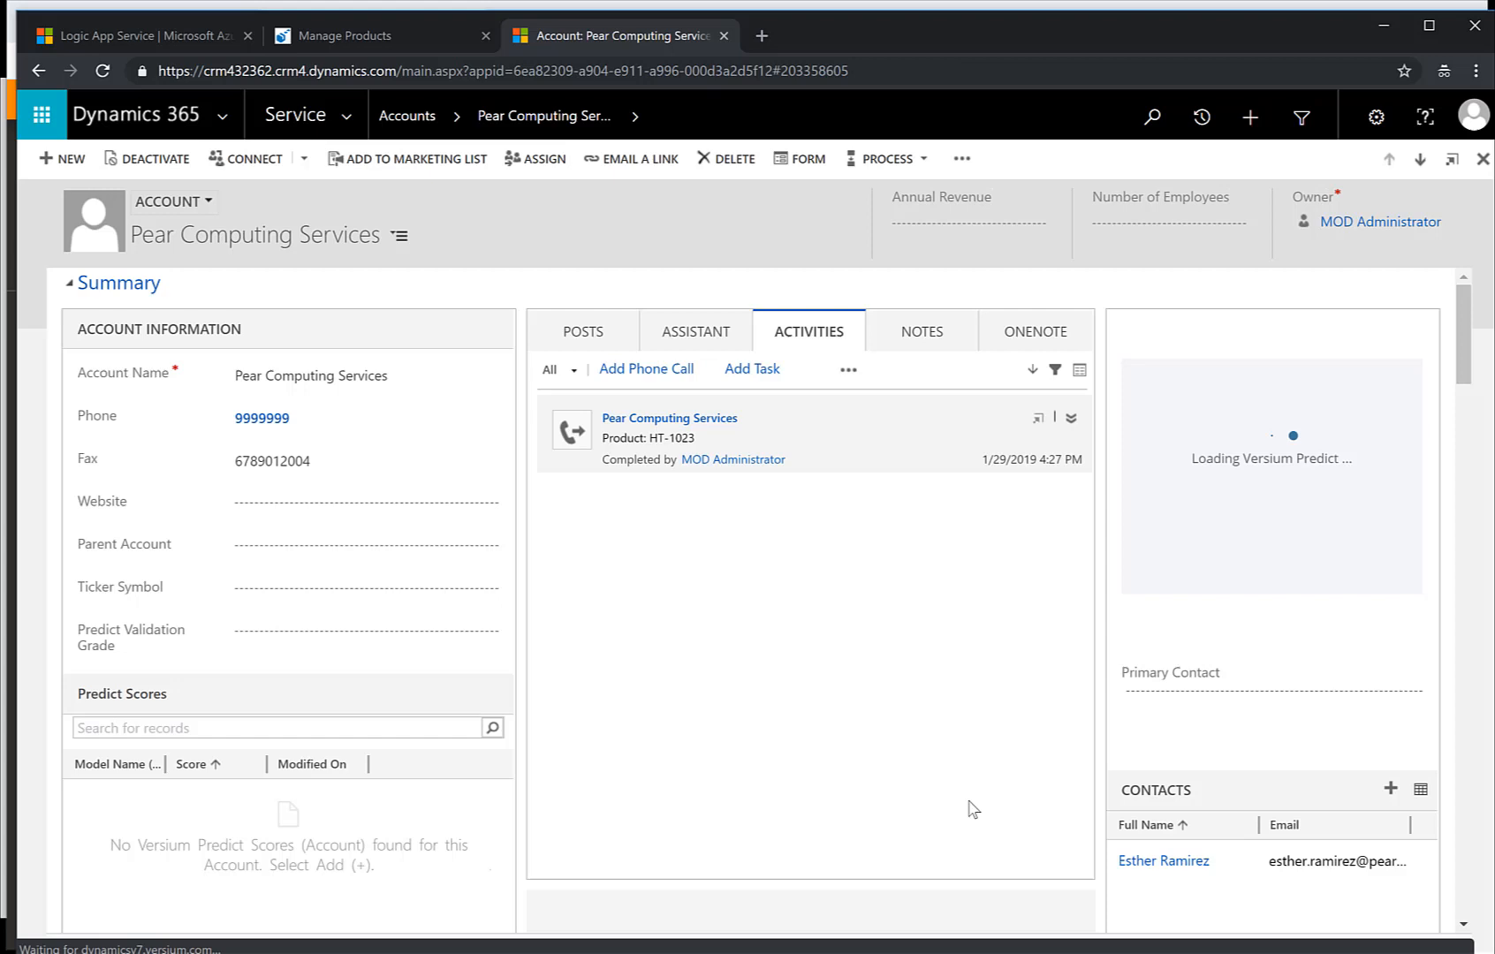
click(362, 544)
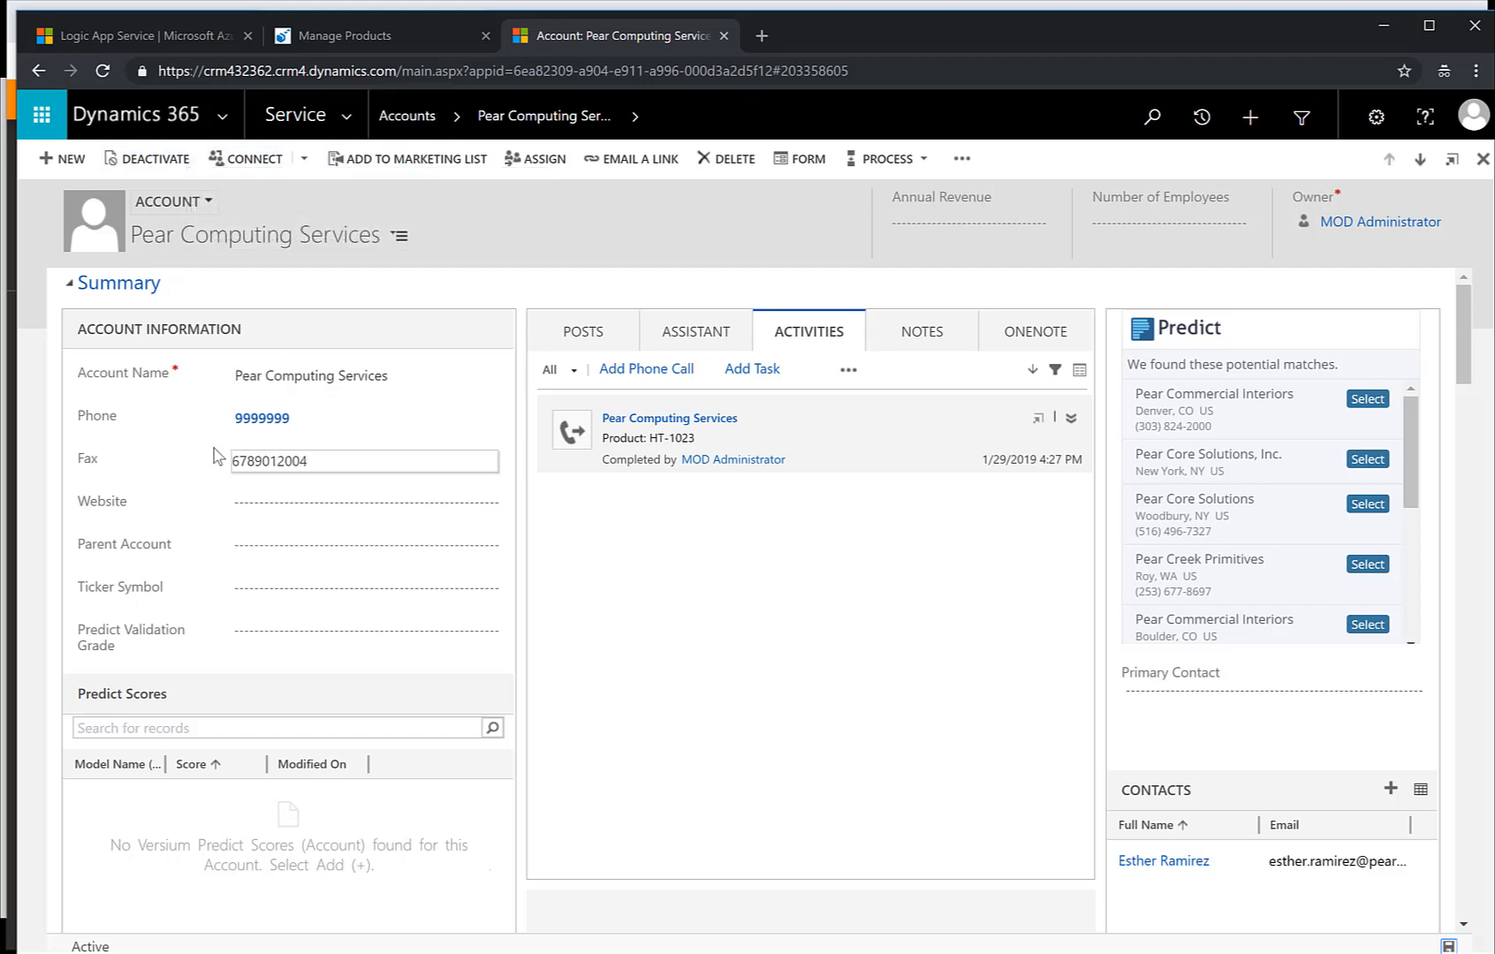
click(343, 35)
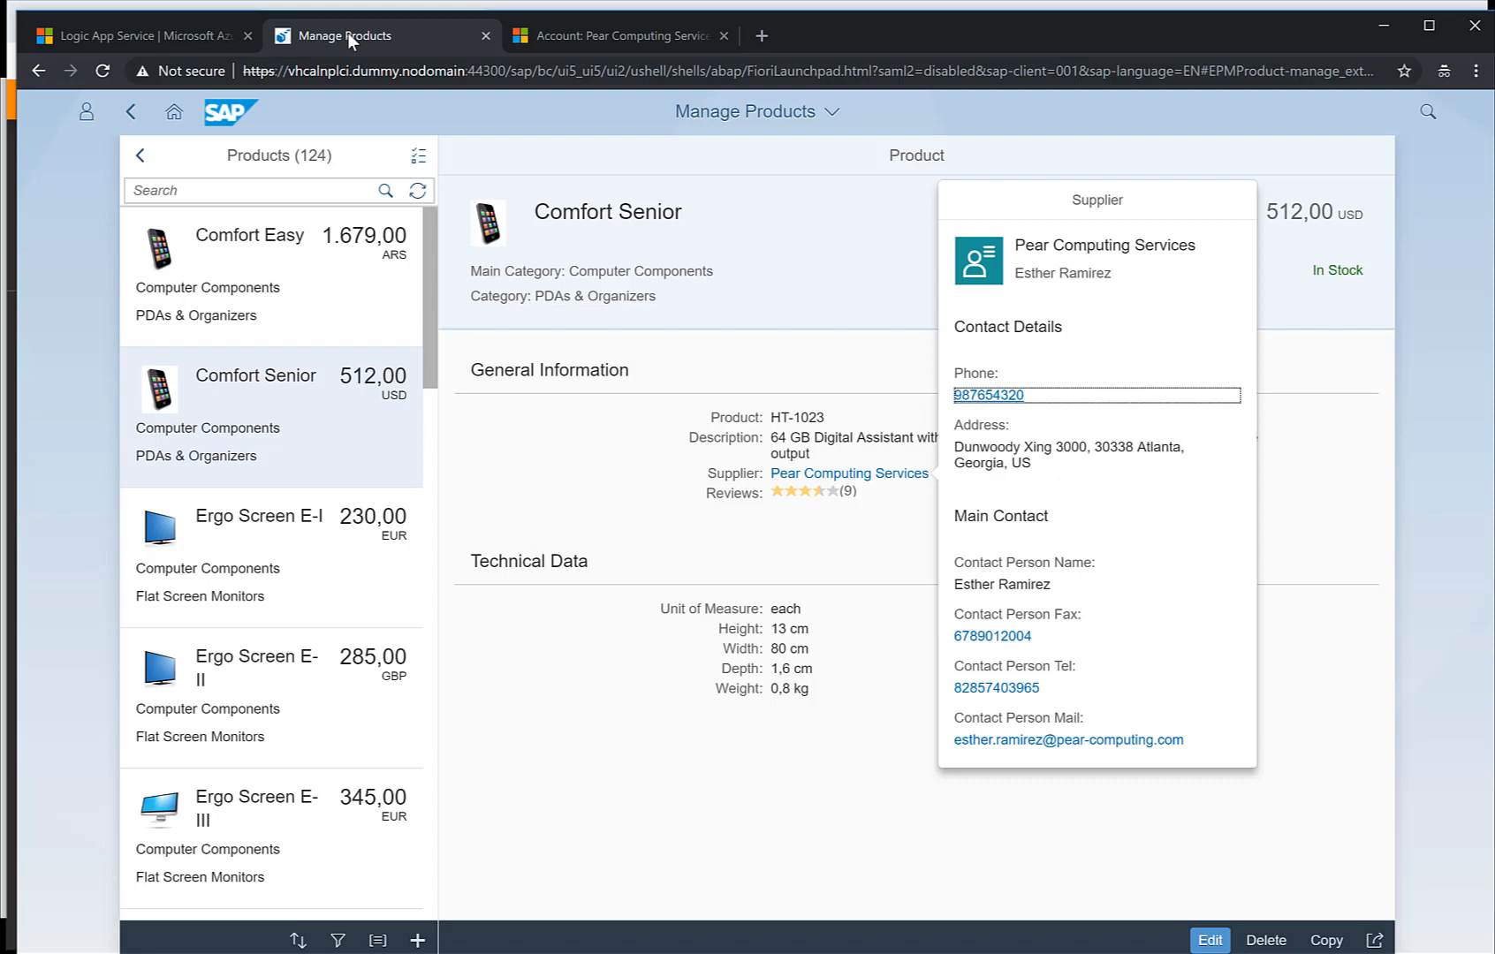
Reload Manage Products and confirm Pear Computing Services' supplier phone reads 9999999
click(104, 71)
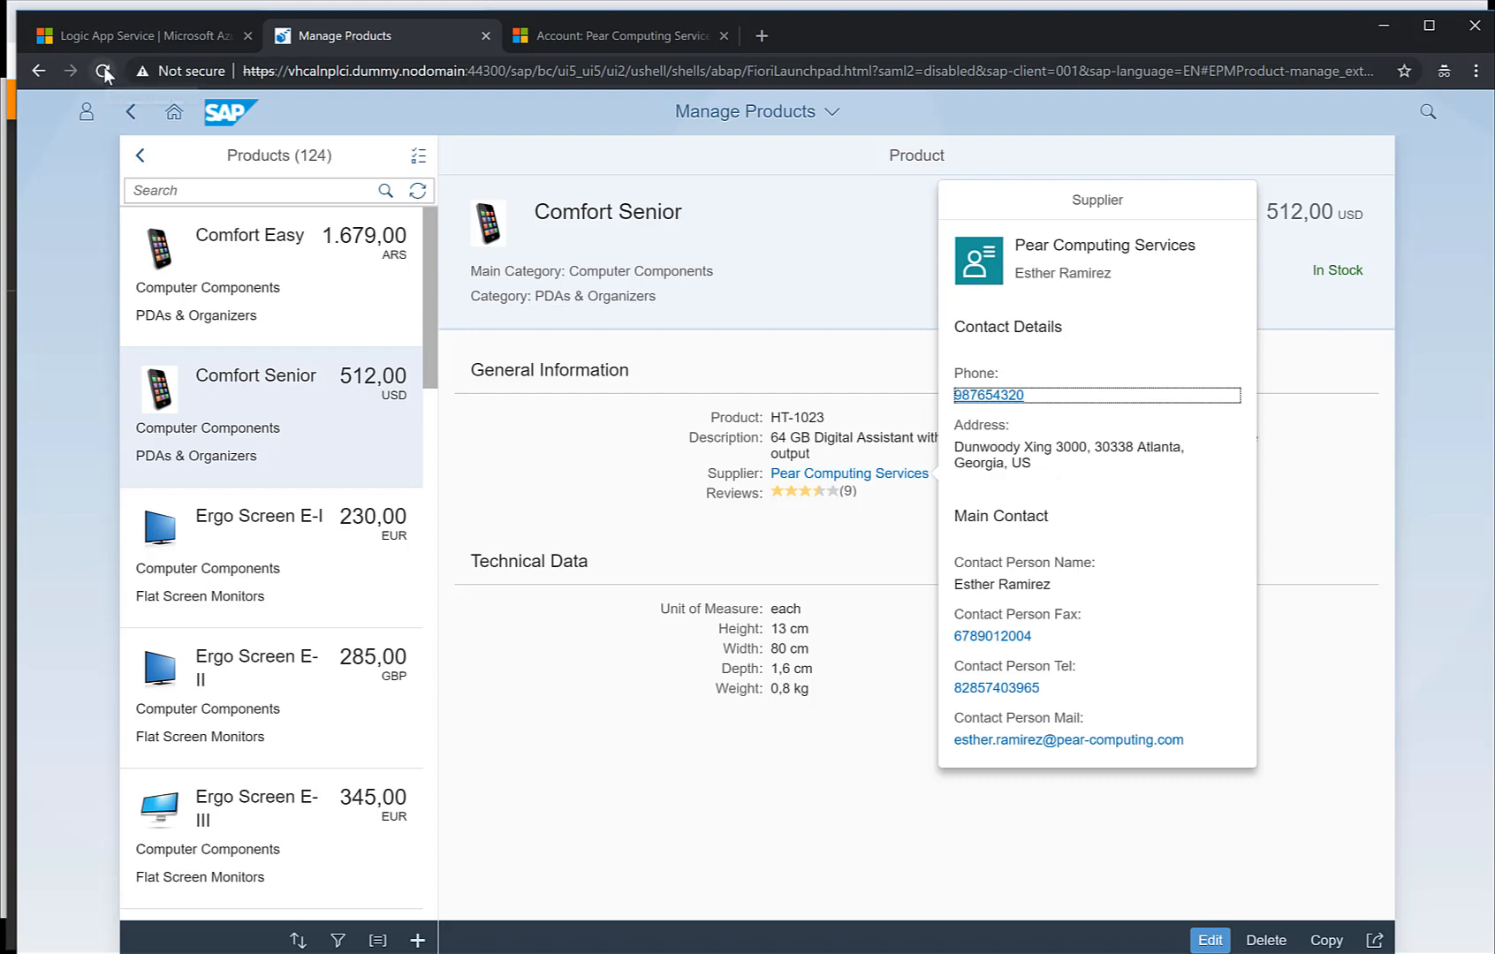
click(105, 71)
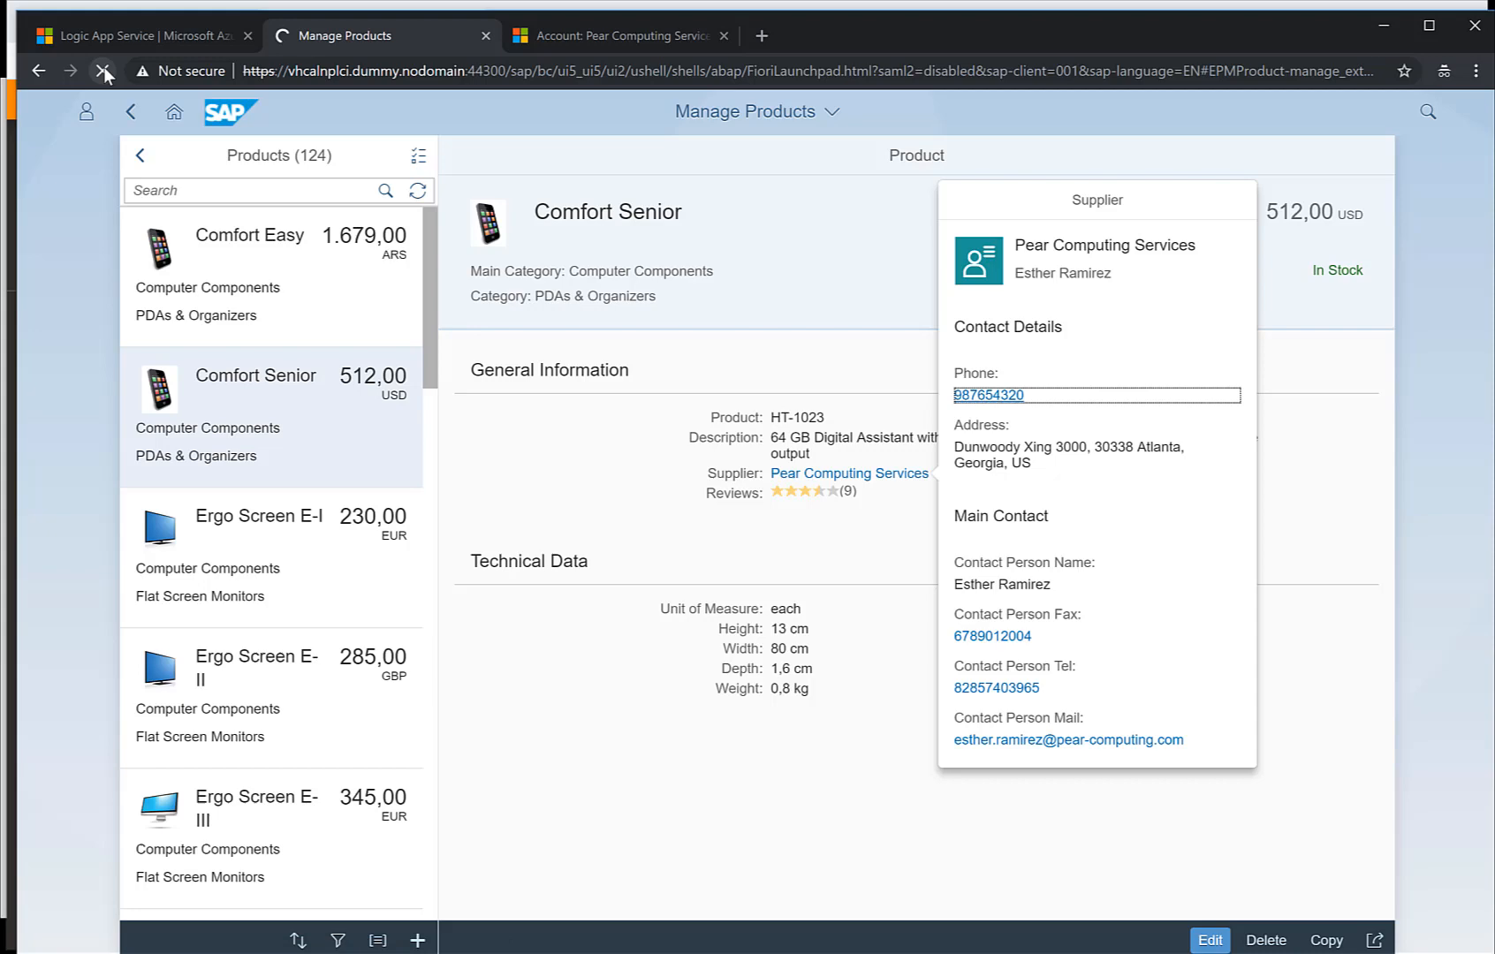
click(104, 71)
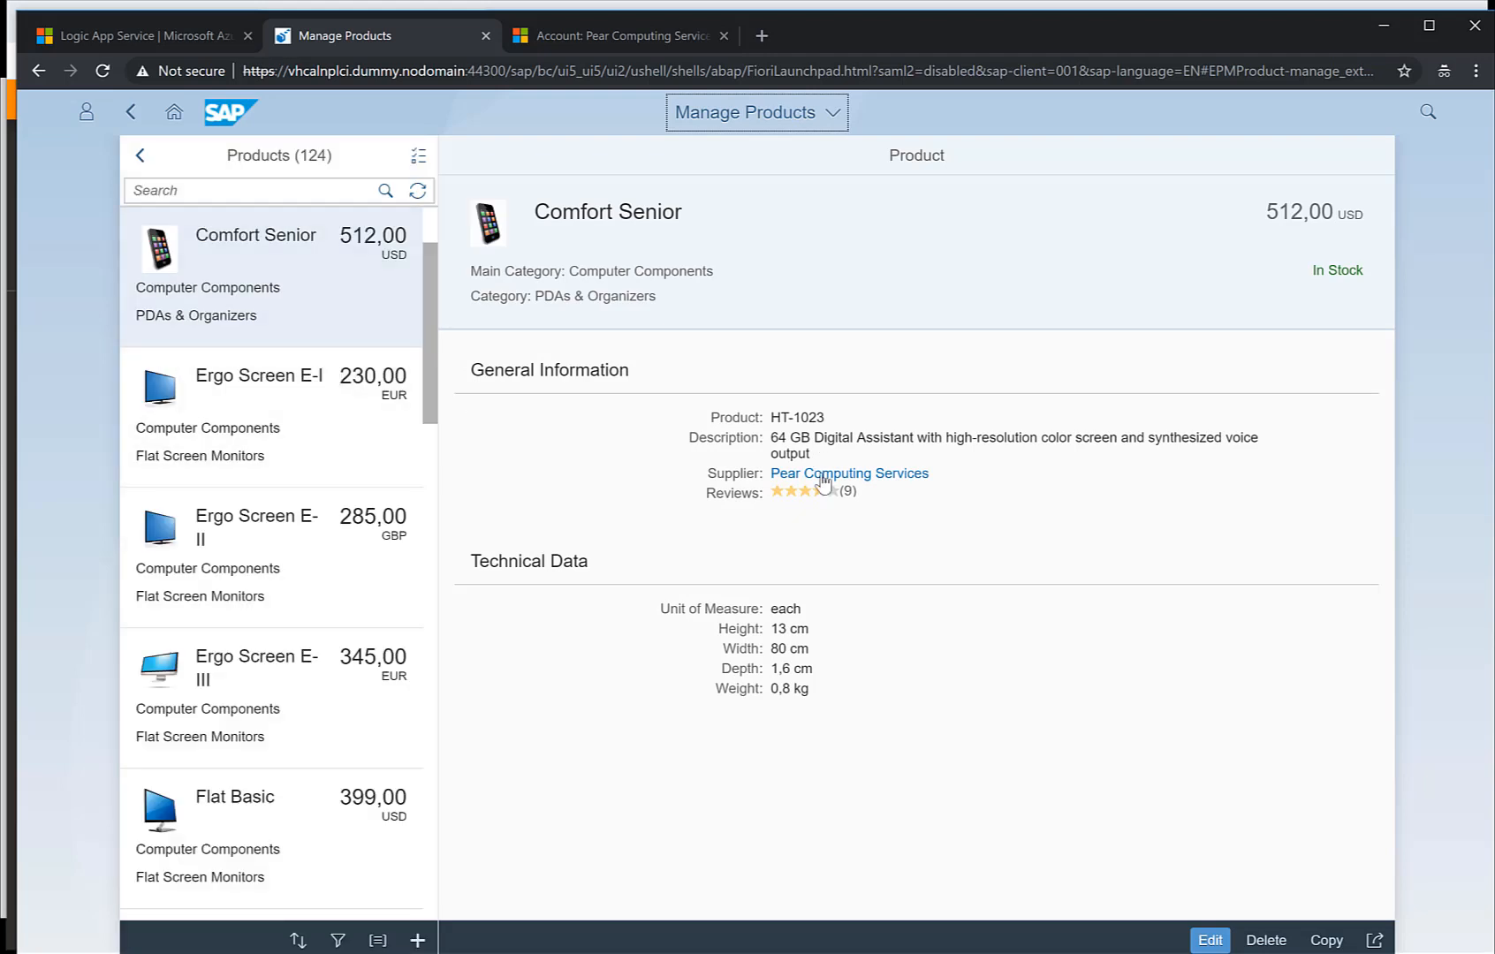
mouse_move(848, 474)
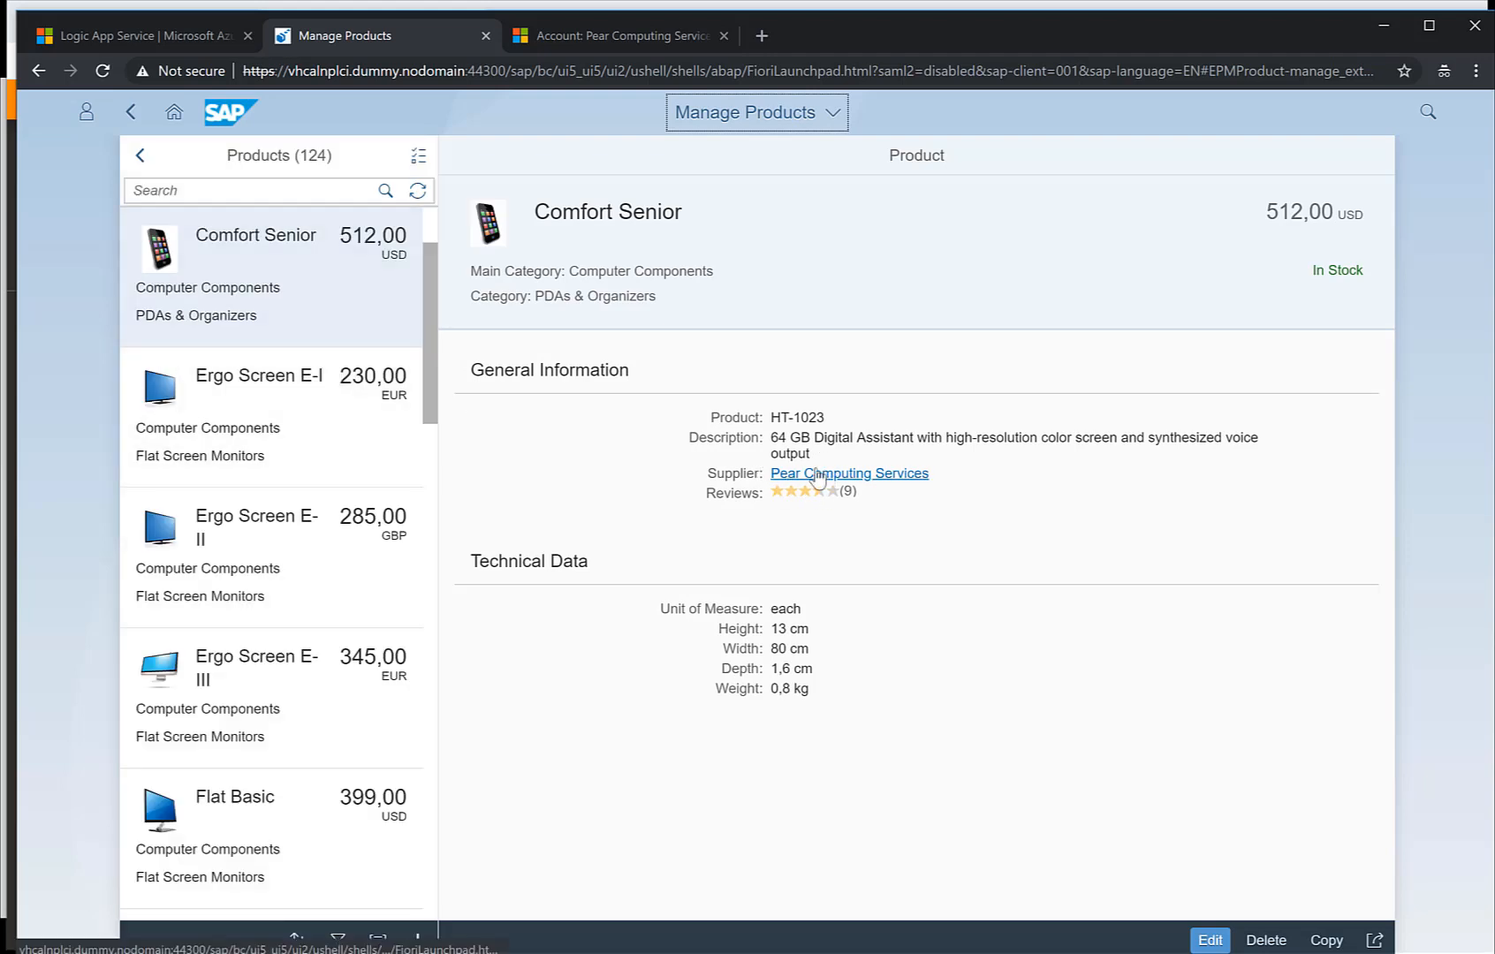
click(848, 473)
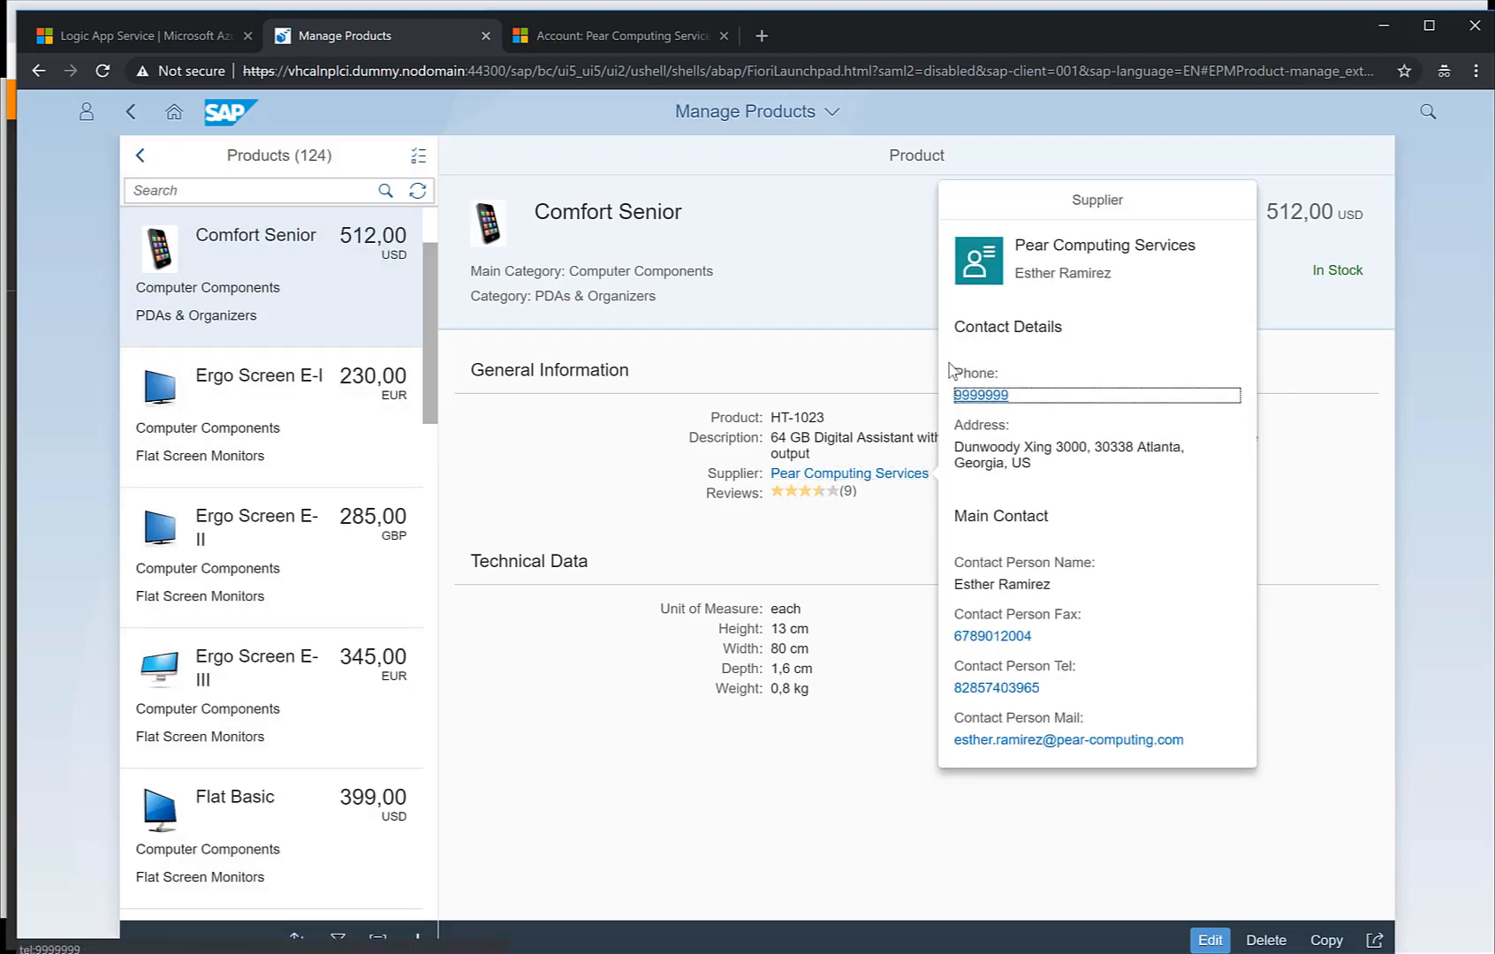
mouse_move(1015, 403)
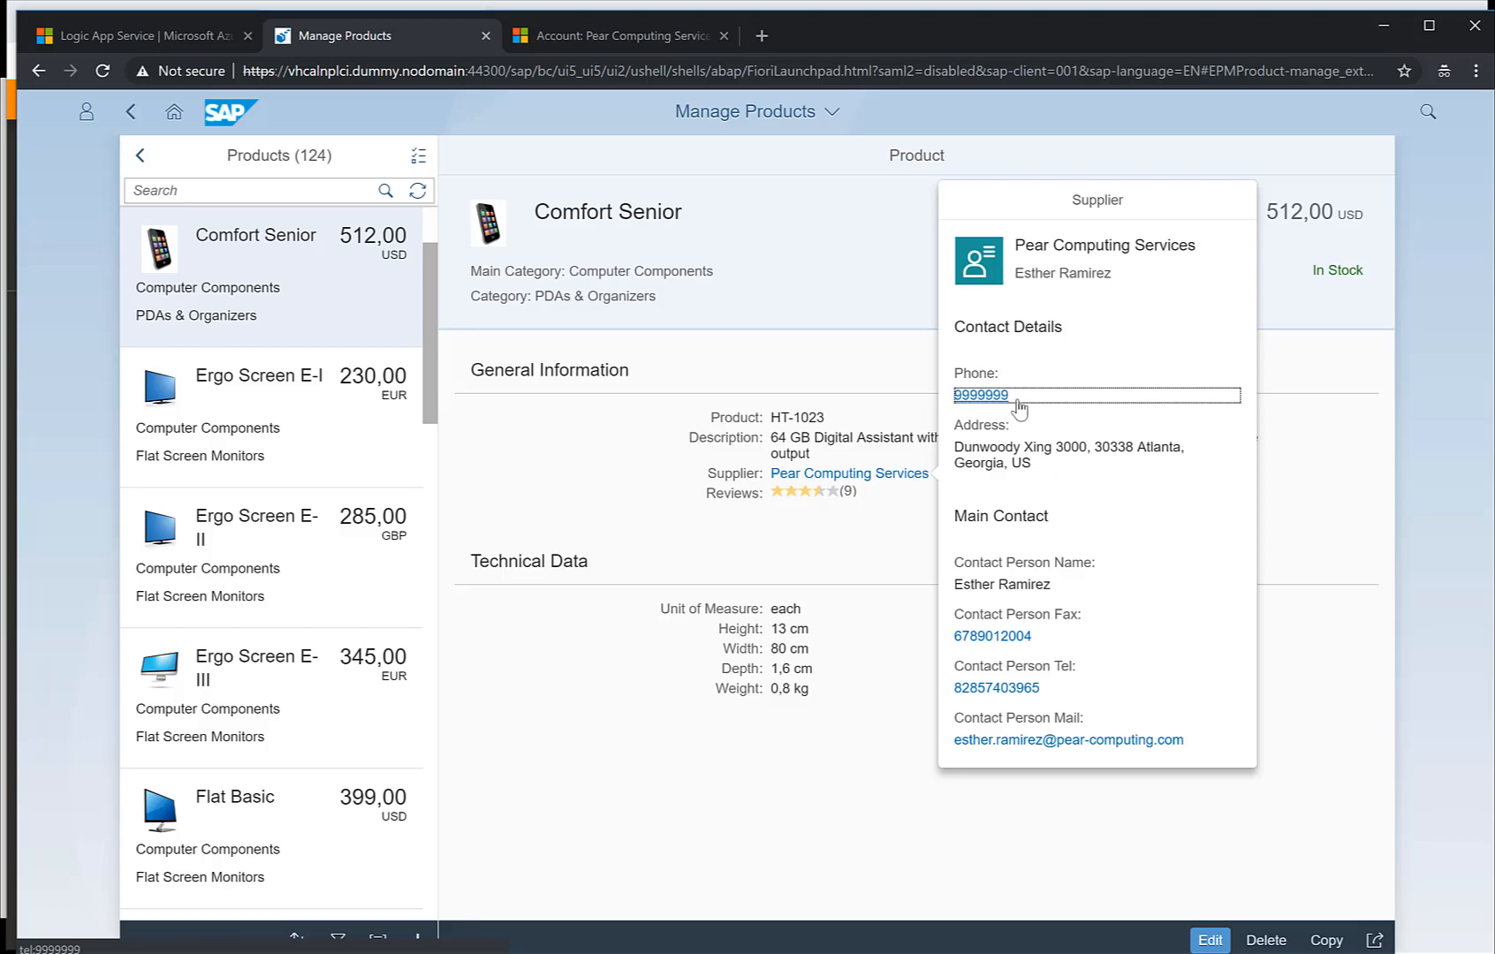
click(370, 25)
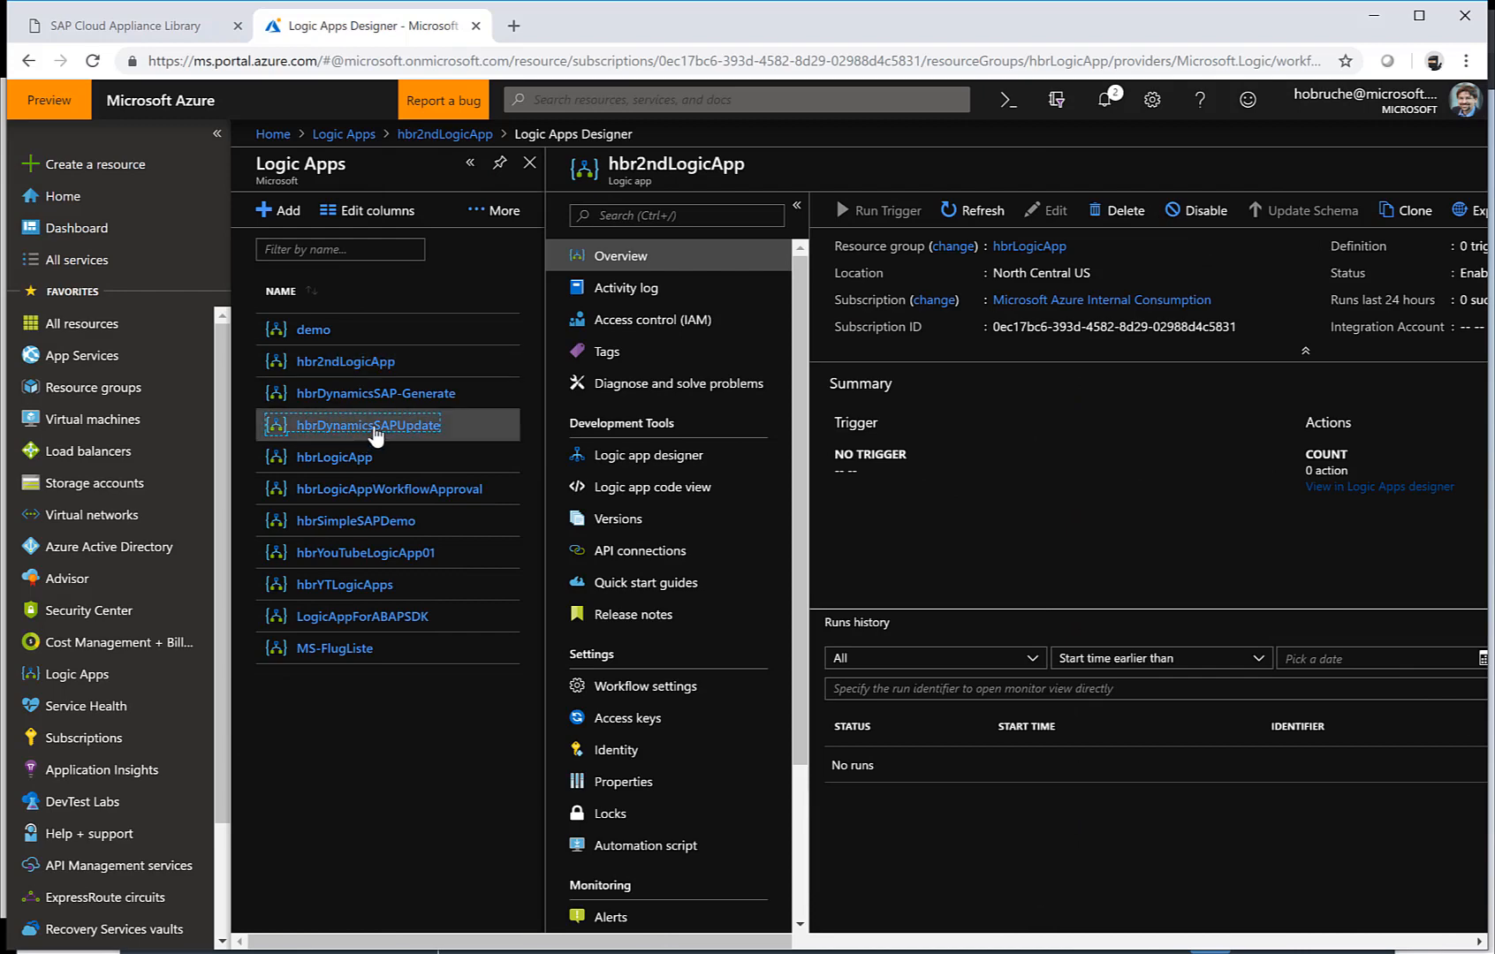
Open the hbrDynamicsSAPUpdate designer and expand the Send message to SAP step
click(374, 425)
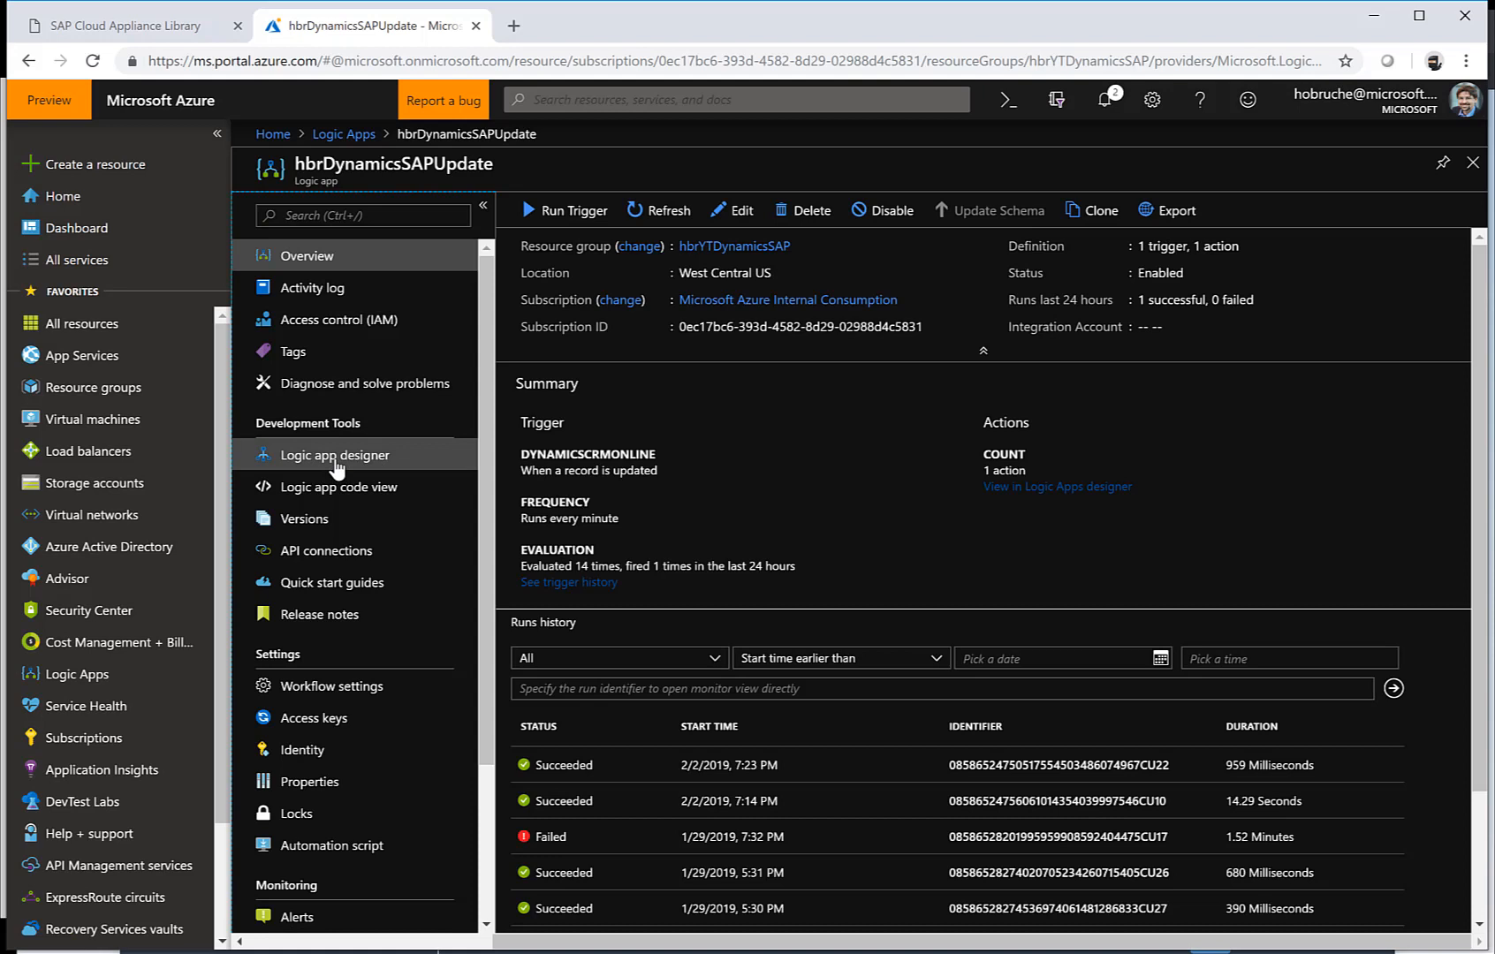
click(336, 455)
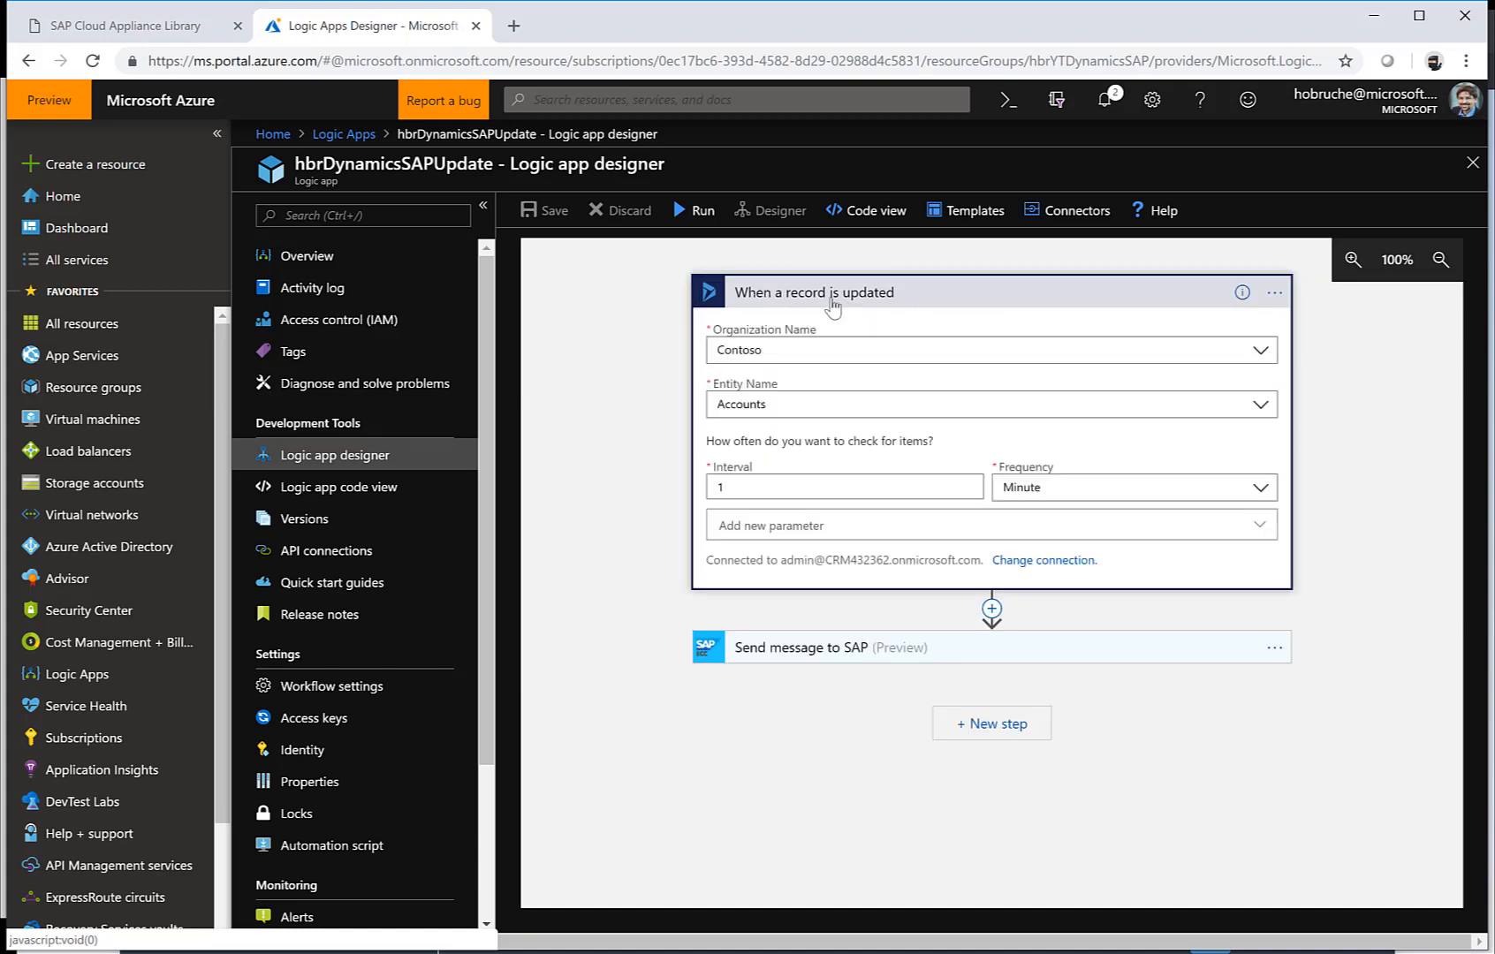
mouse_move(758, 385)
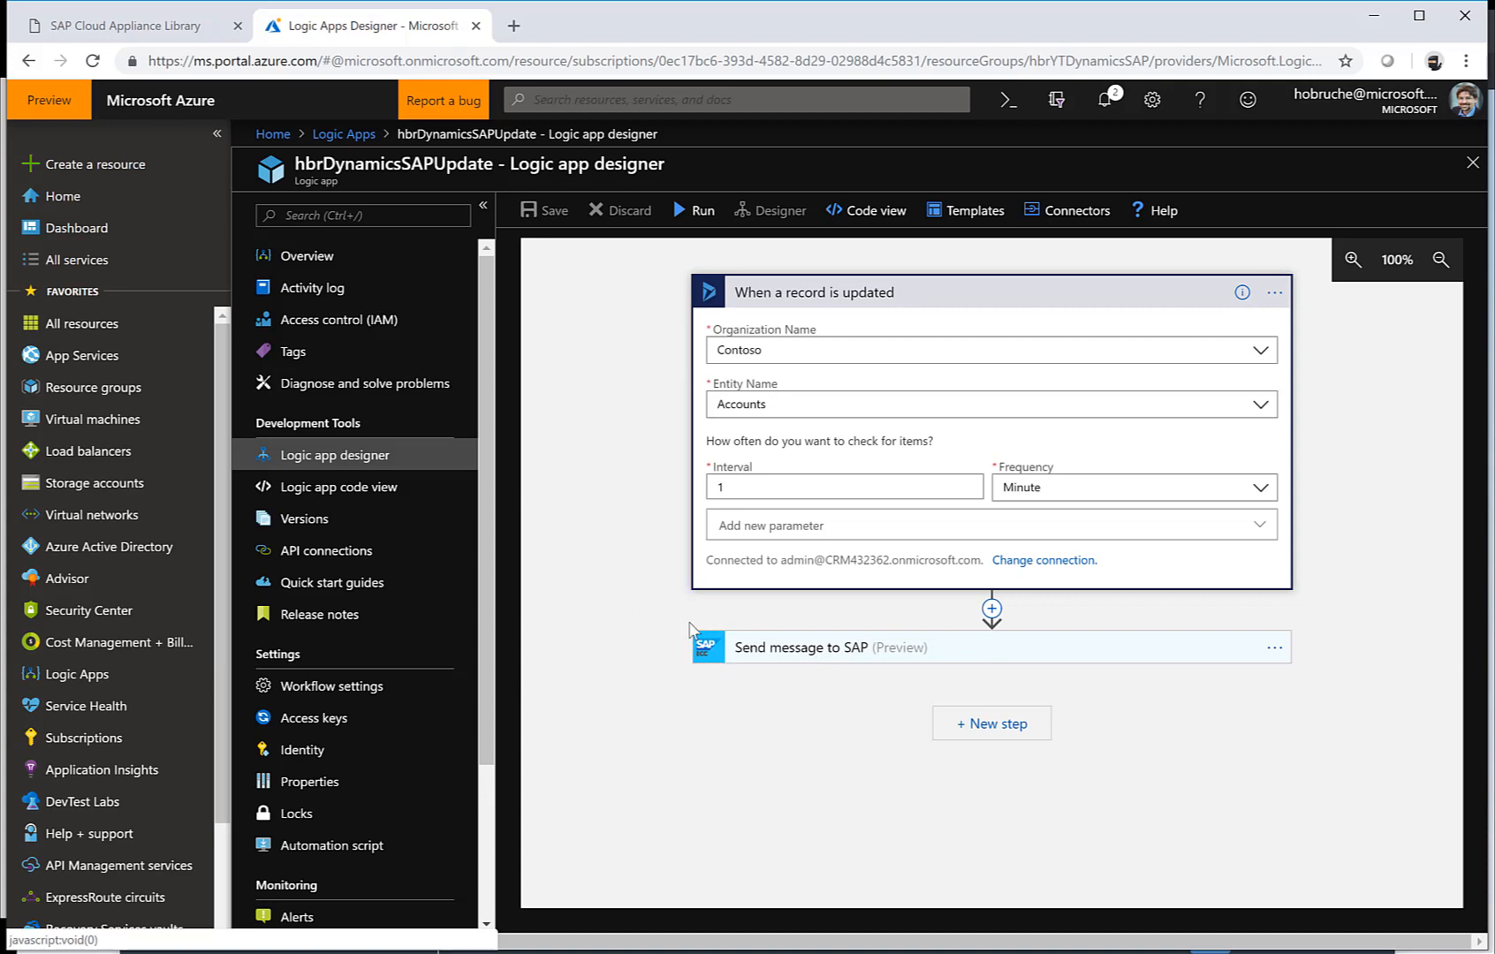
mouse_move(767, 665)
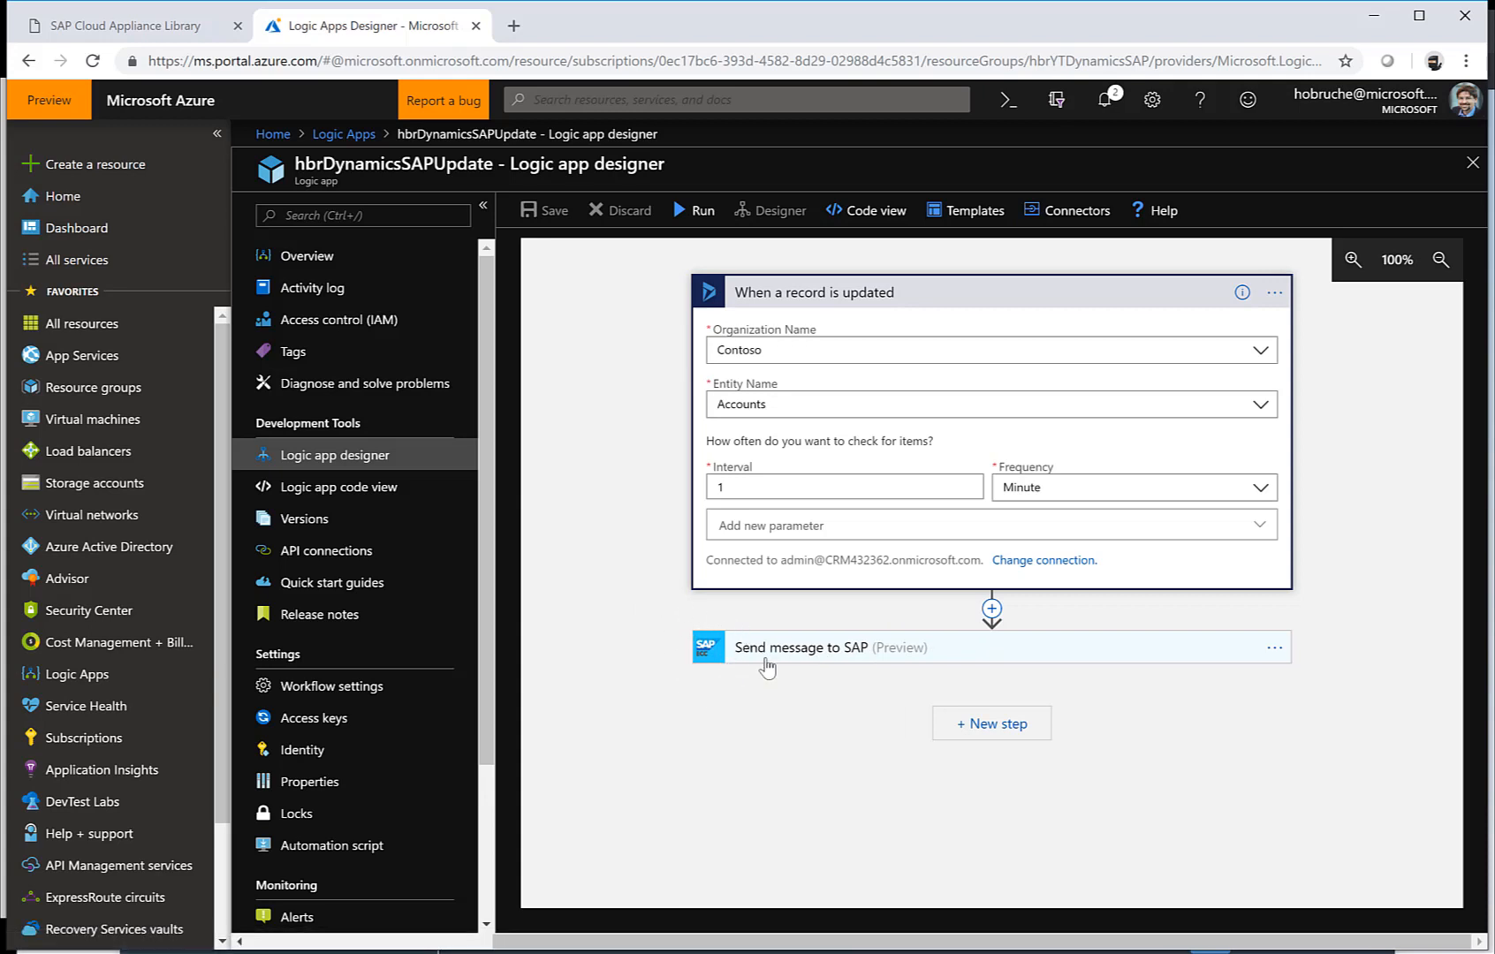
mouse_move(794, 661)
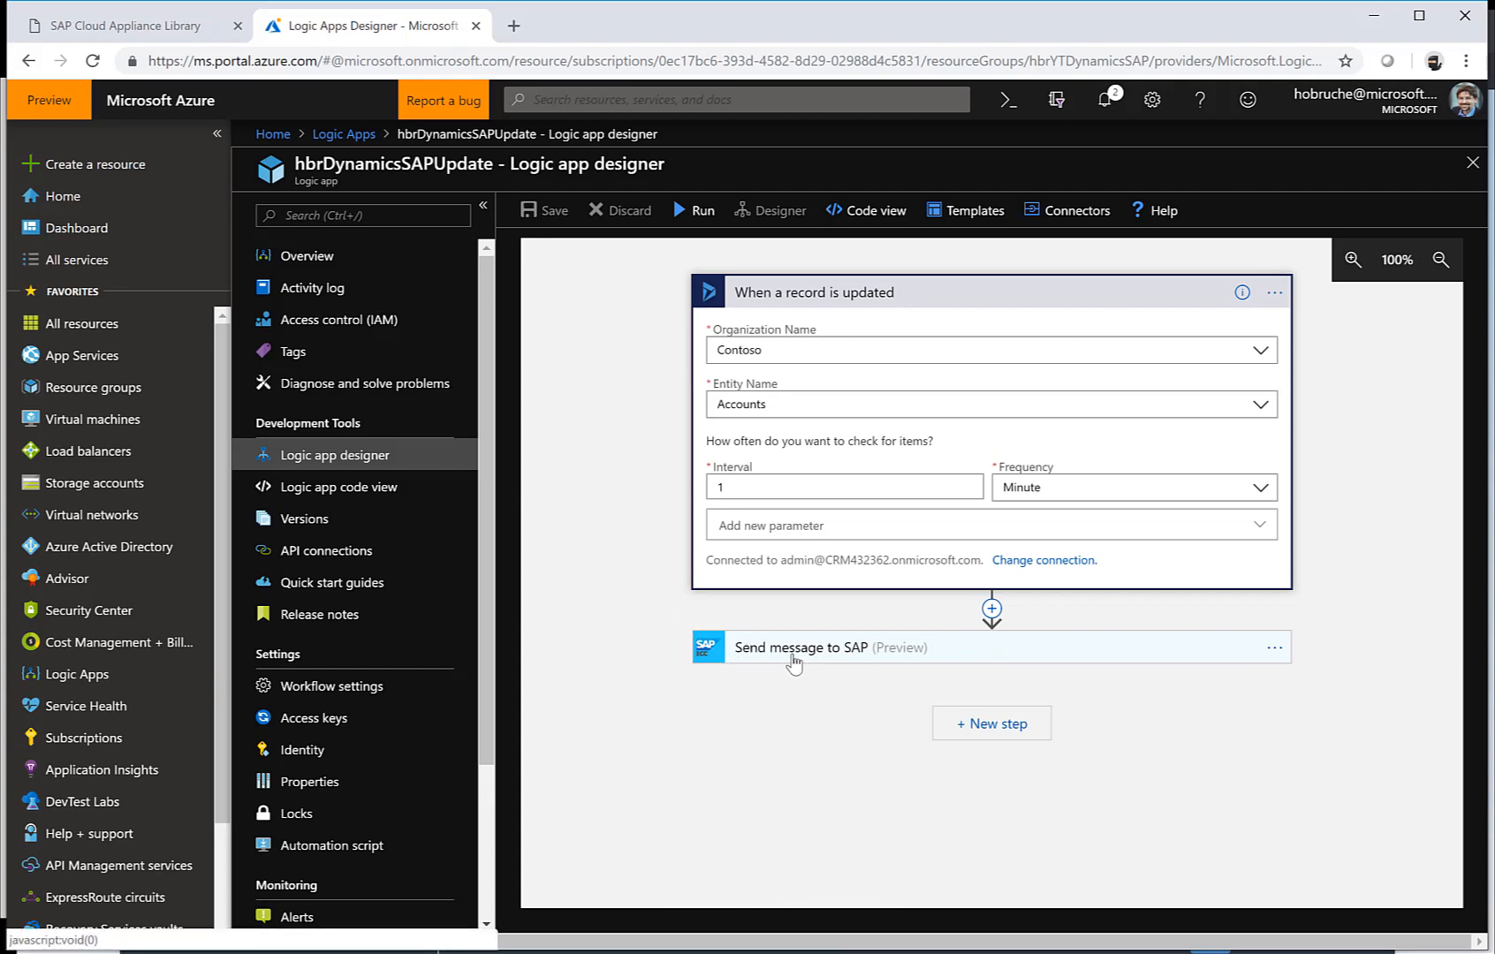
click(800, 648)
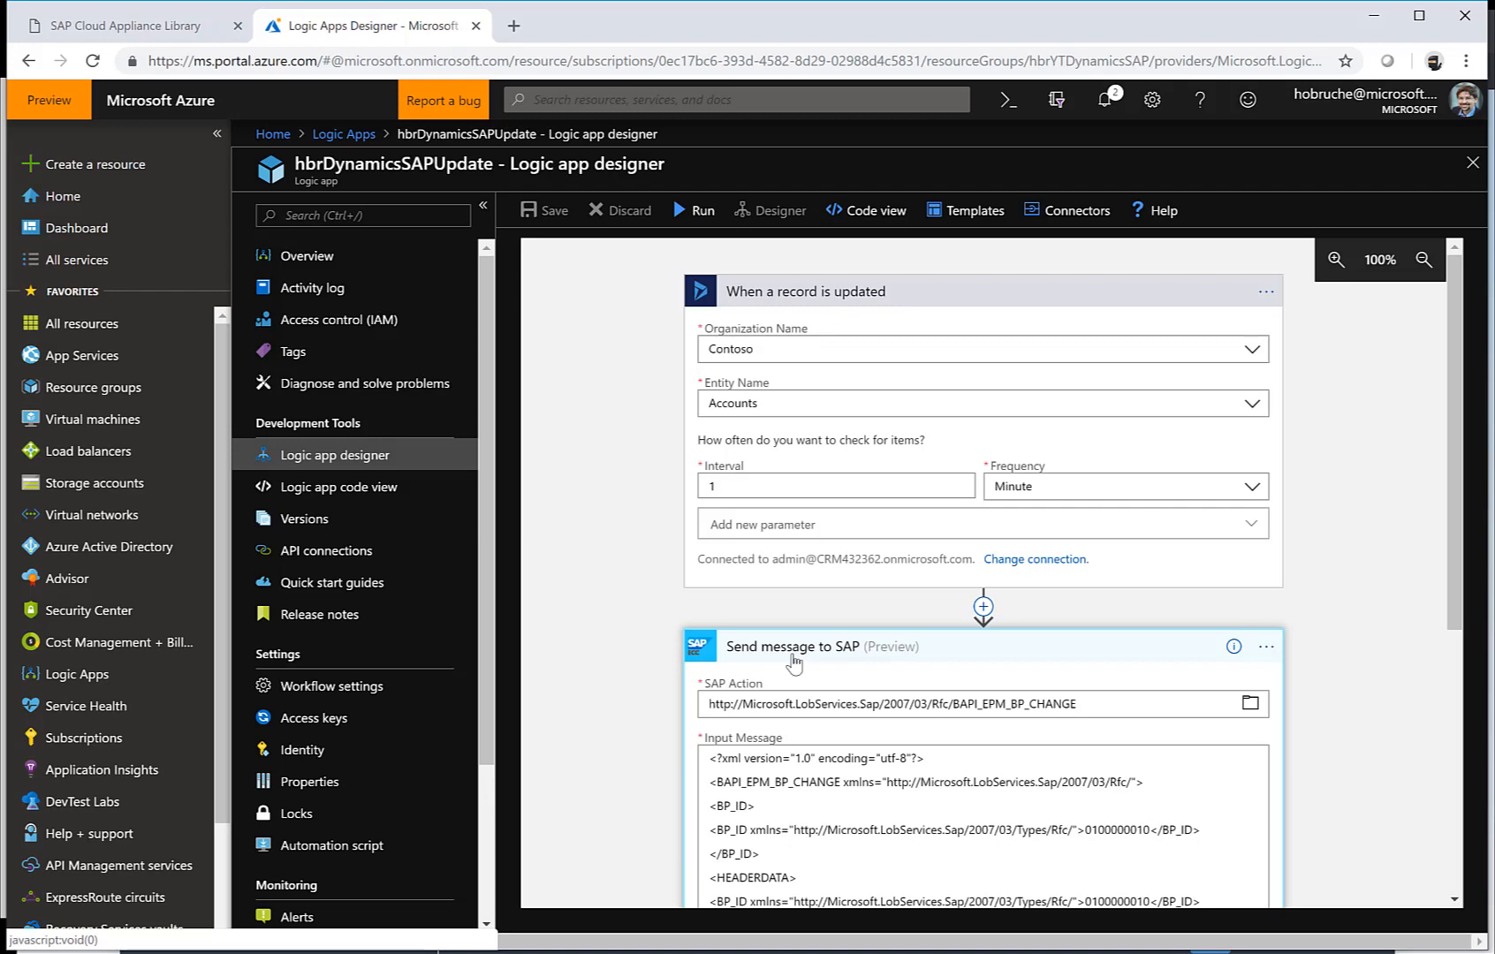
mouse_move(619, 631)
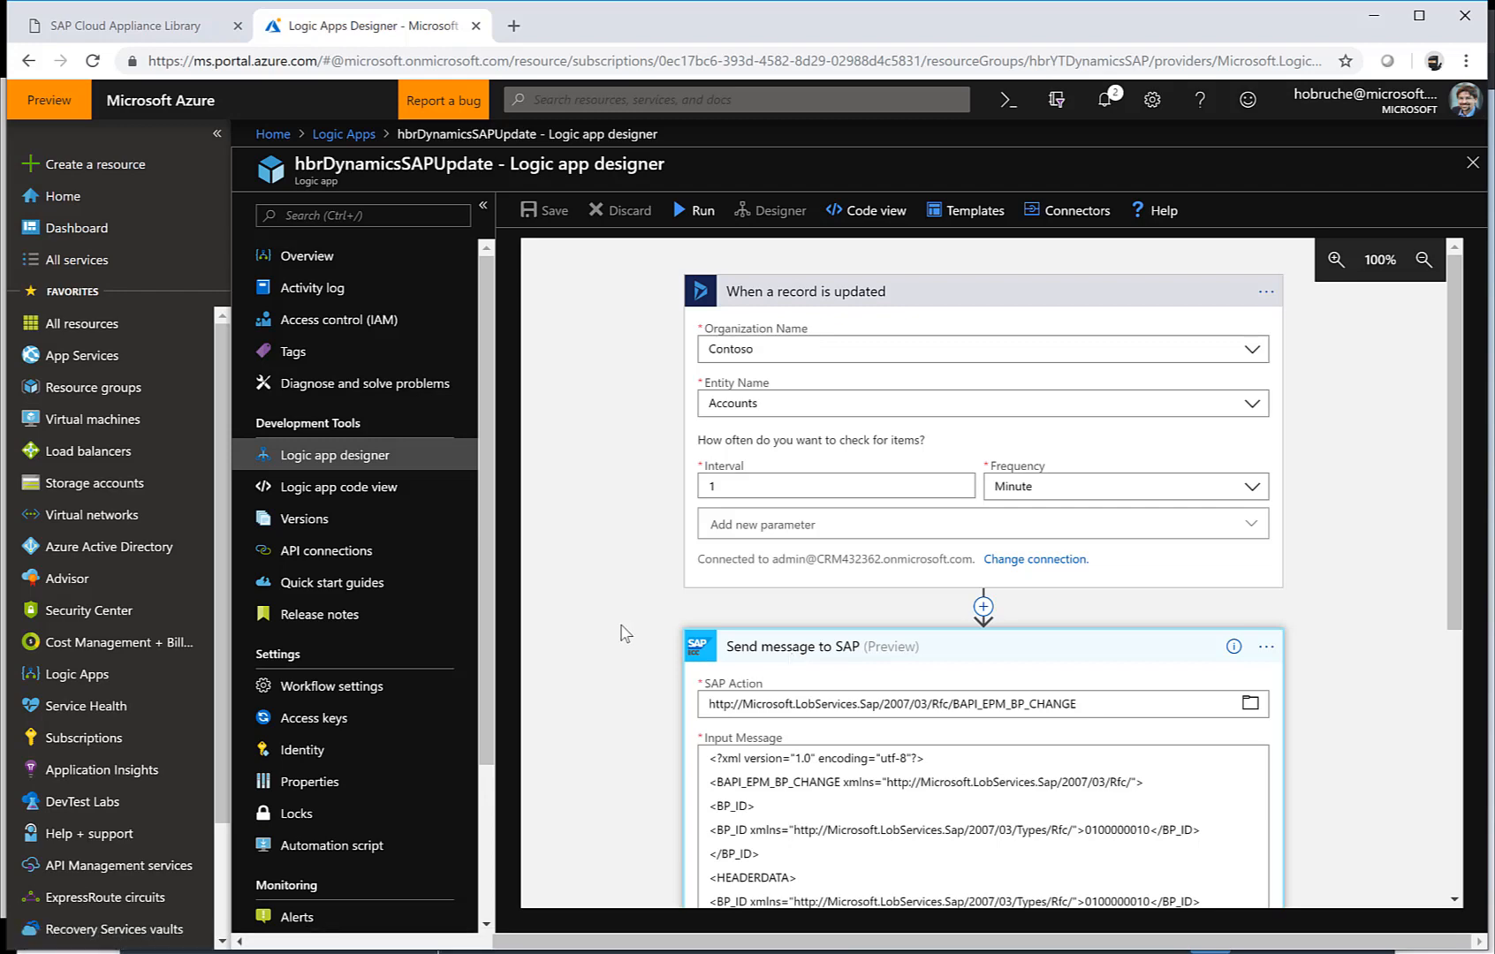
scroll(down, 3)
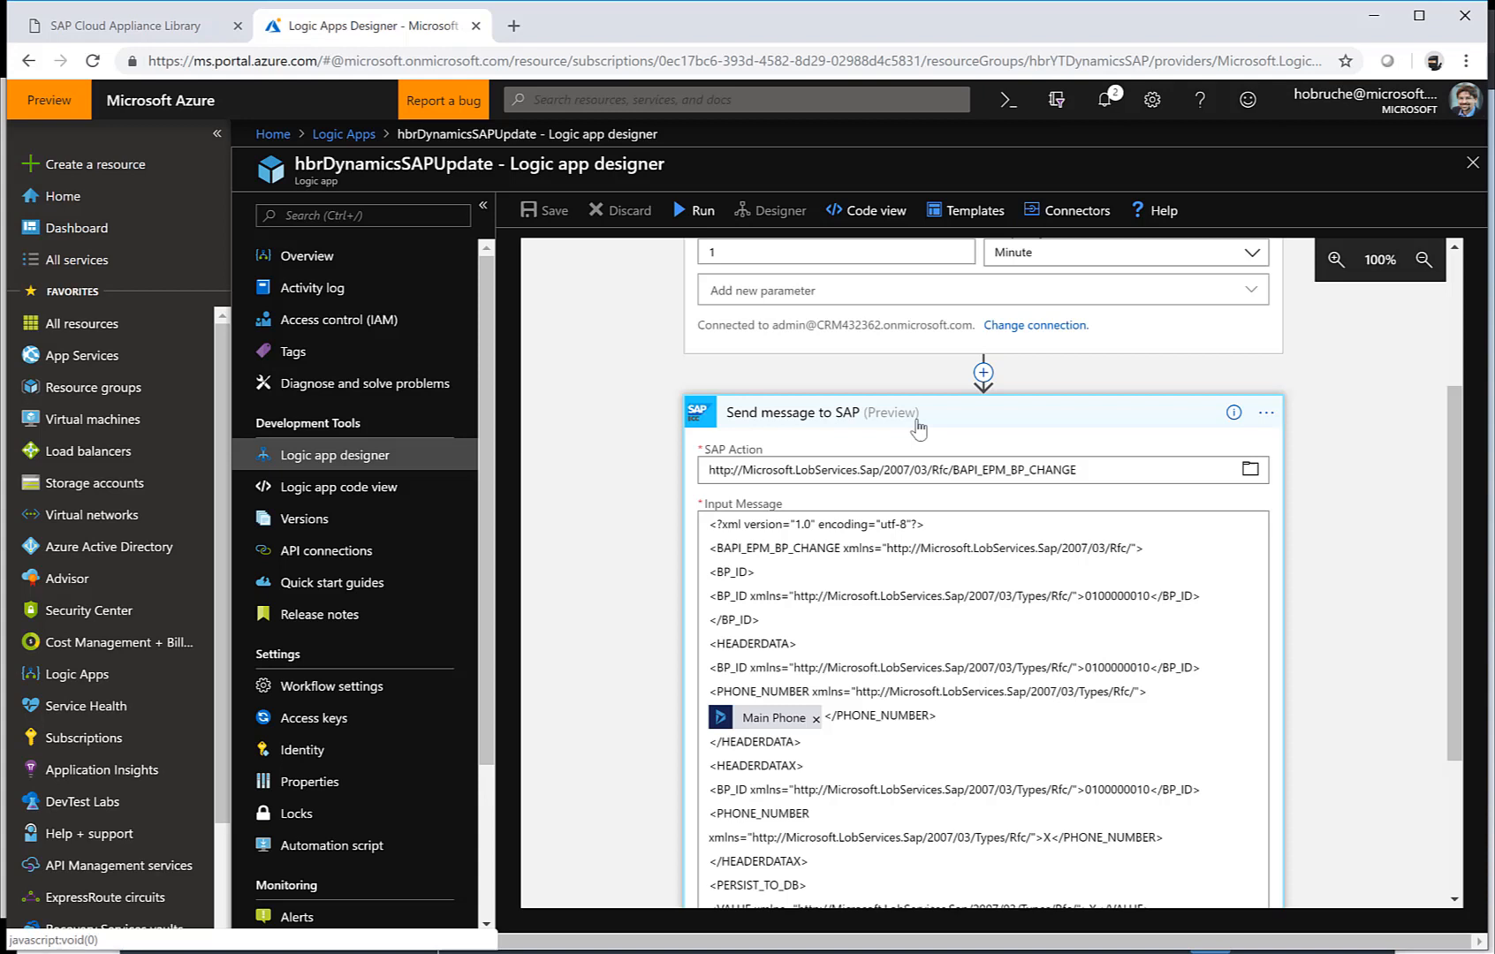
mouse_move(756, 412)
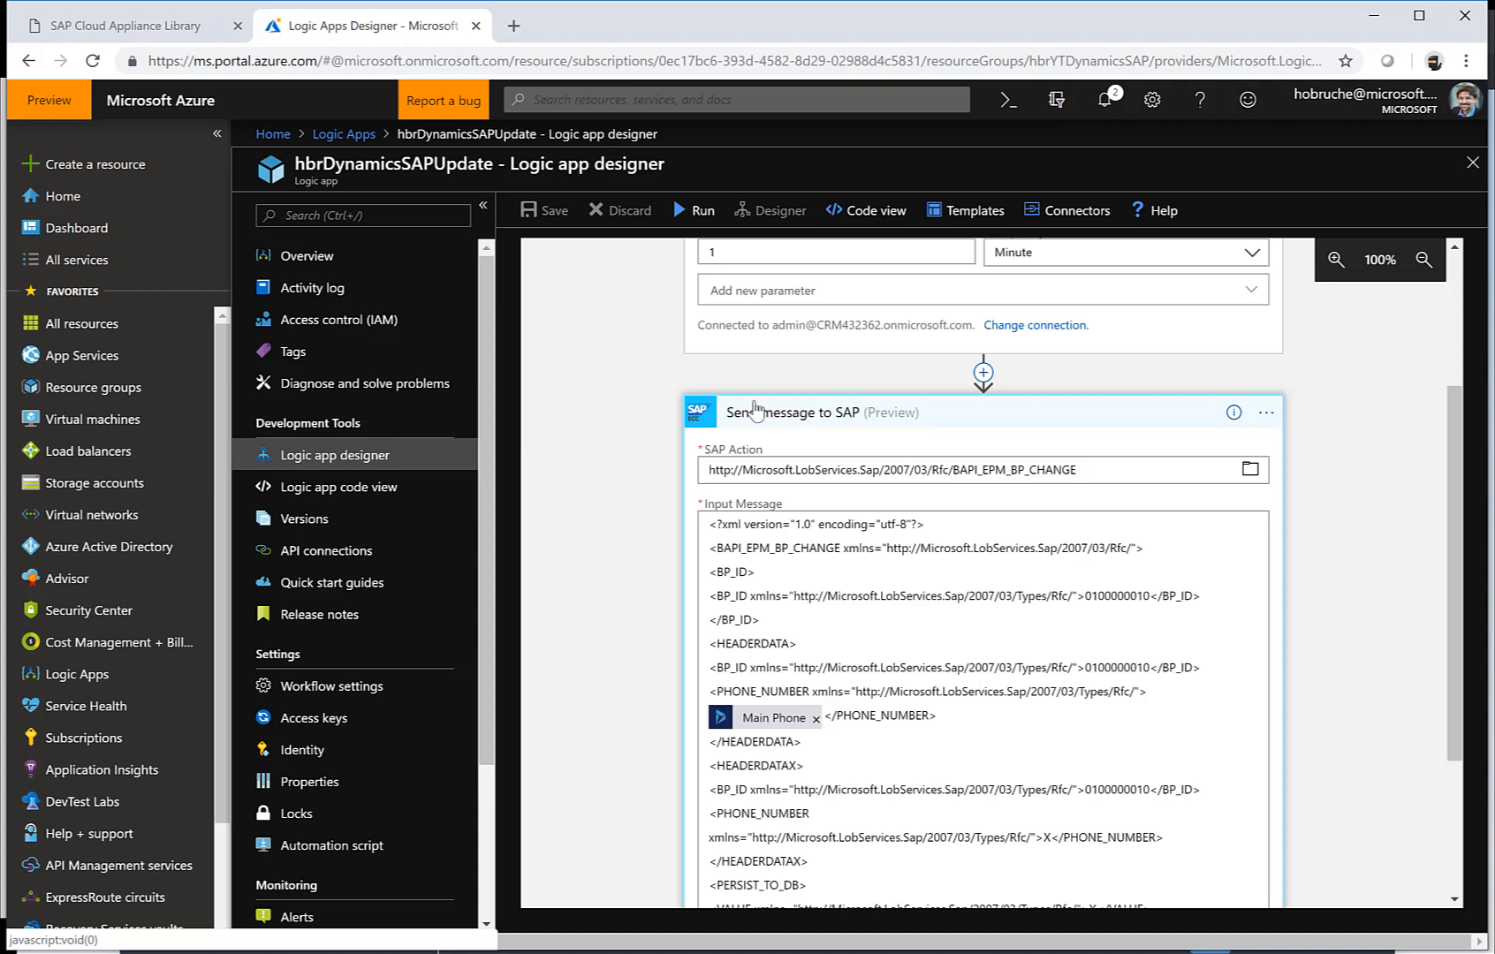
click(963, 470)
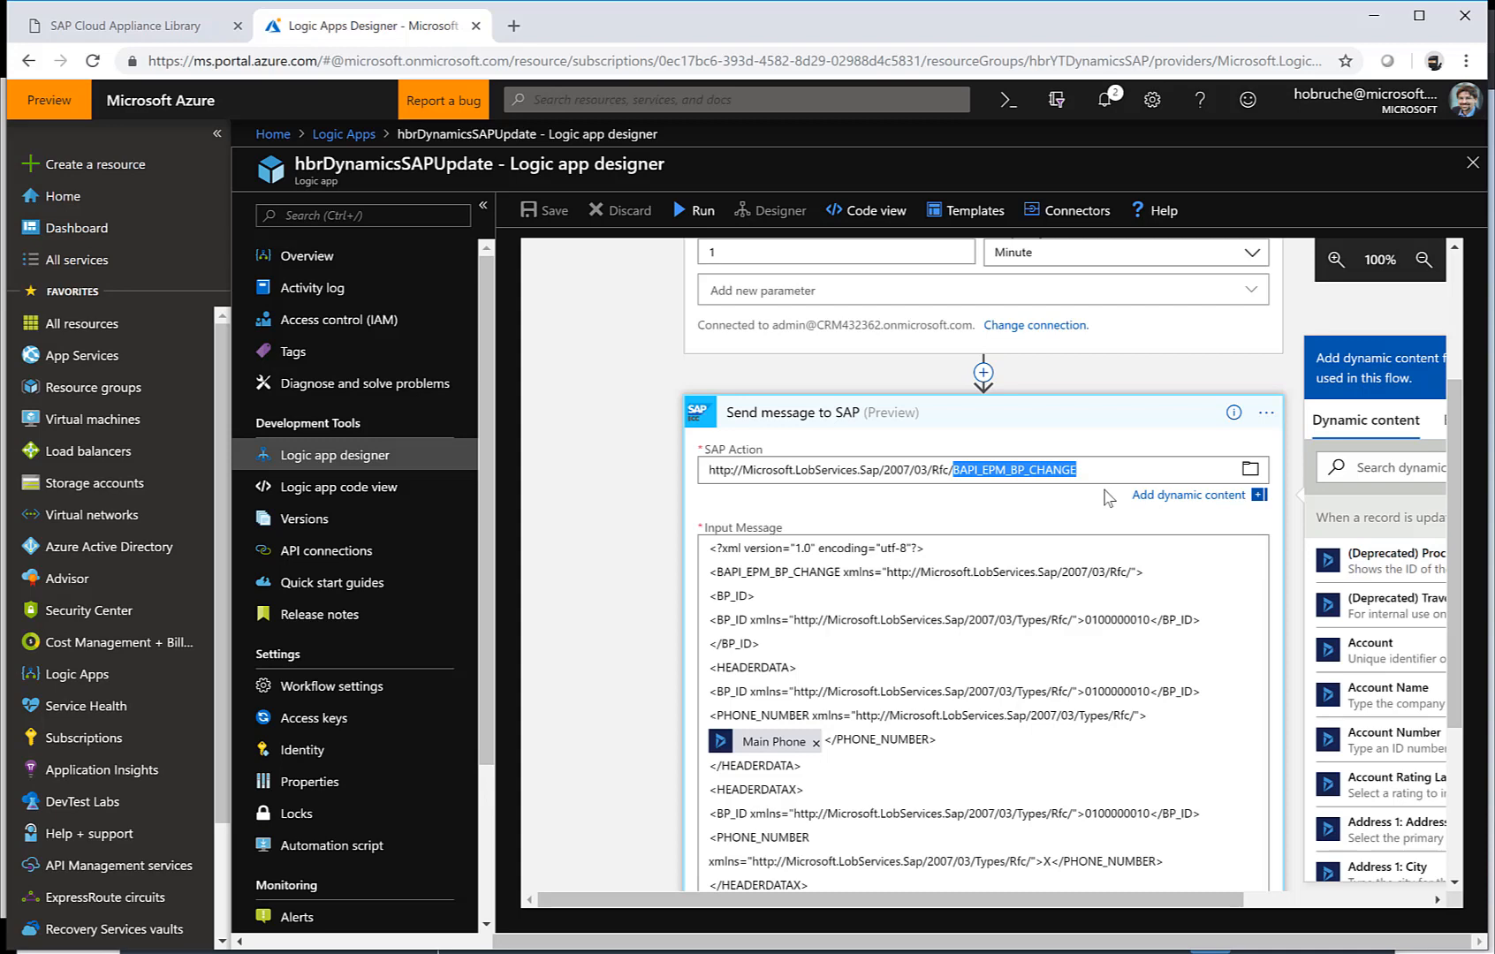
scroll(down, 3)
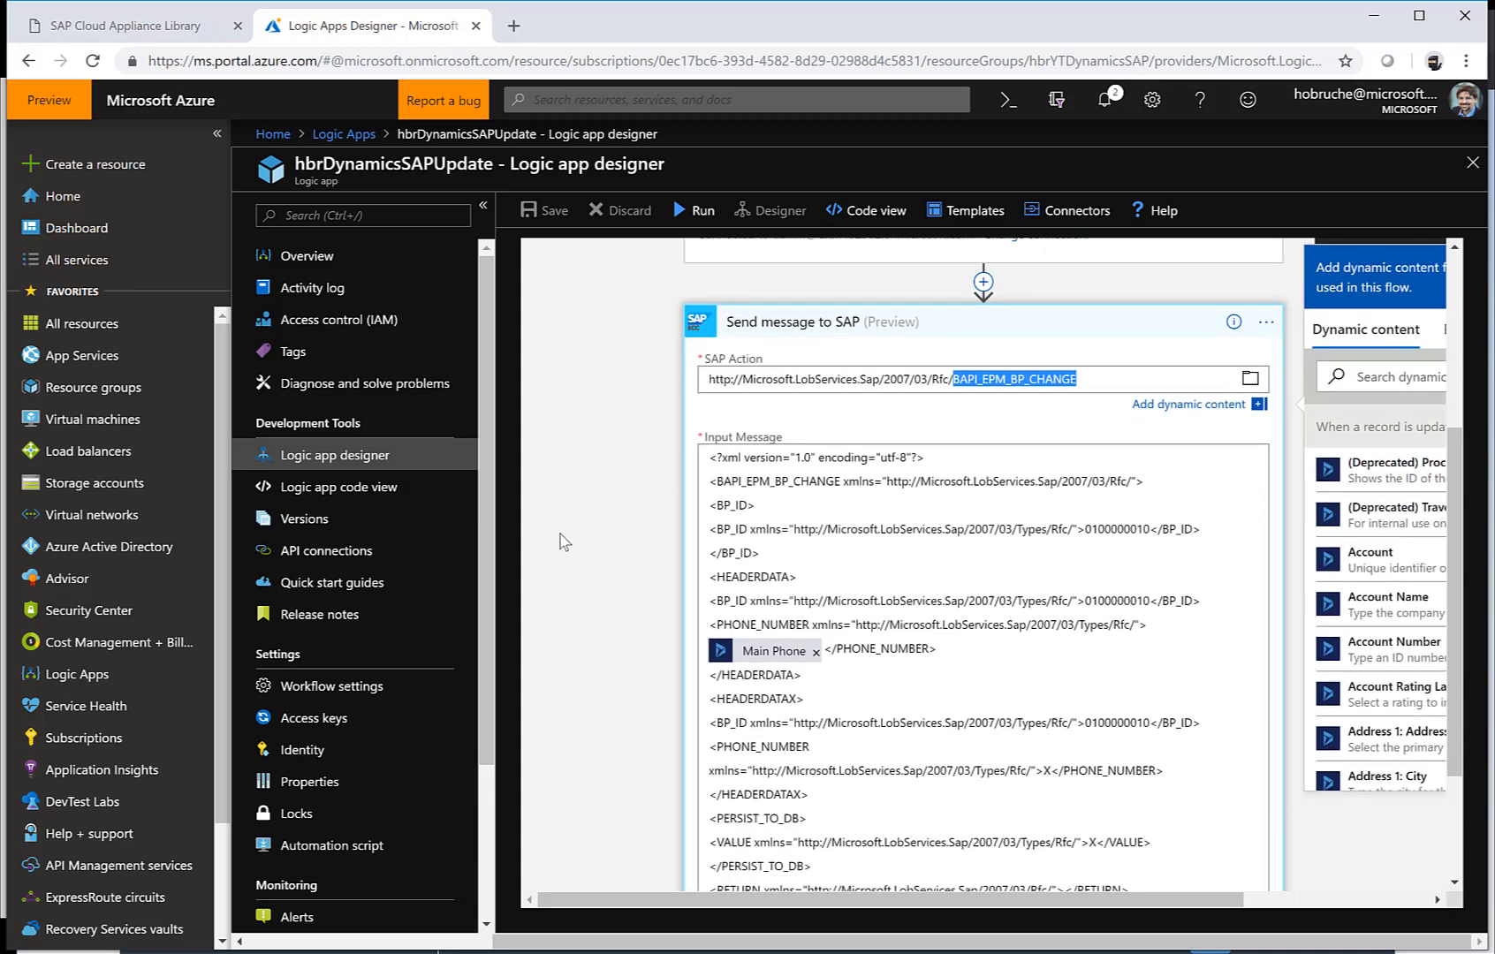
scroll(down, 3)
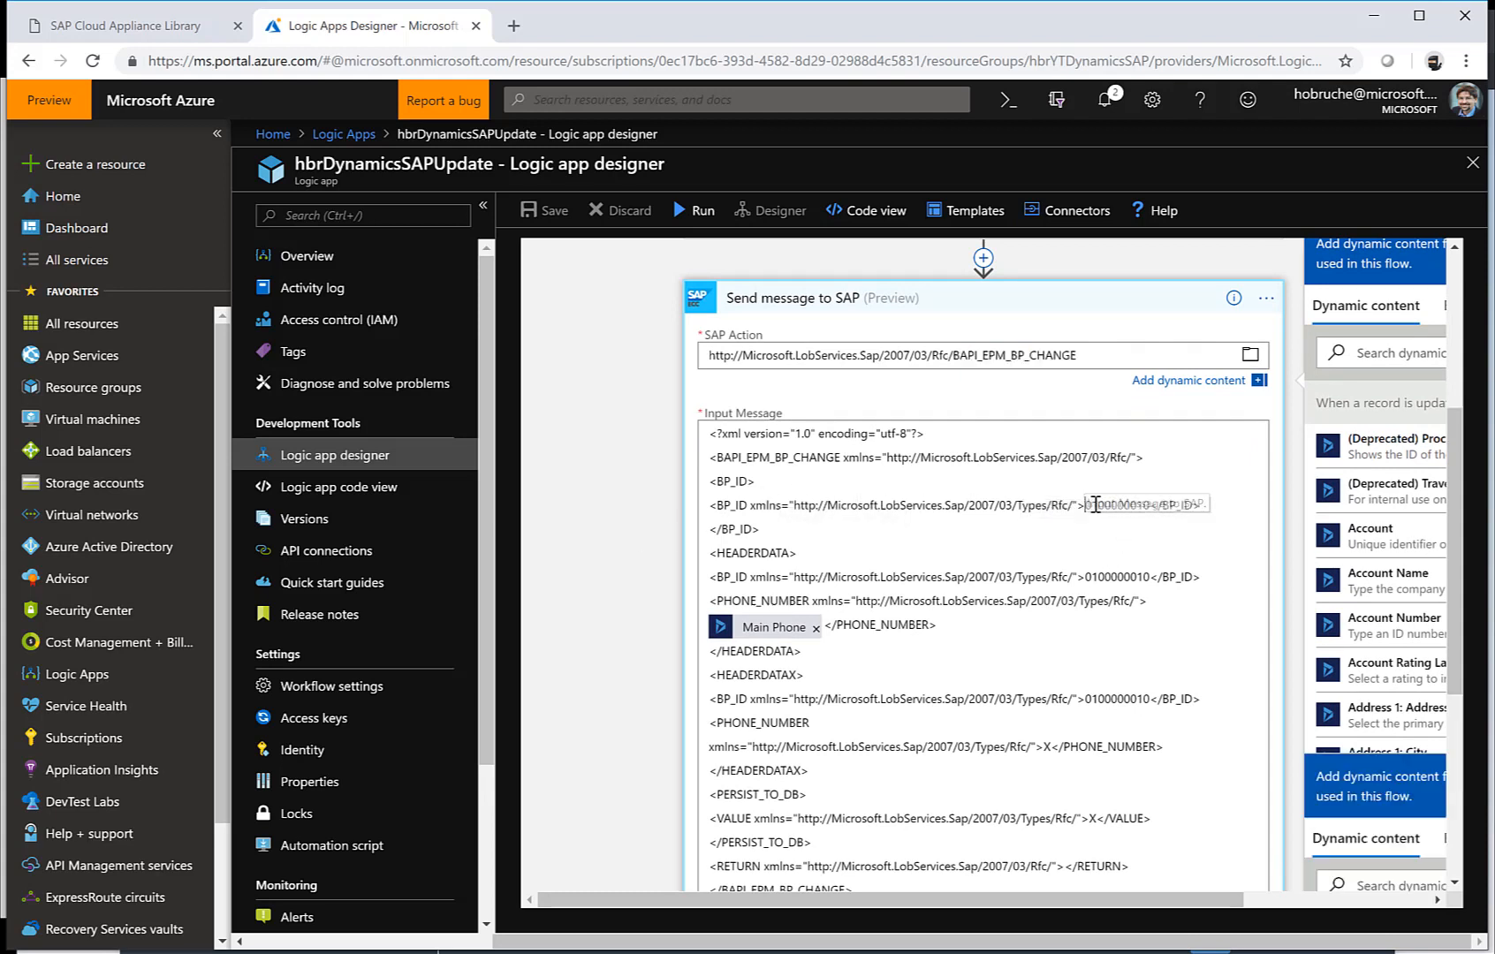
right_click(1144, 481)
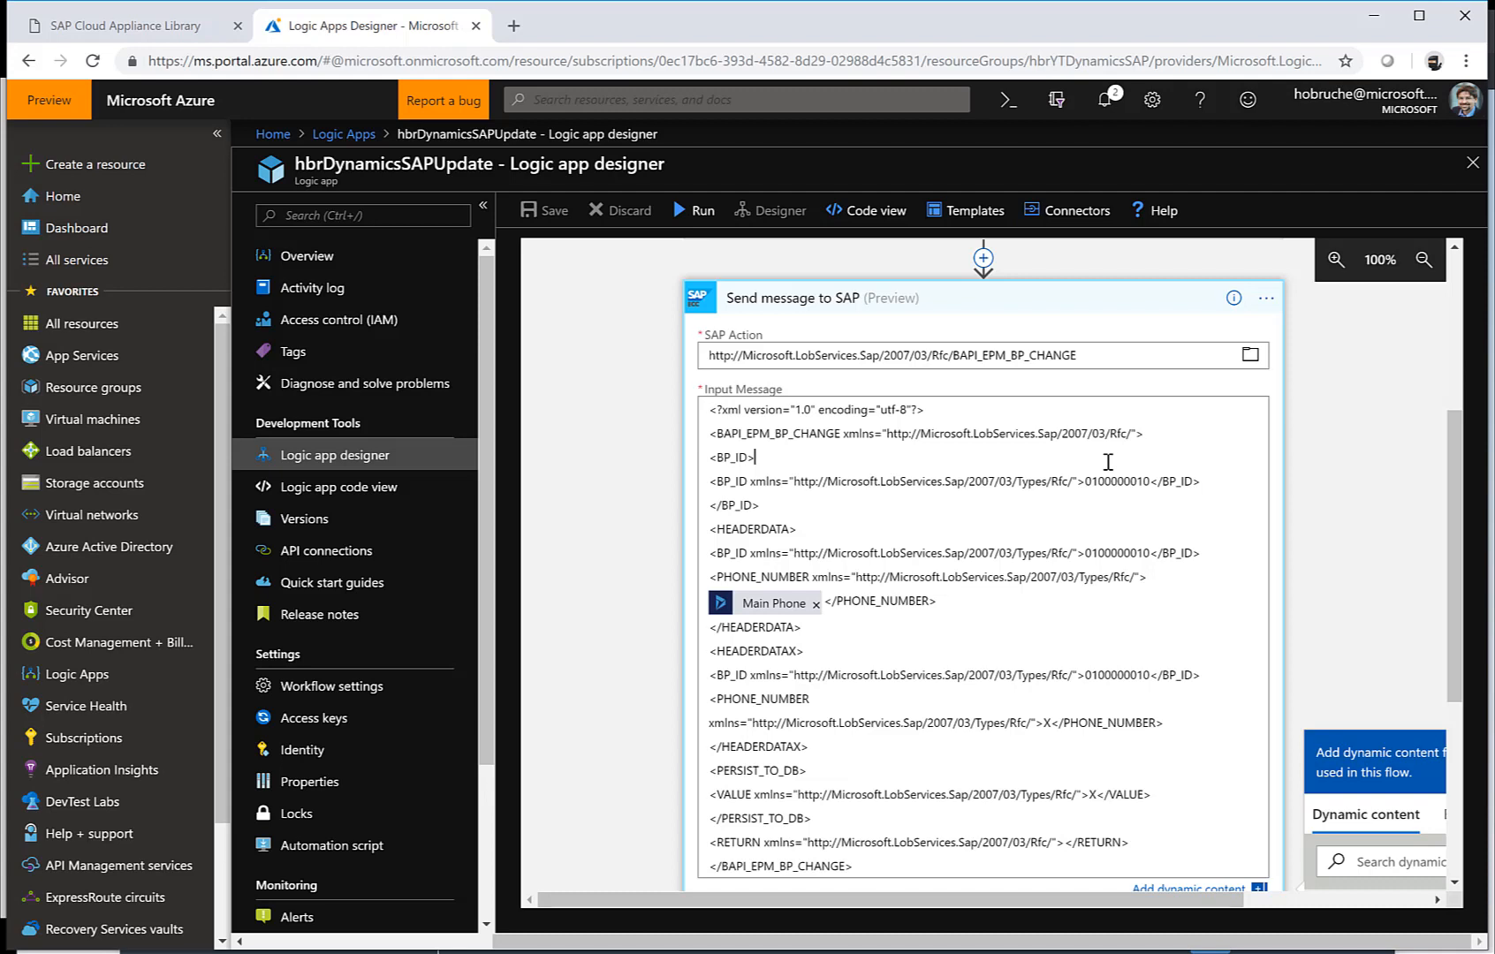
mouse_move(810, 581)
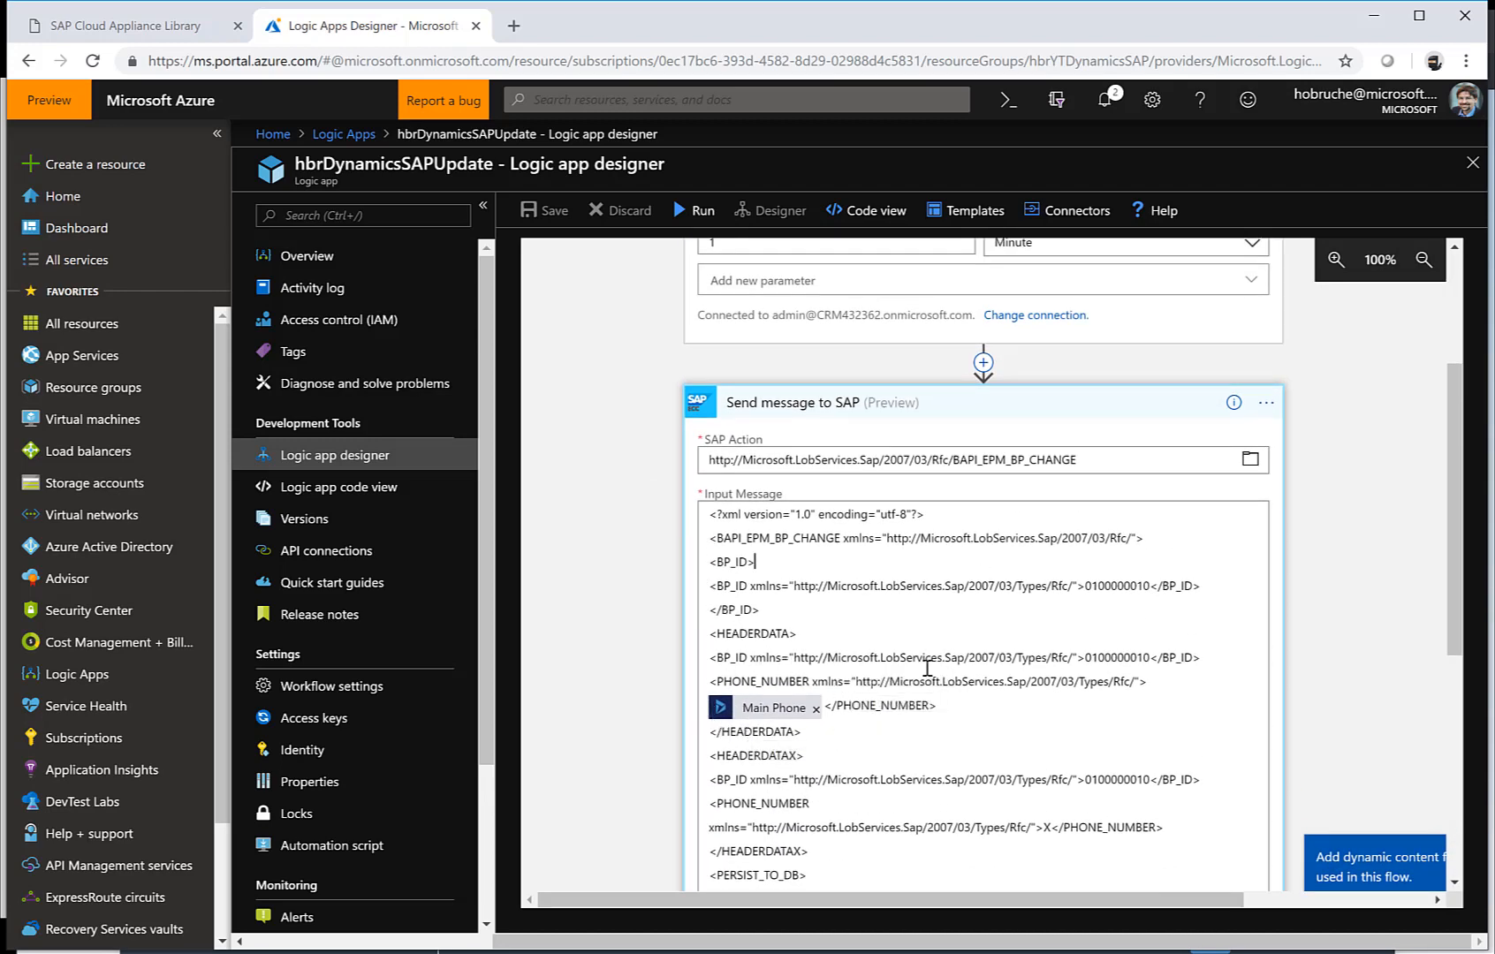
scroll(down, 3)
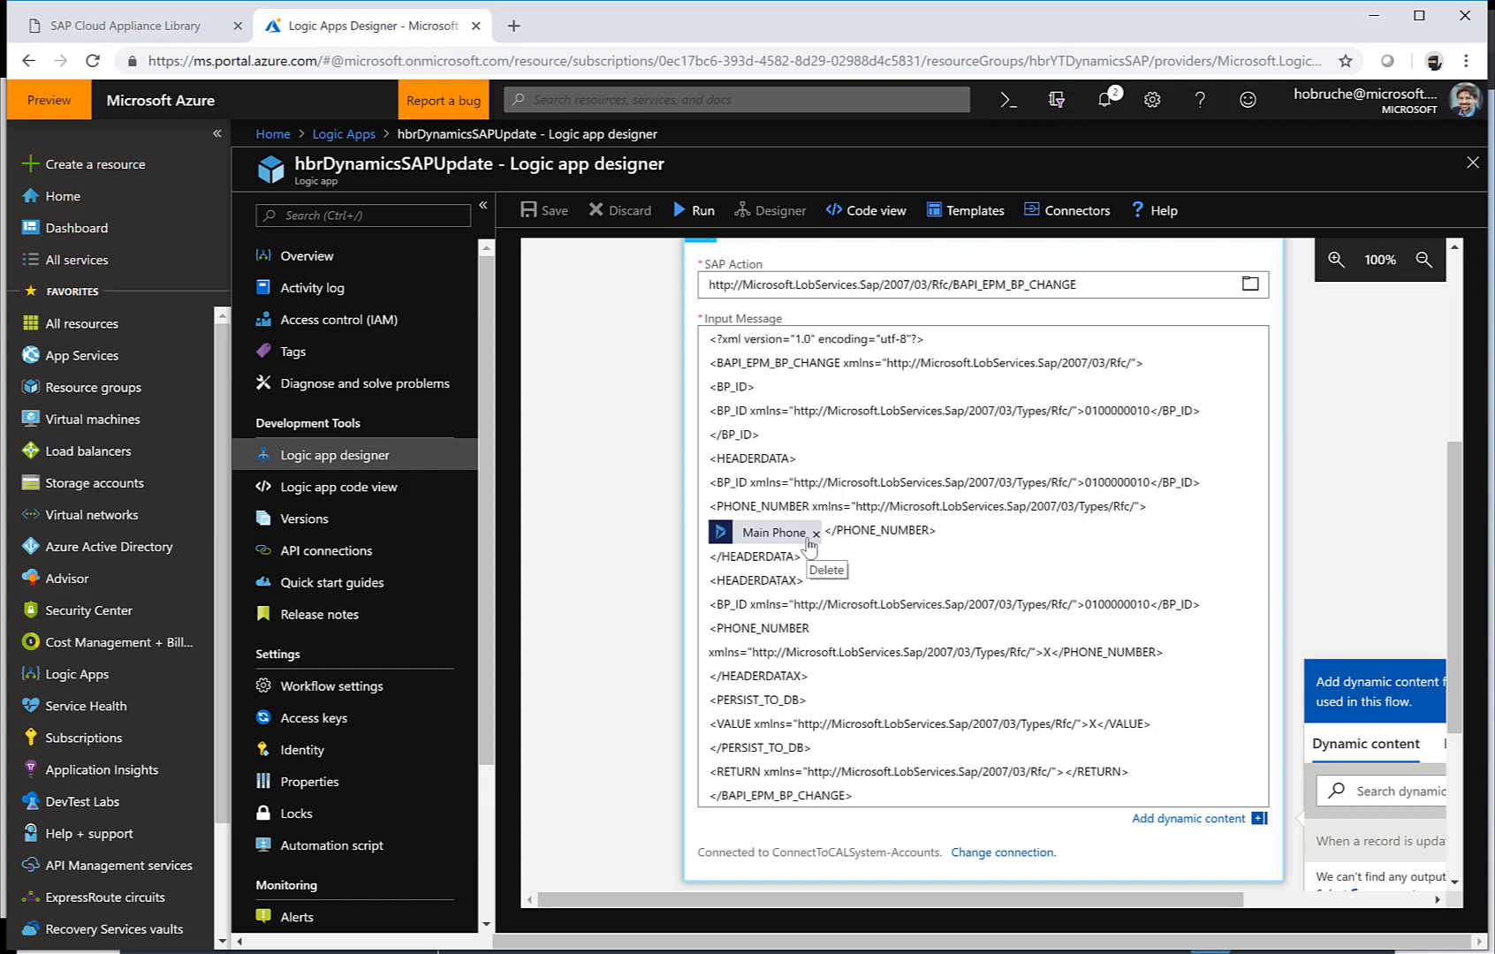
mouse_move(927, 331)
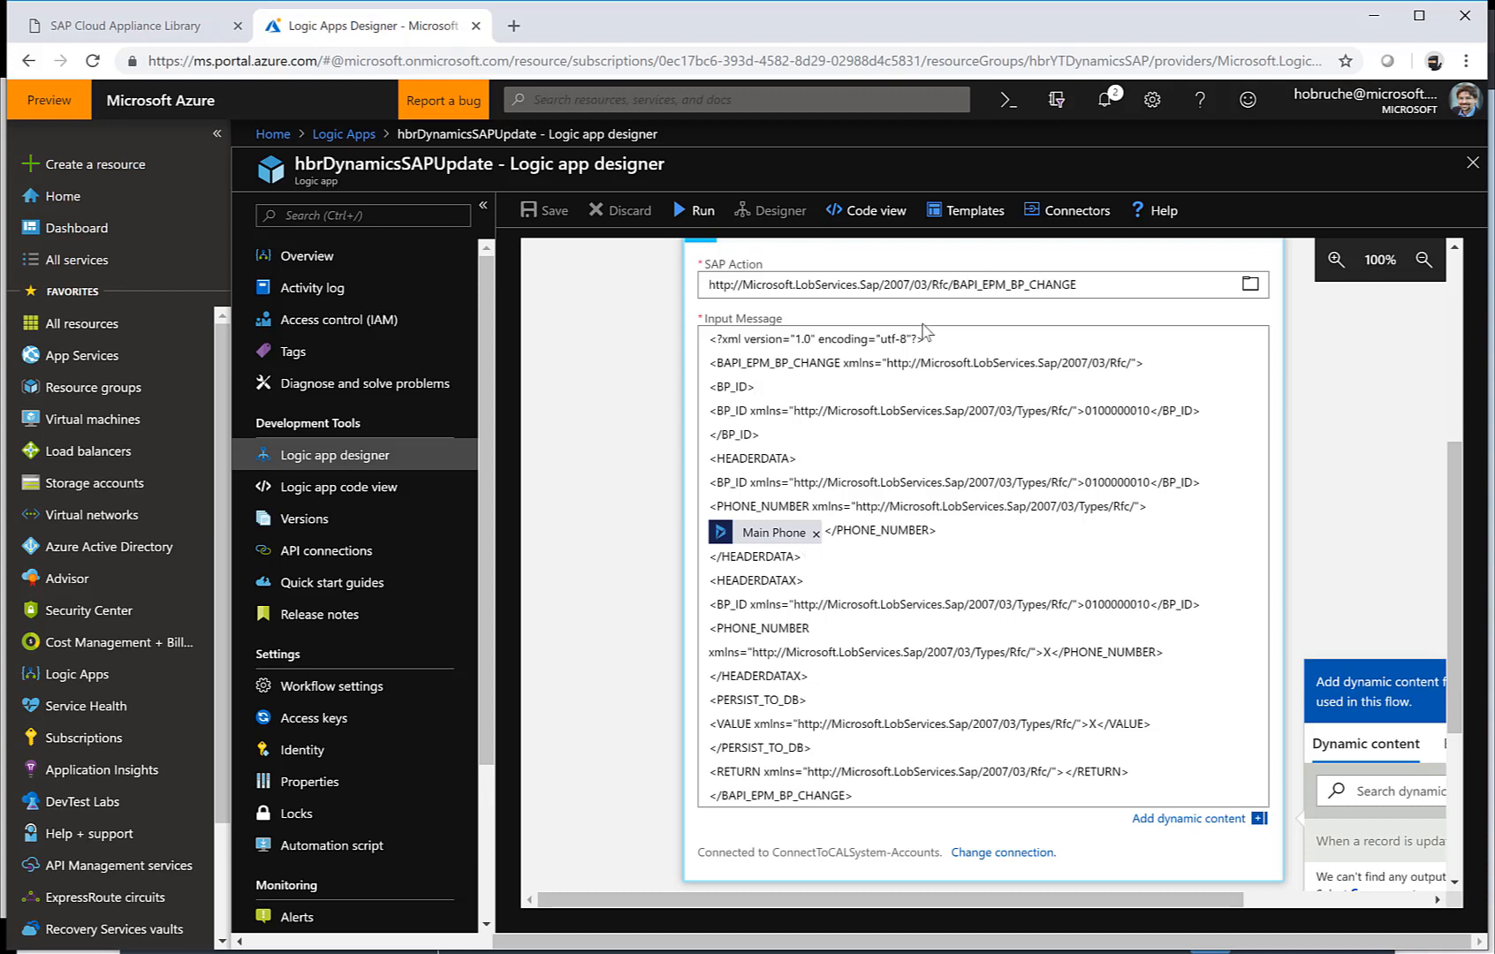
mouse_move(1049, 286)
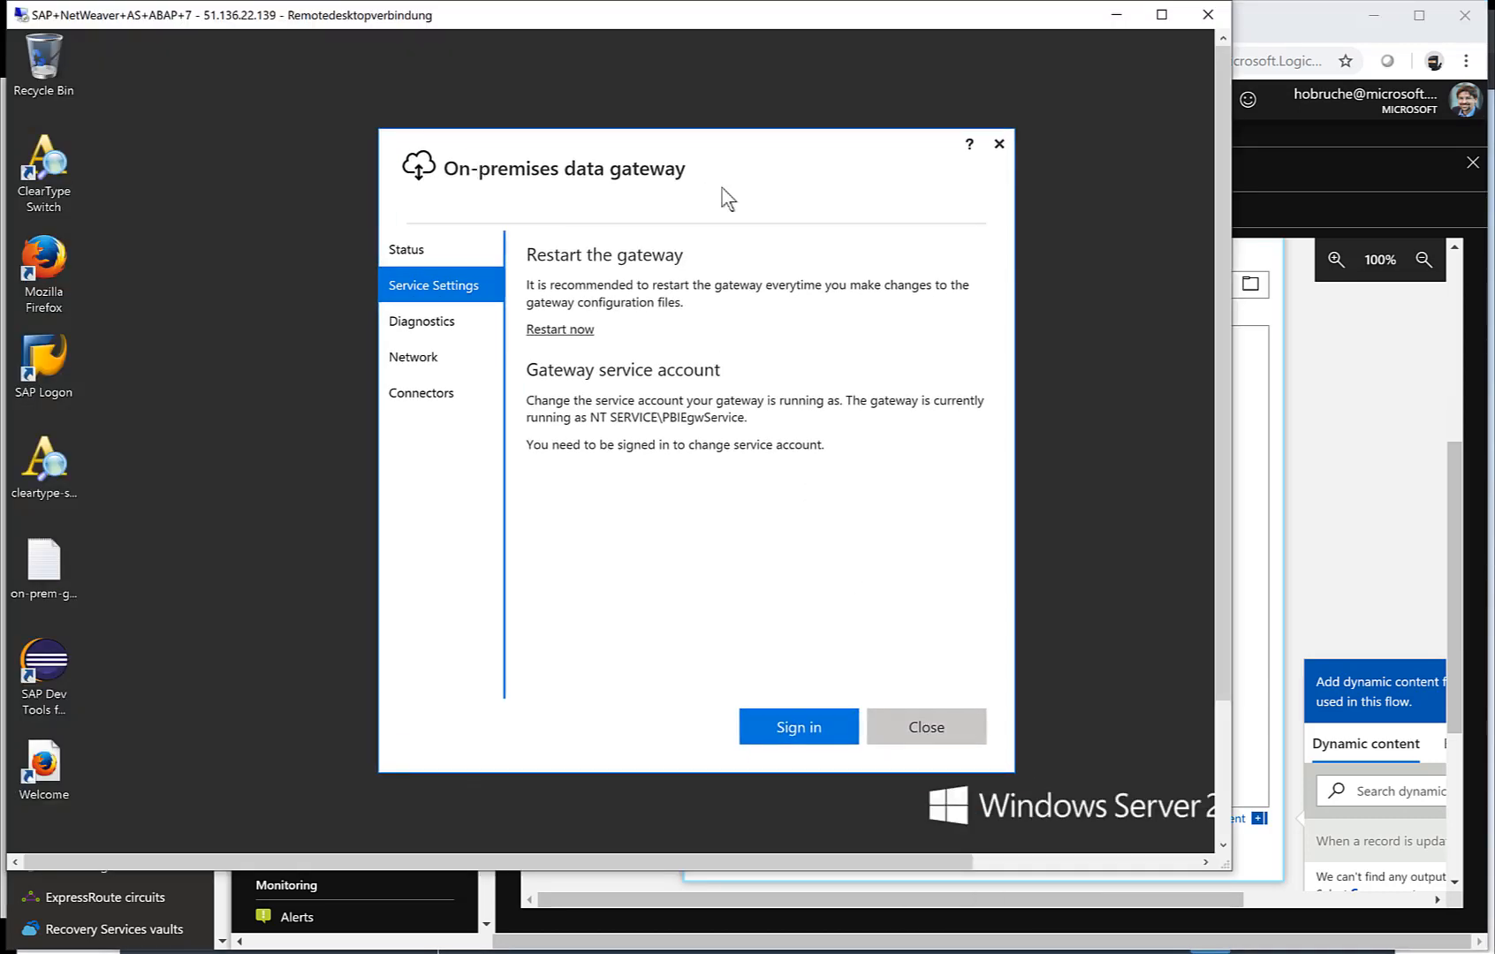
mouse_move(439, 532)
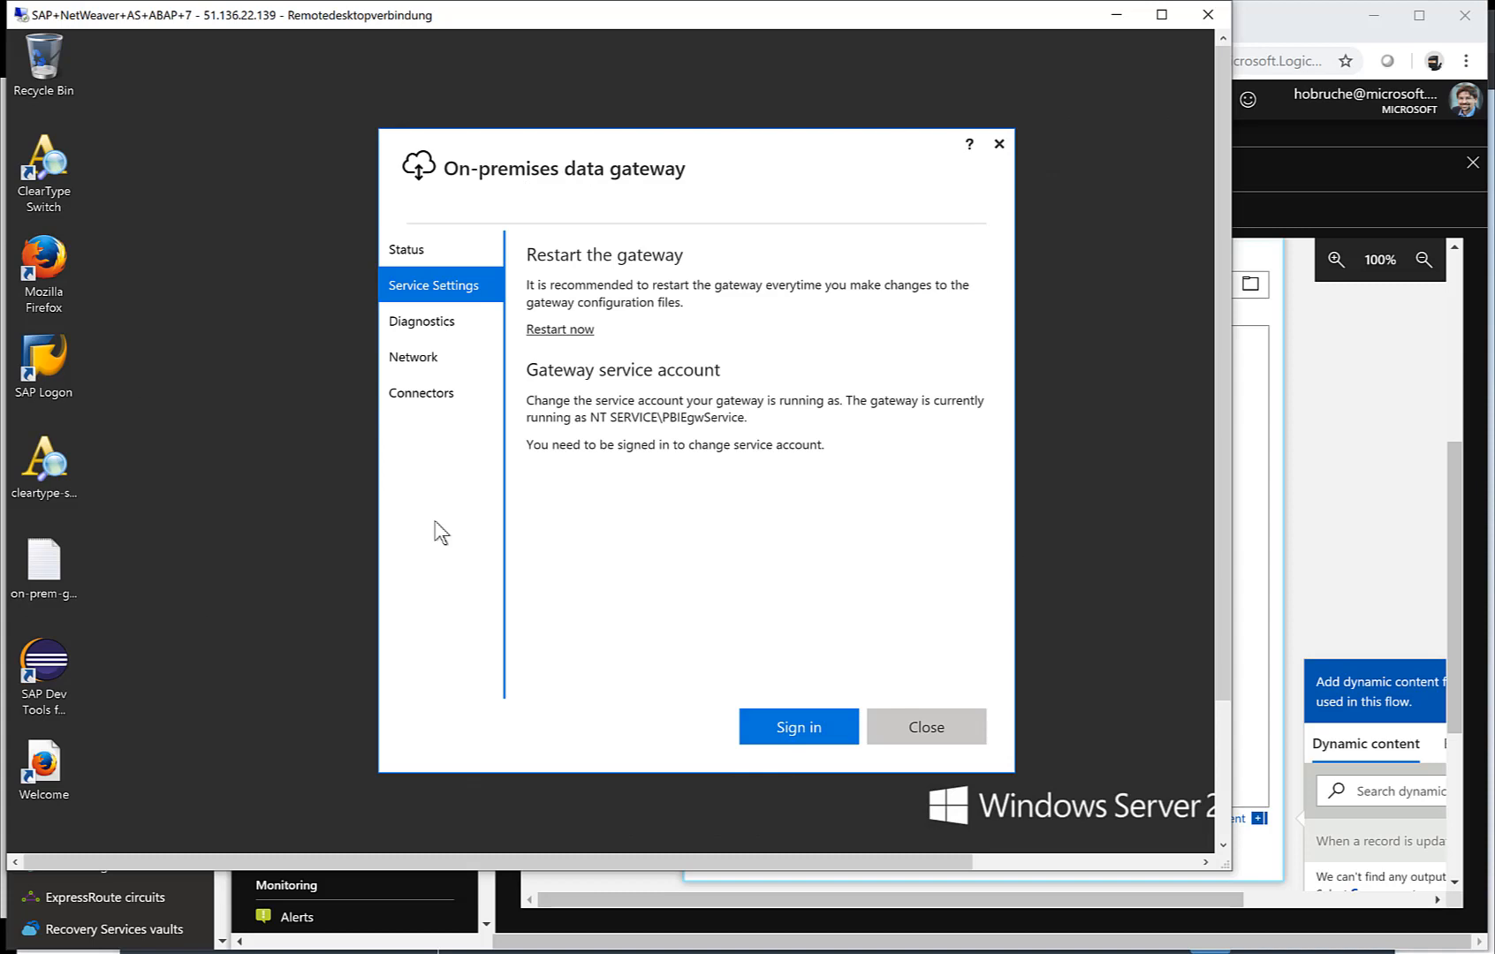
Review the on-premises data gateway's Service Settings, then bring up the install notes in Notepad
click(405, 249)
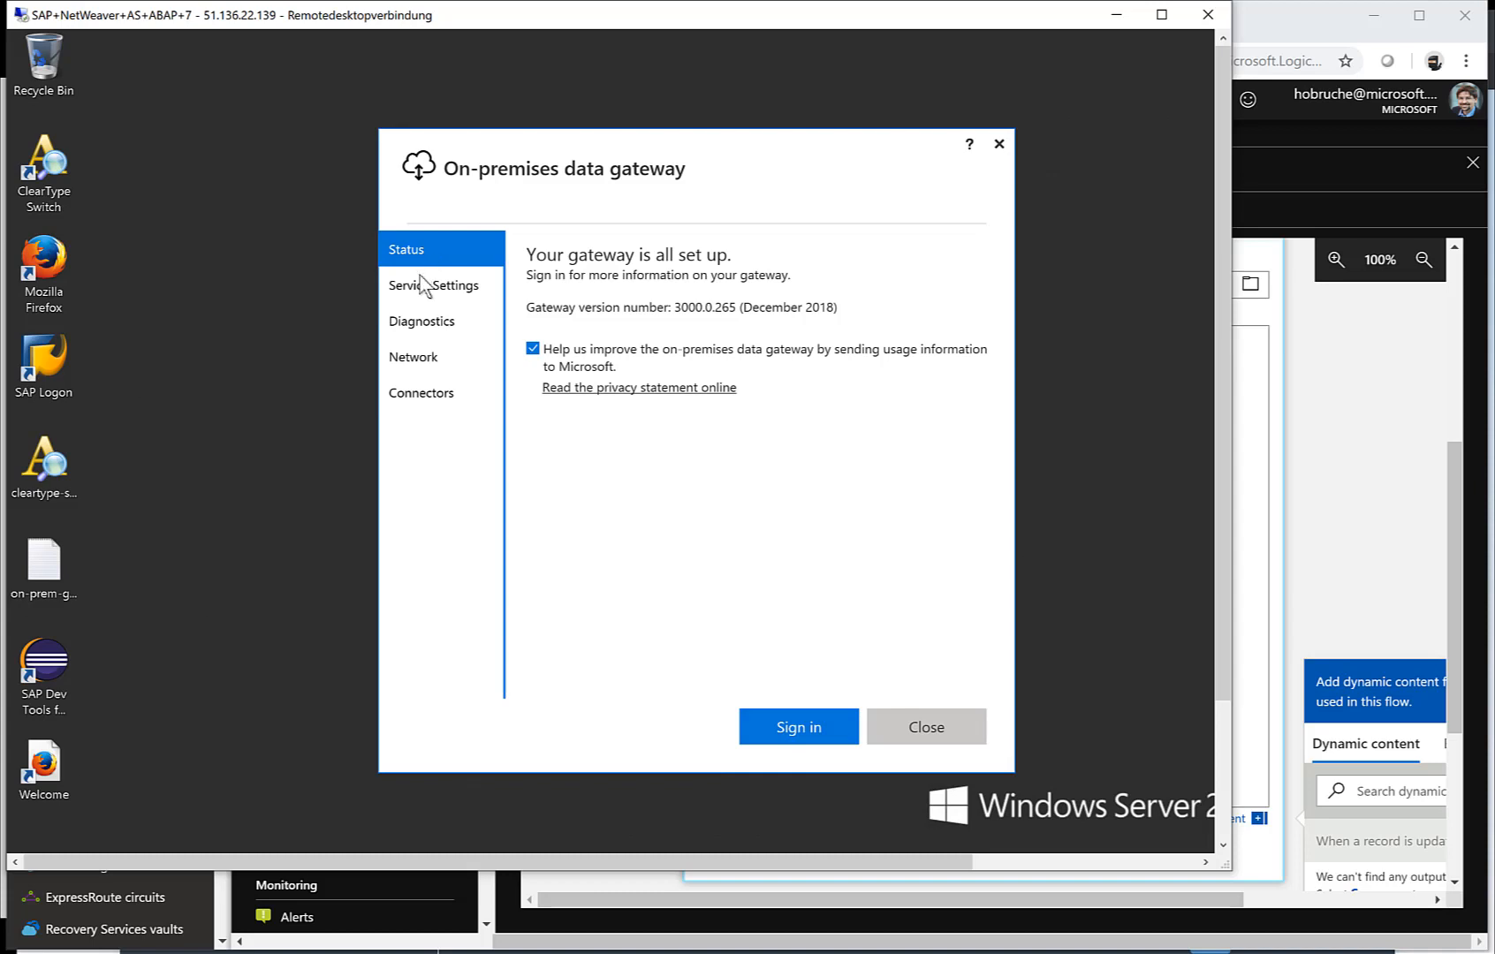
click(434, 285)
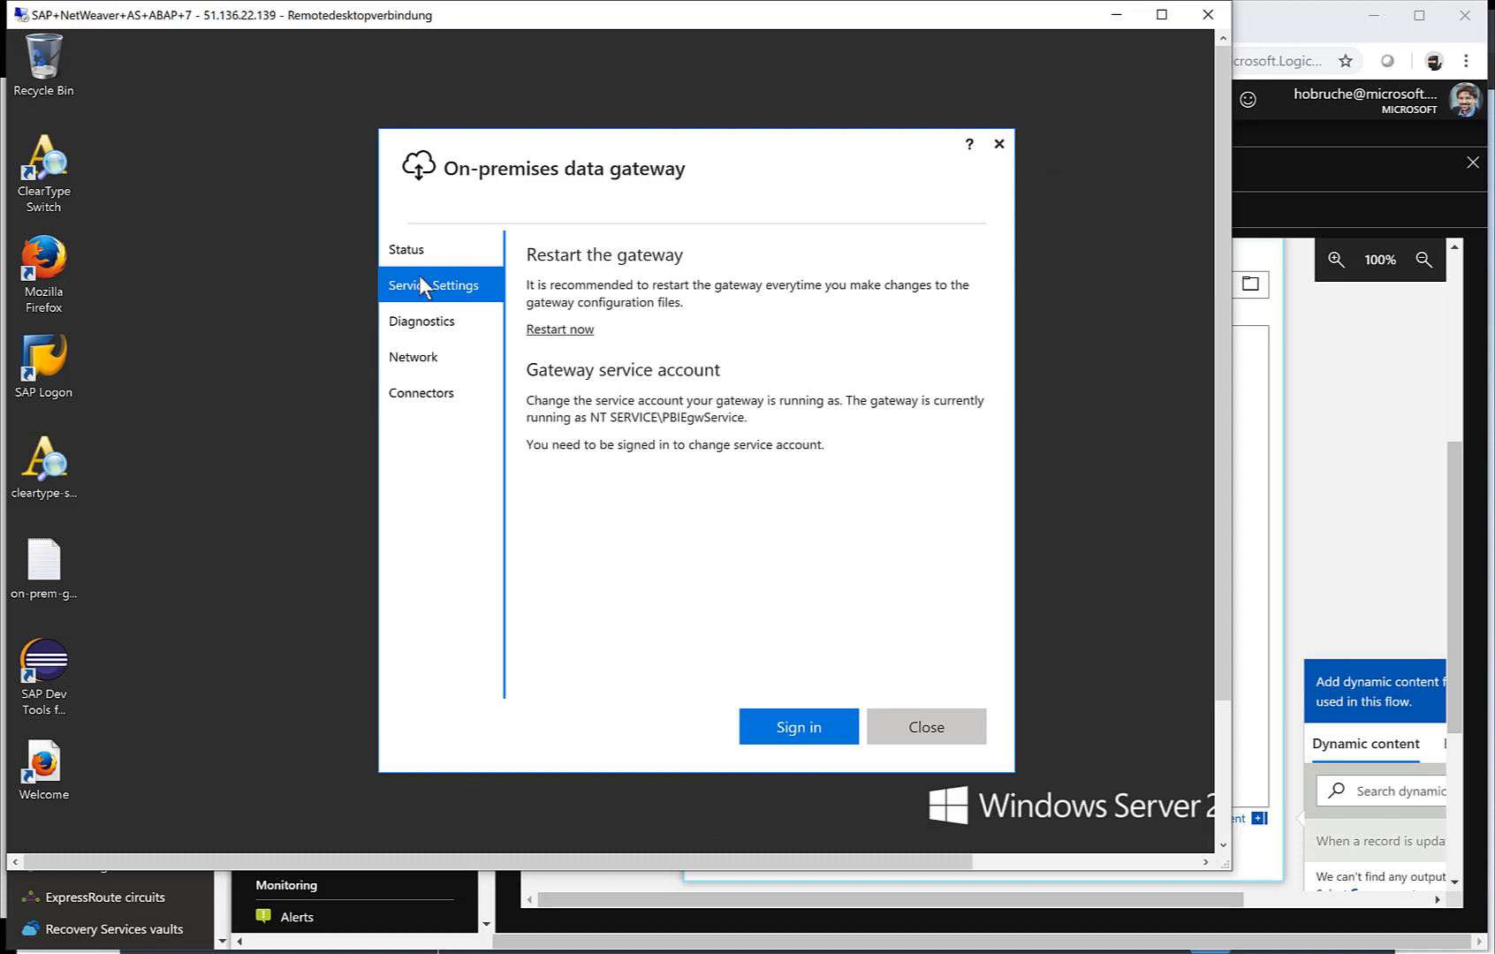
mouse_move(1108, 678)
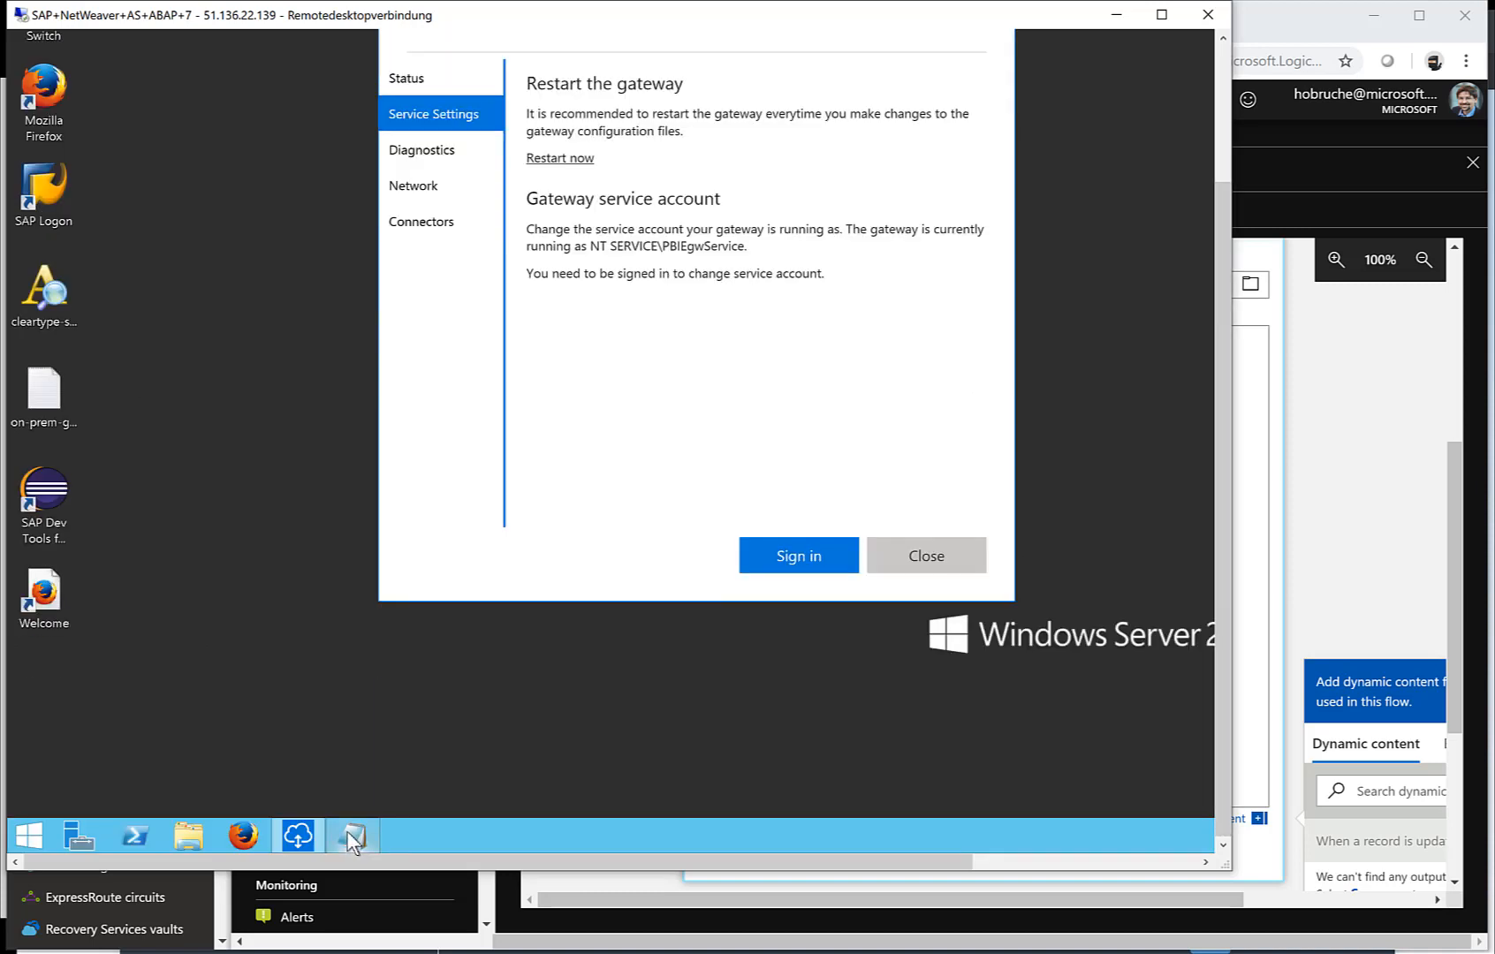
click(351, 836)
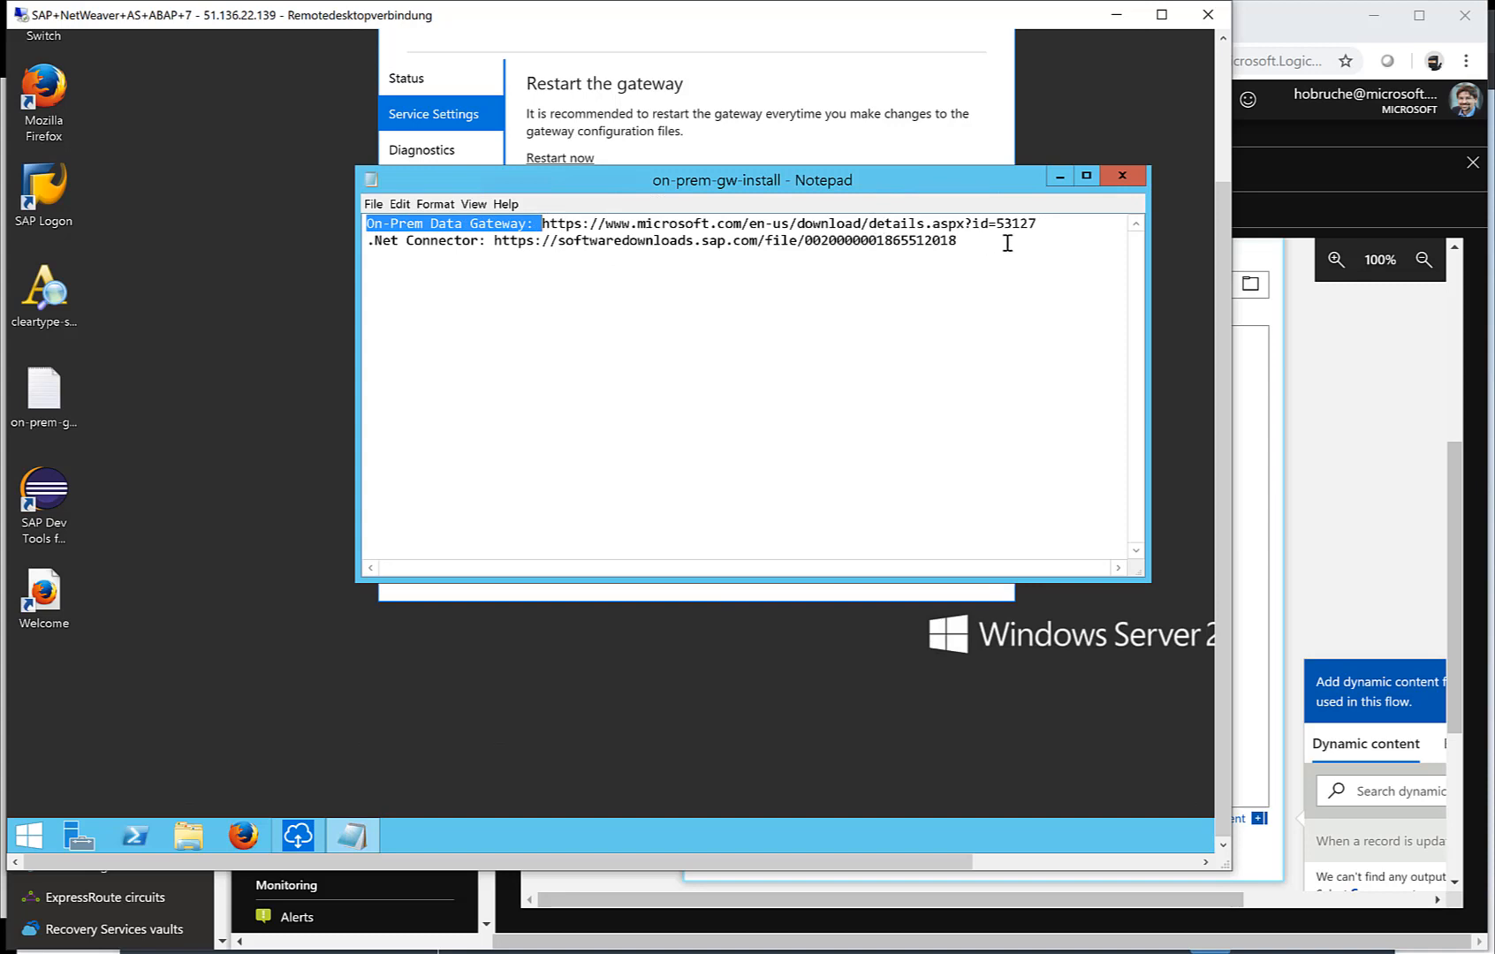
Read the gateway and SAP .NET Connector download links, then return to the Azure portal
click(1034, 222)
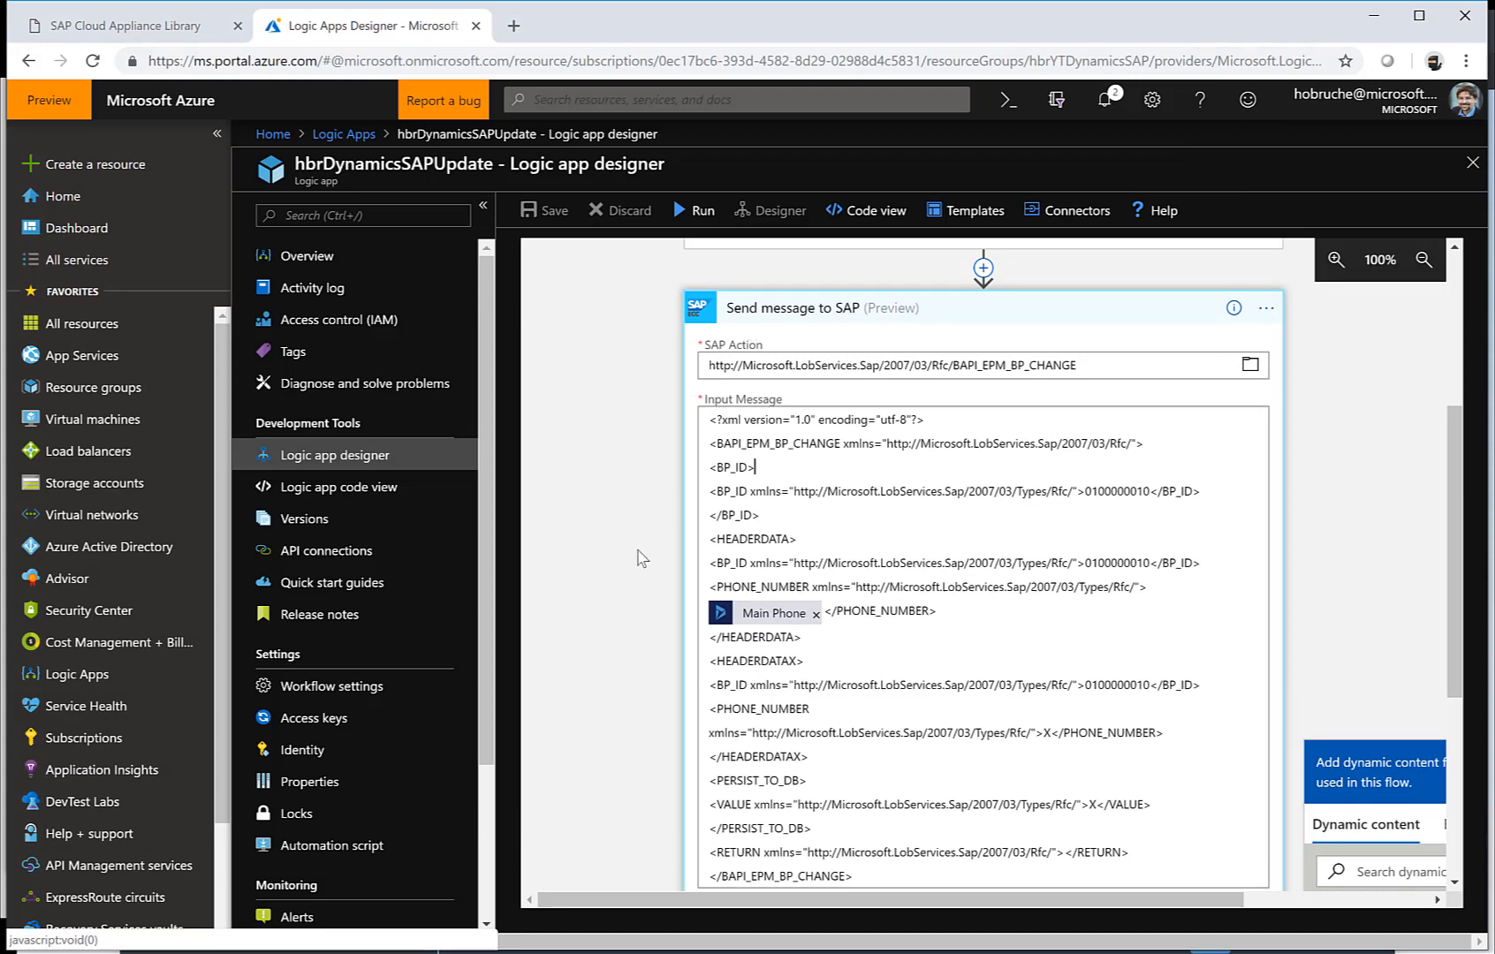
Scroll through the Send message to SAP input message in hbrDynamicsSAPUpdate
scroll(down, 3)
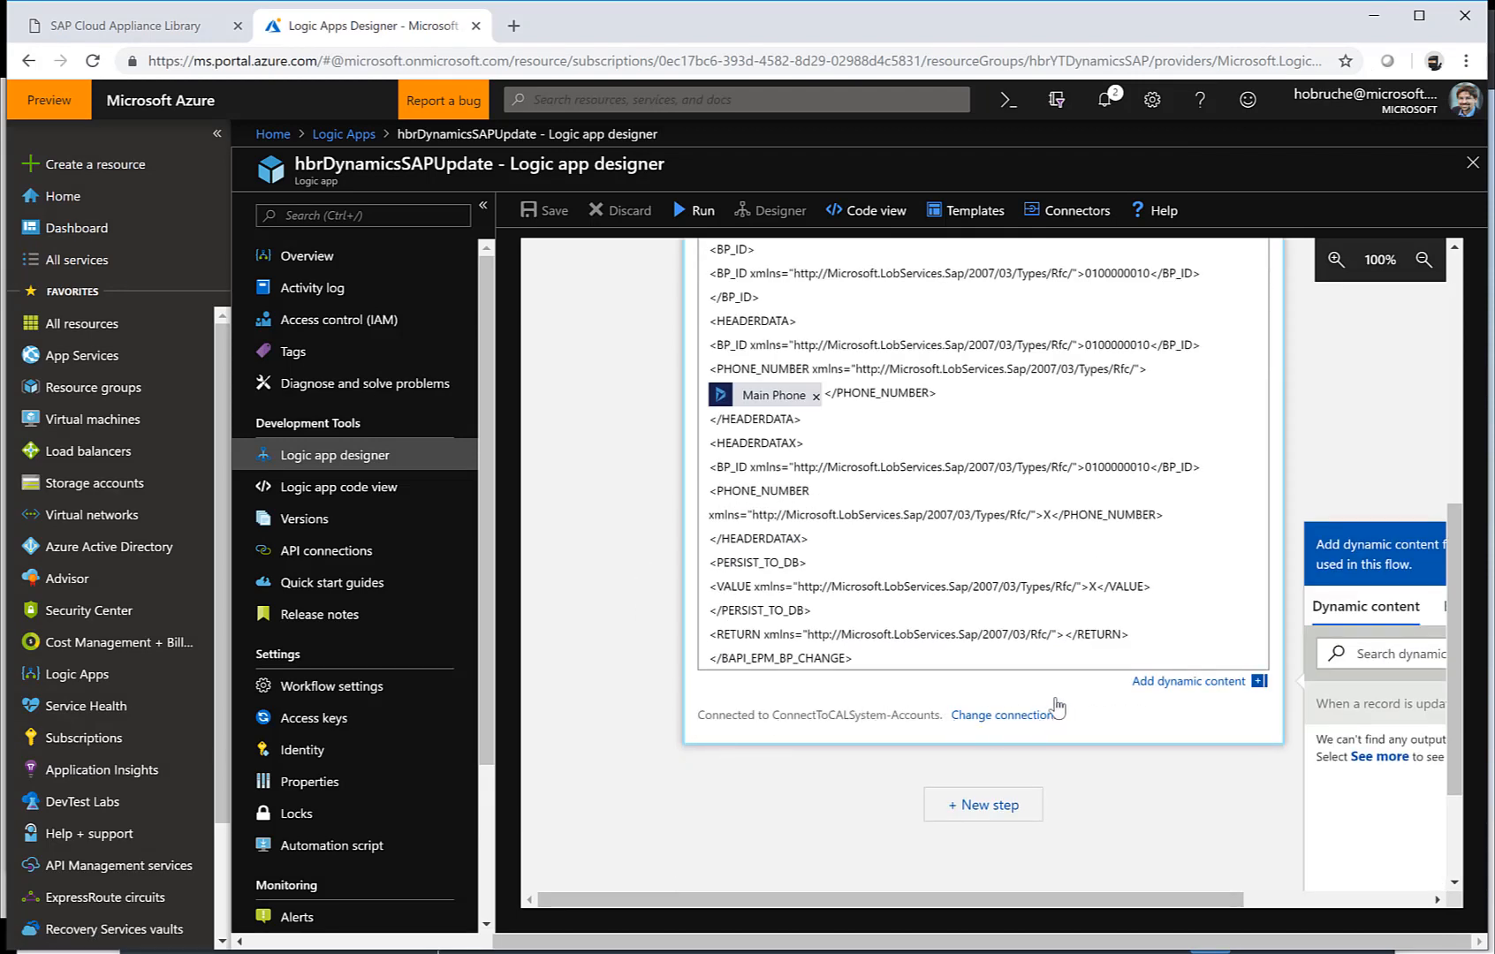
scroll(down, 3)
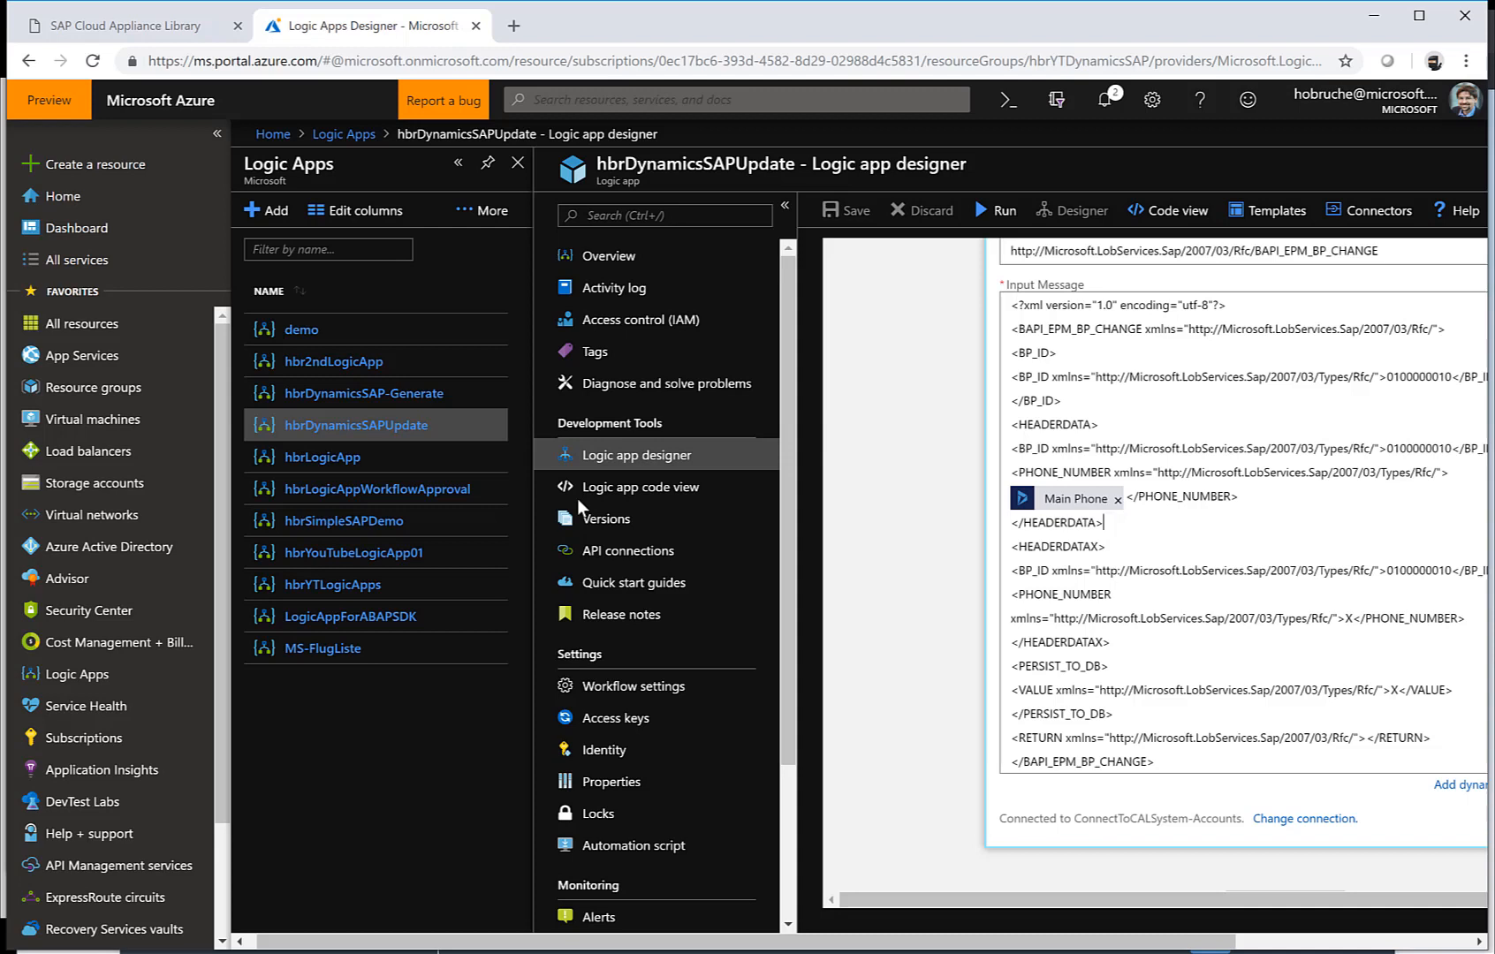
Open the hbrDynamicsSAP-Generate designer and inspect the HTTP request trigger's GET URL
click(363, 394)
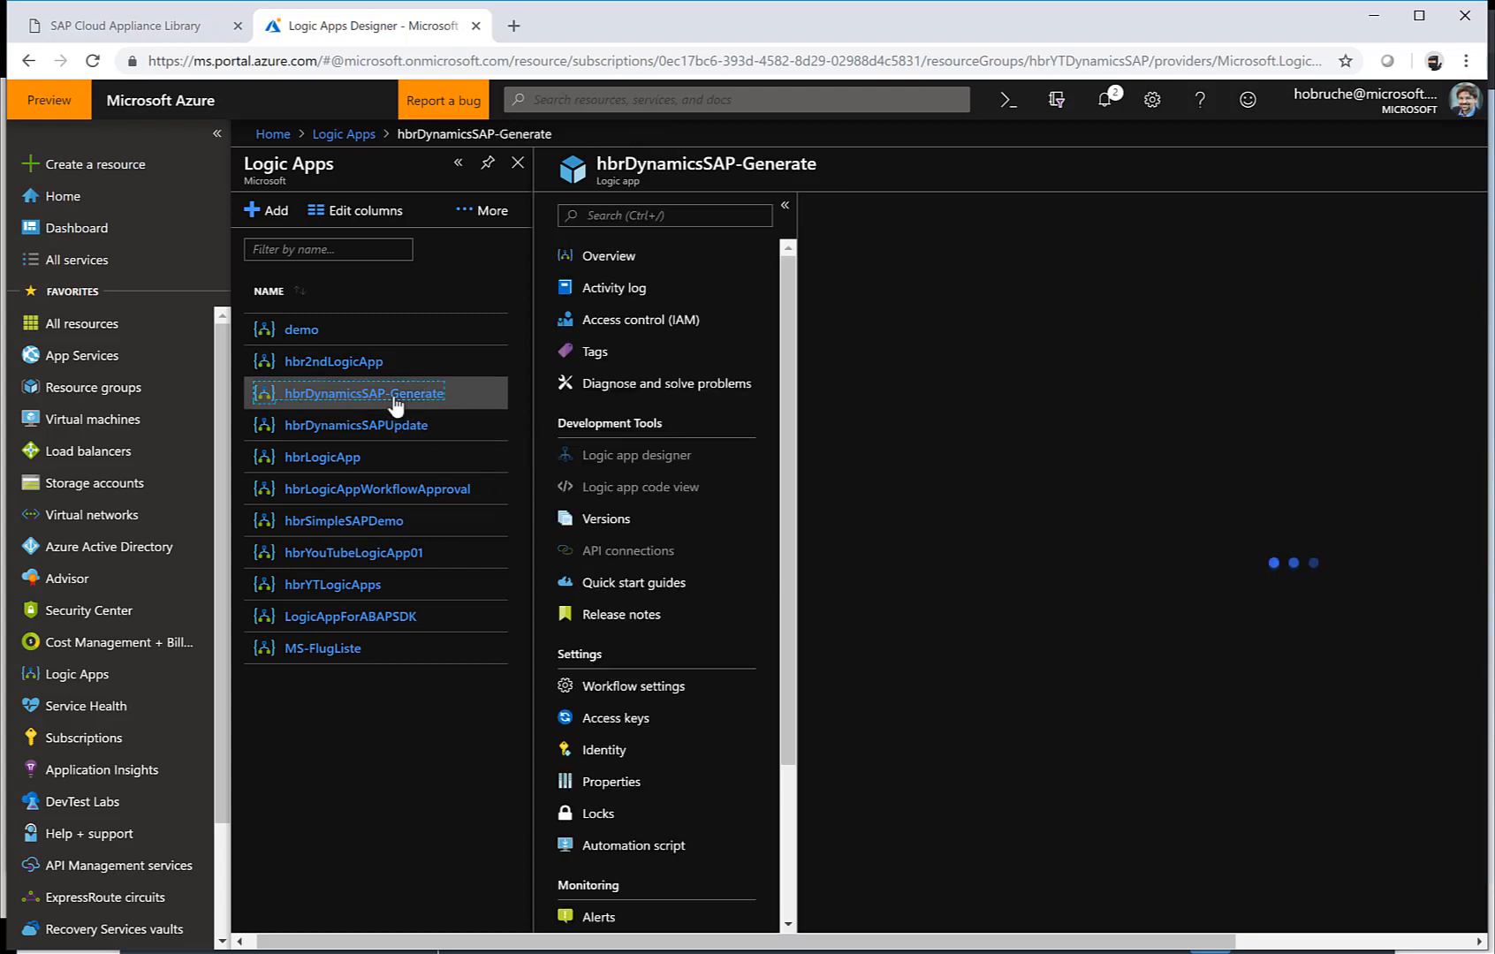
click(634, 455)
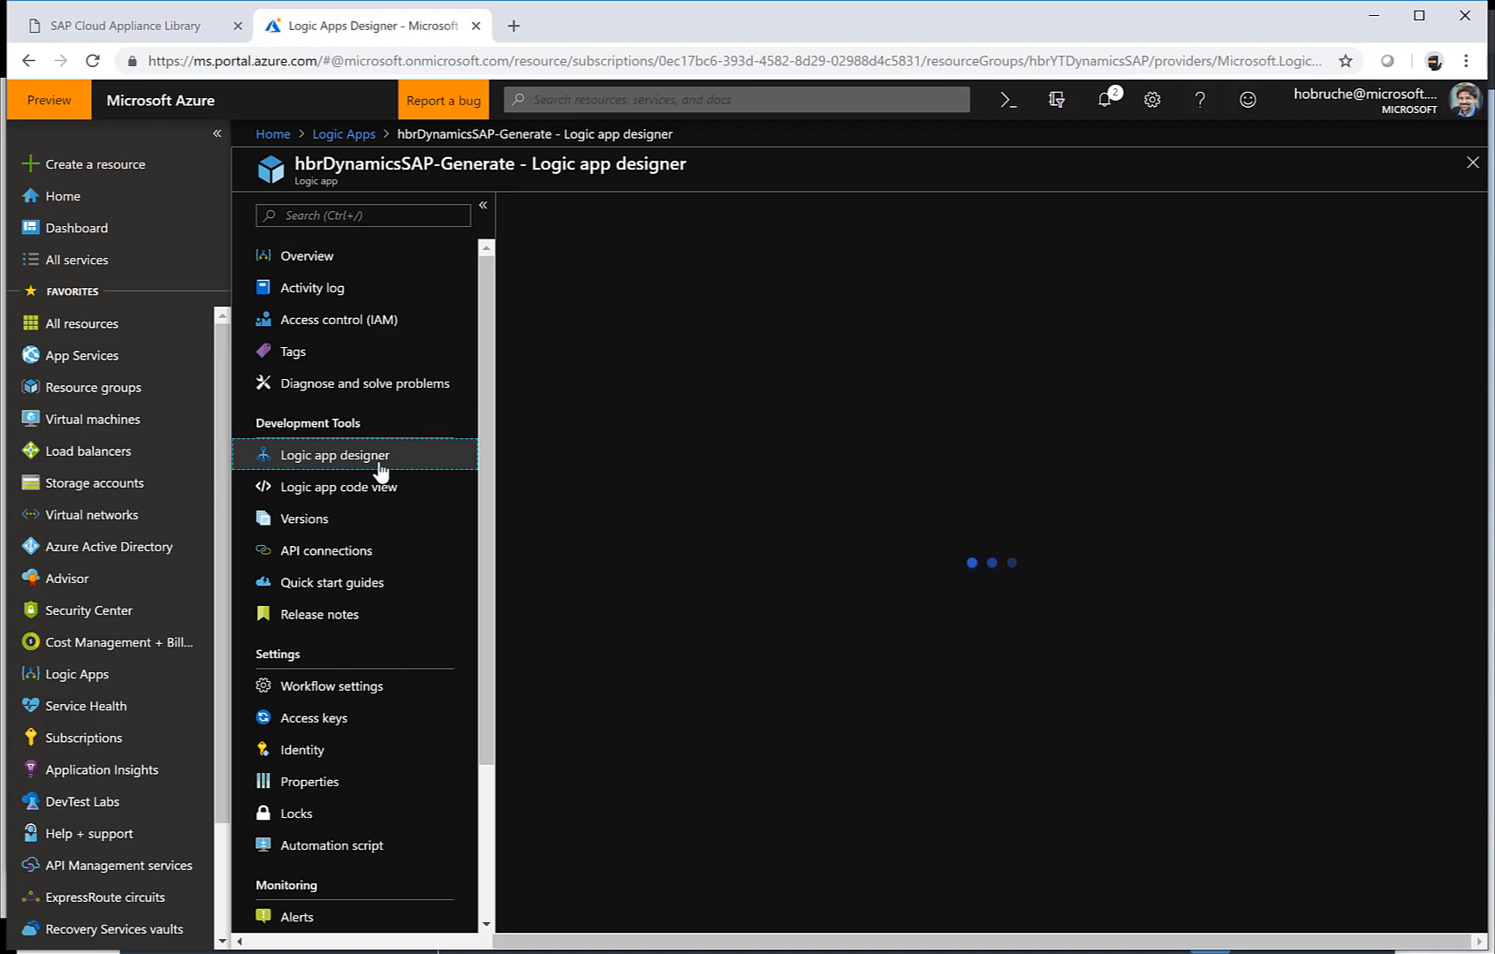
click(335, 455)
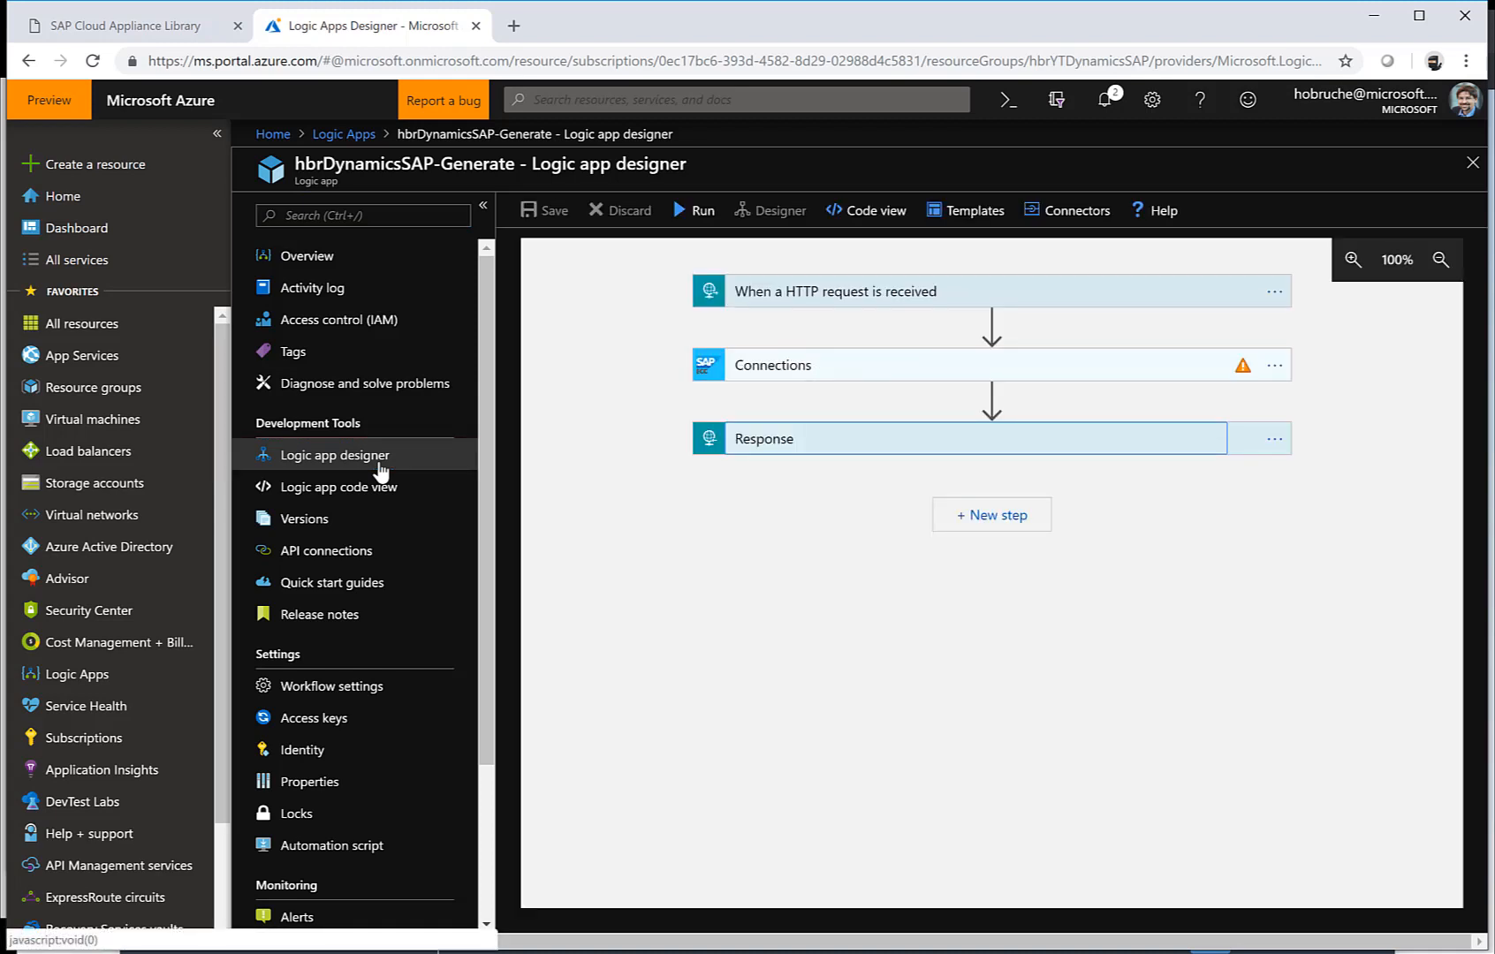
mouse_move(750, 294)
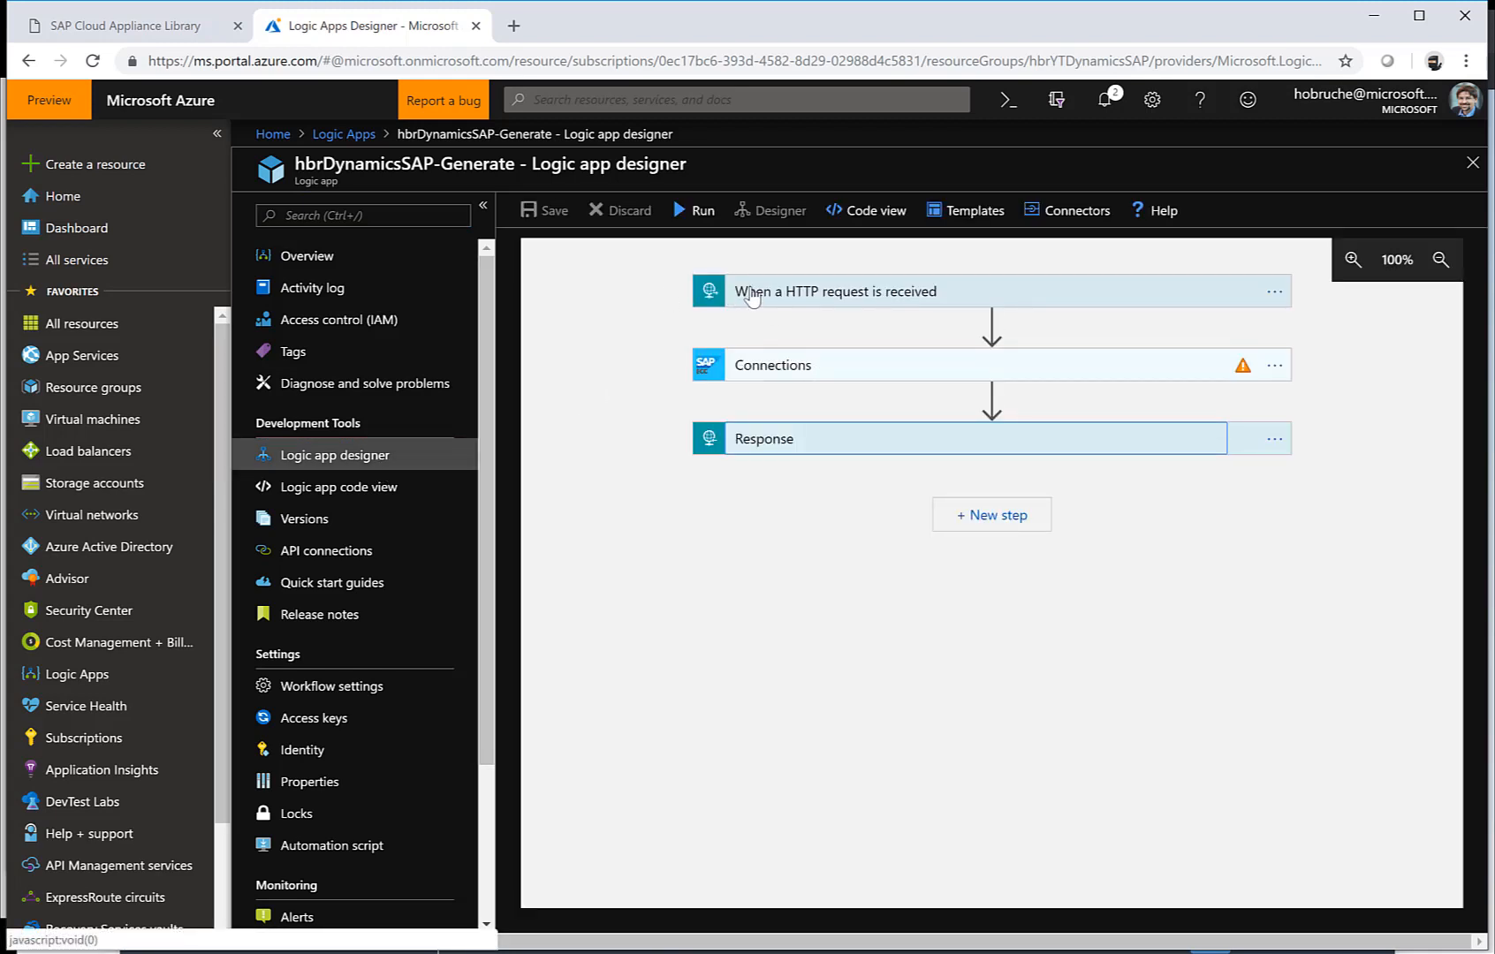
click(835, 291)
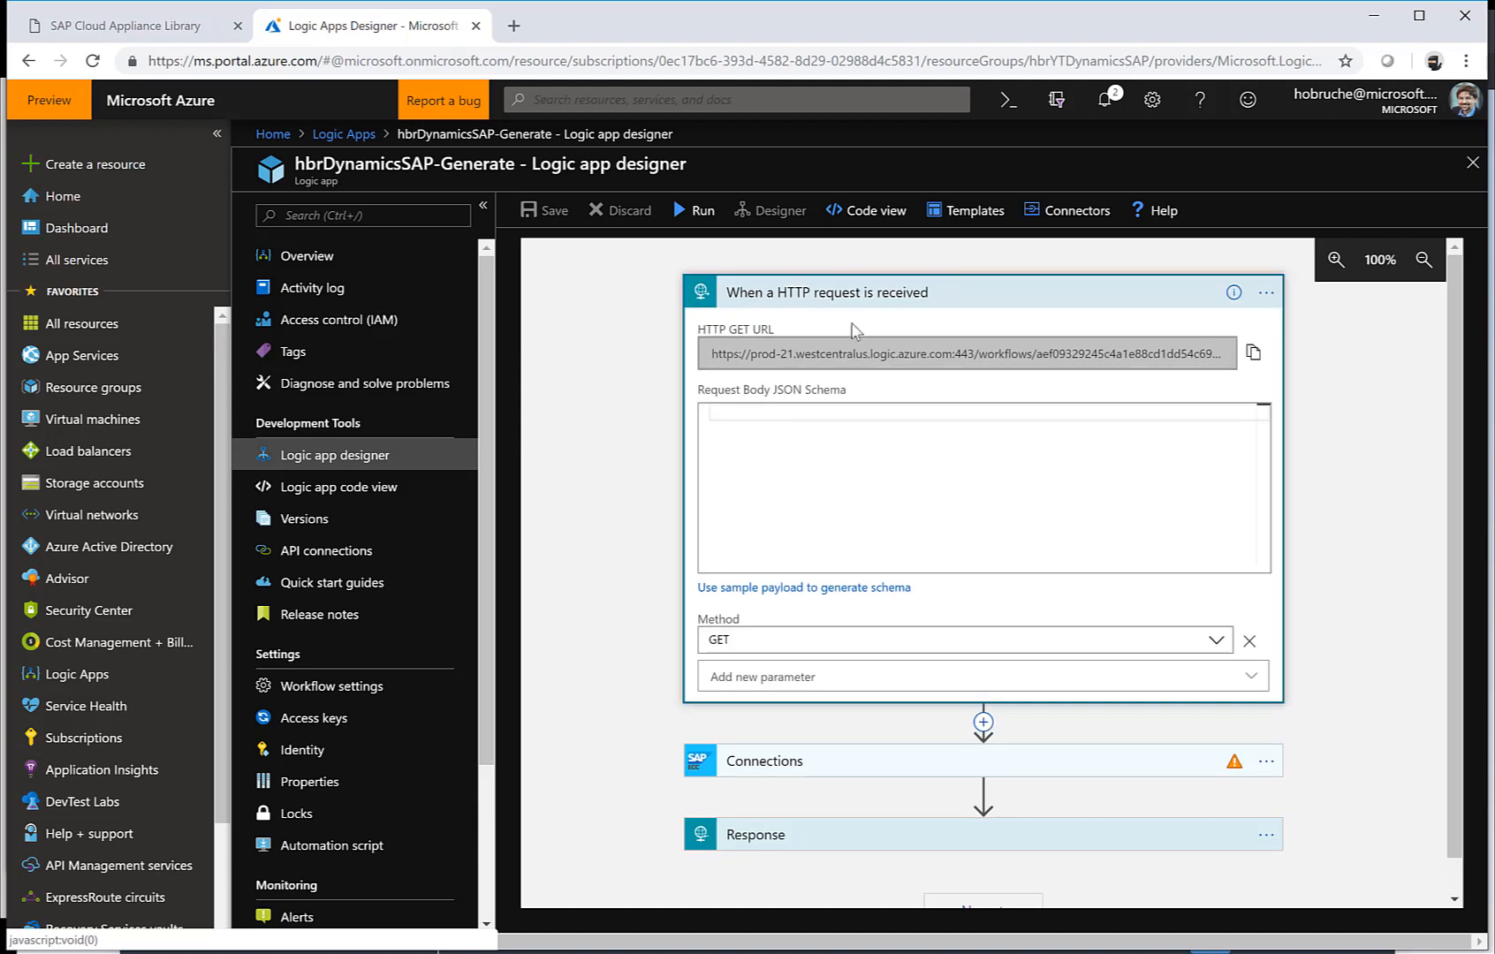
mouse_move(672, 282)
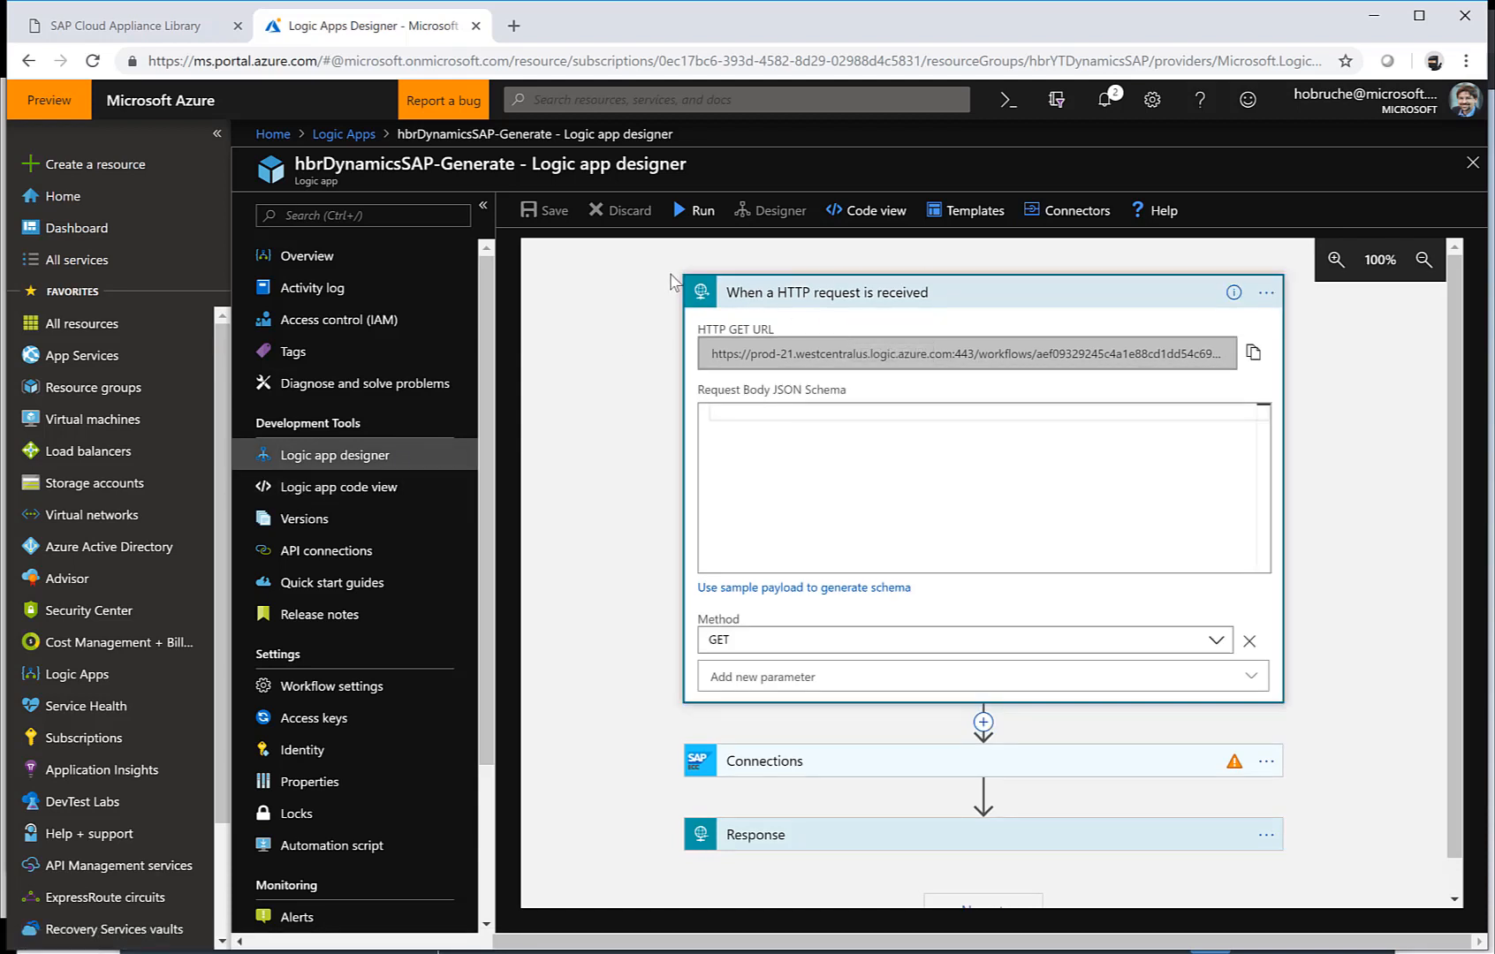
click(954, 353)
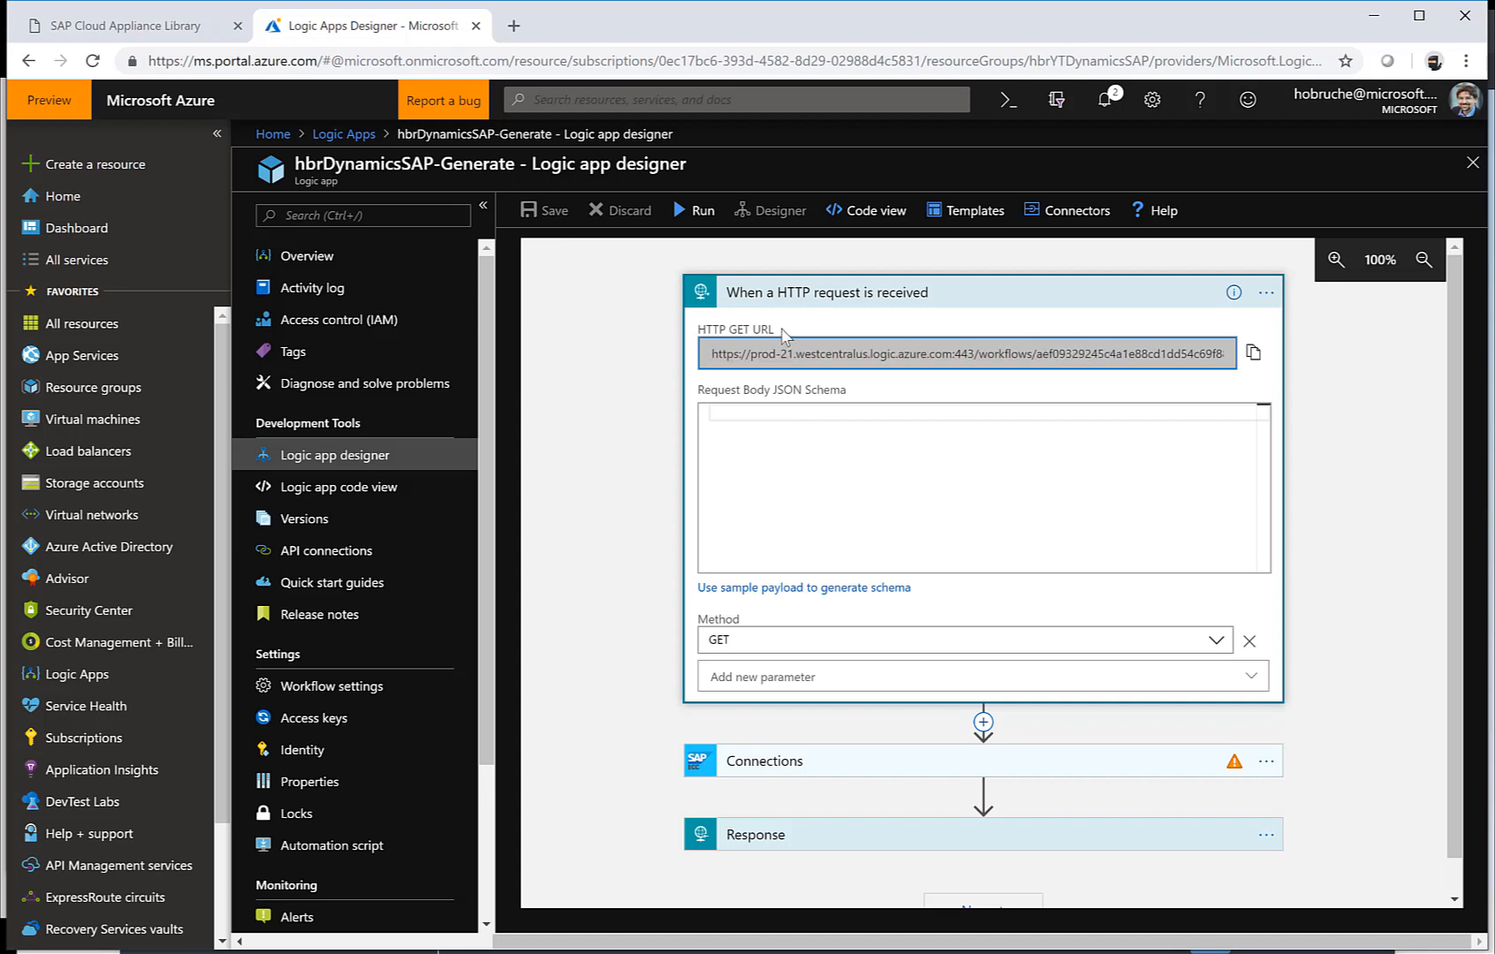
mouse_move(923, 303)
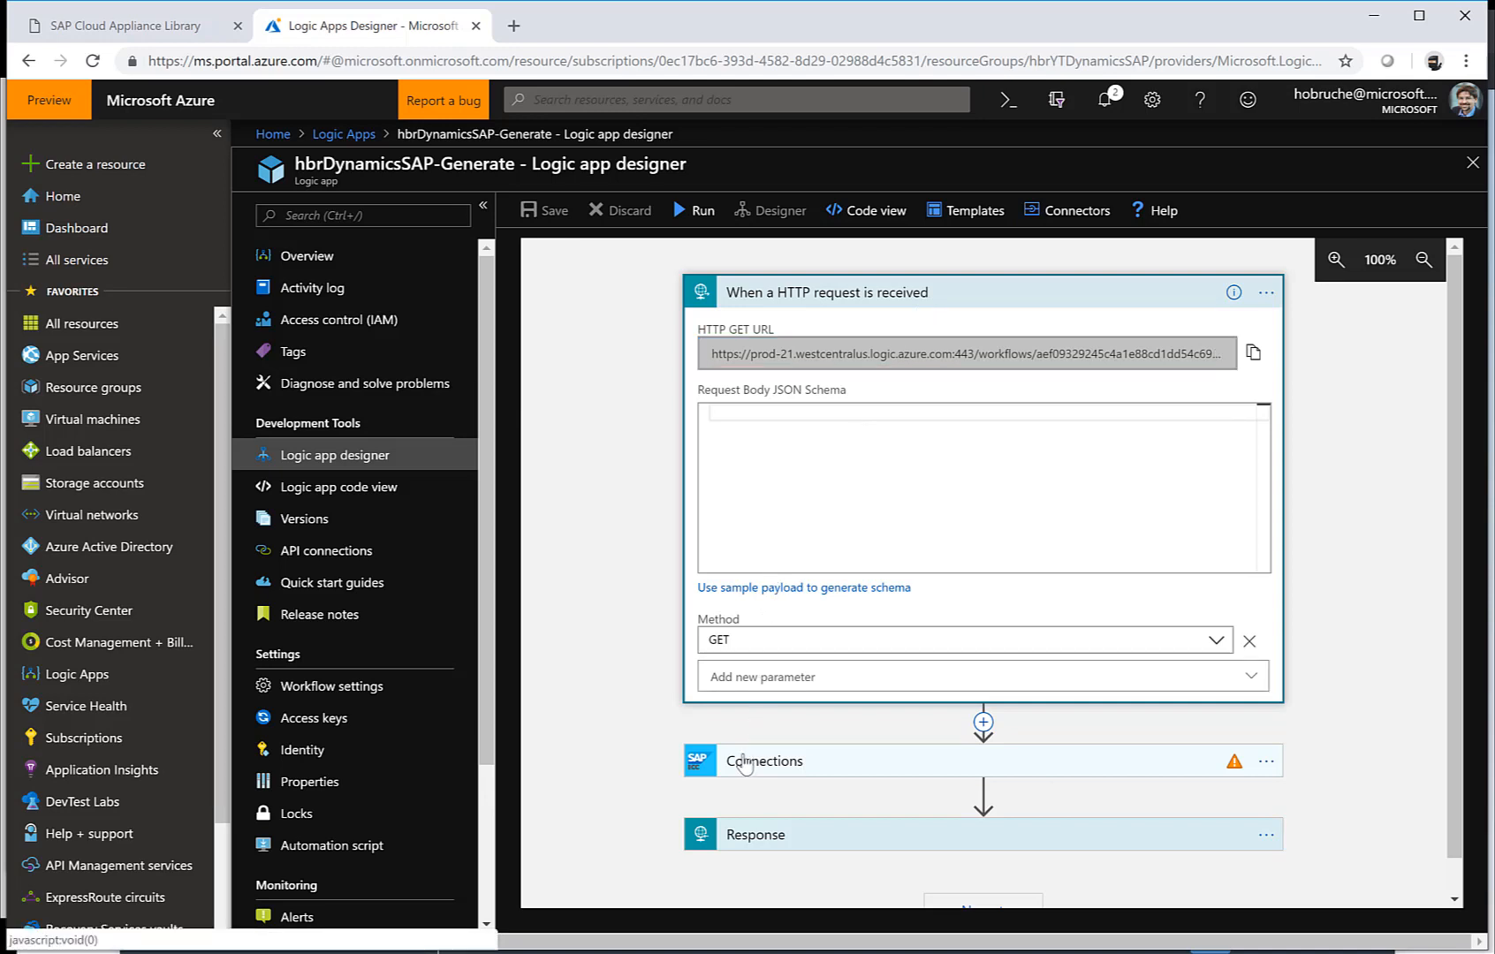
Switch the SAP step's invalid connection to ConnectToCALSystem-Accounts
click(763, 761)
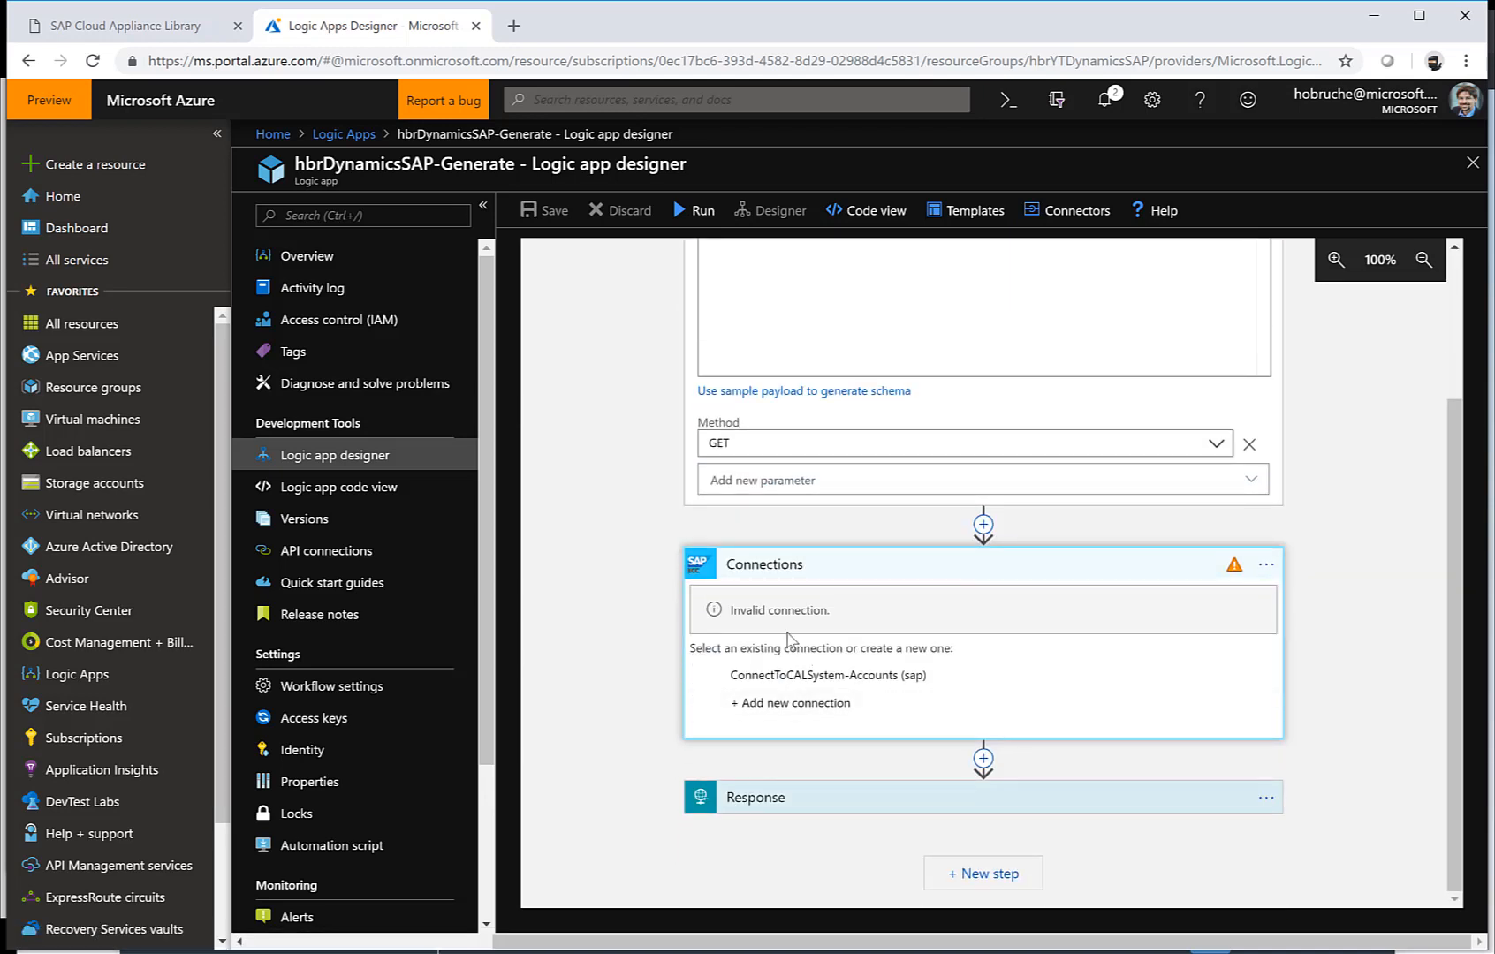
click(827, 674)
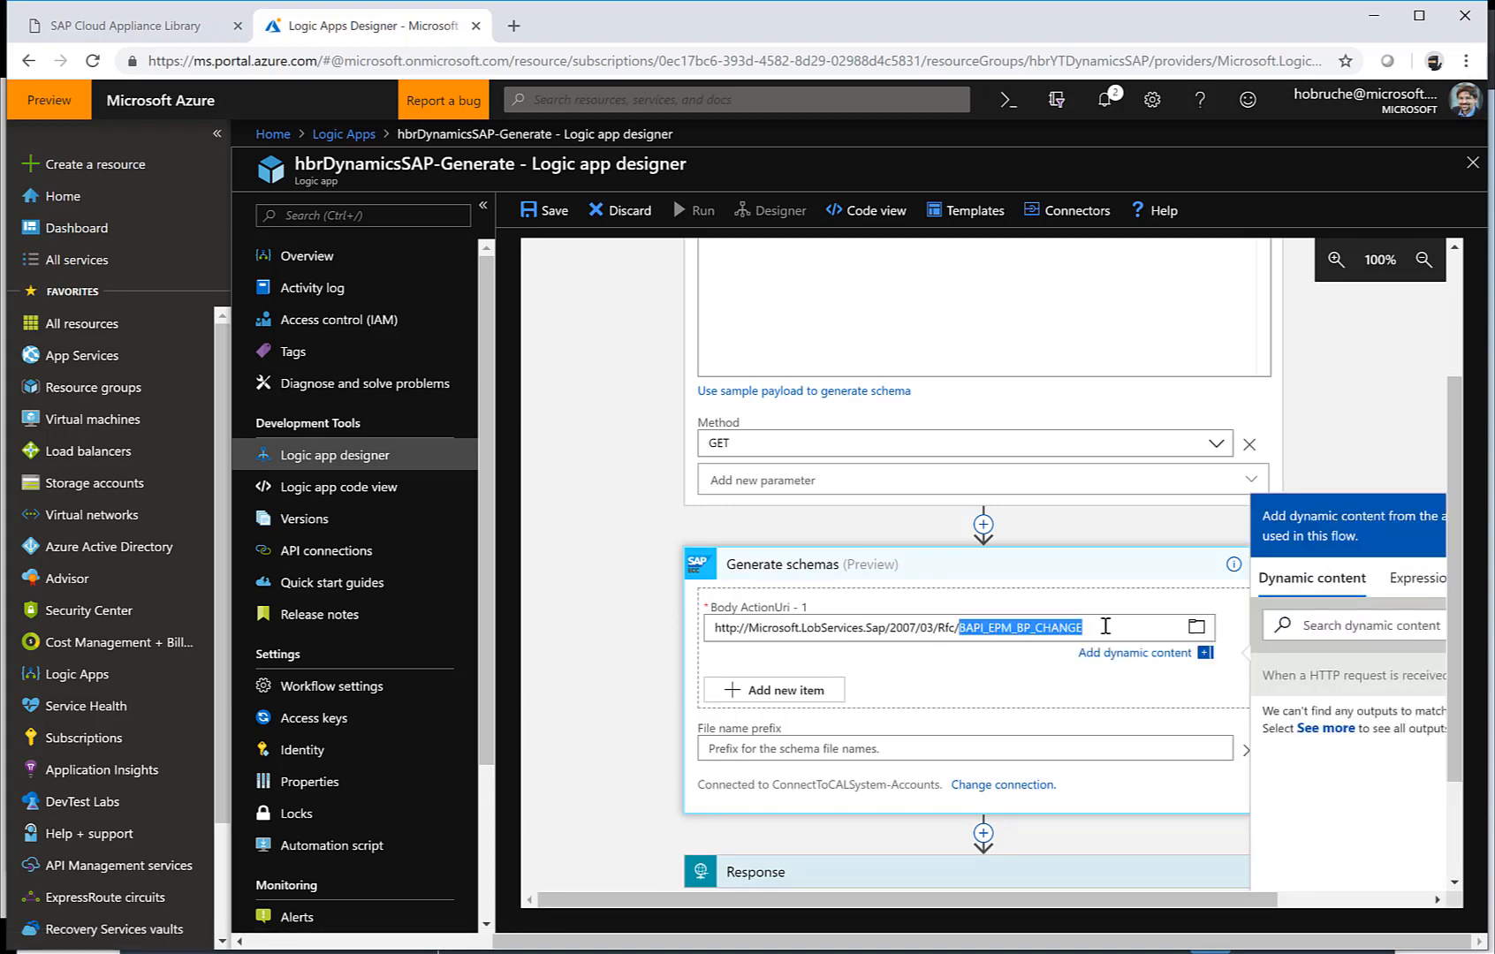
scroll(down, 3)
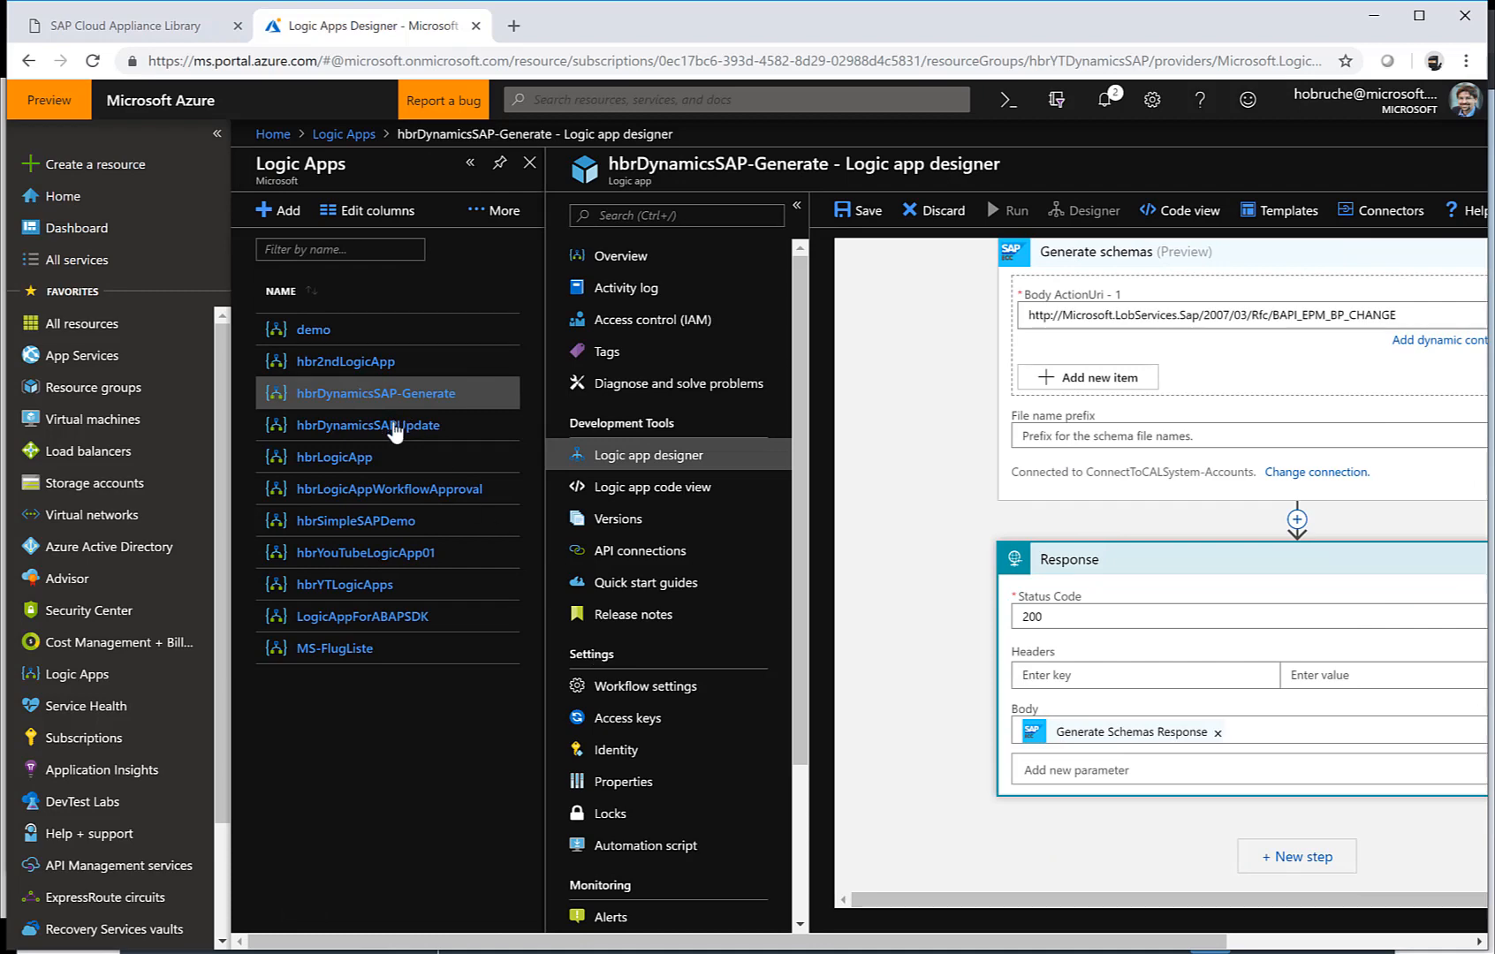
Reopen hbrDynamicsSAPUpdate's designer and expand Send message to SAP to show the phone mapping
click(369, 425)
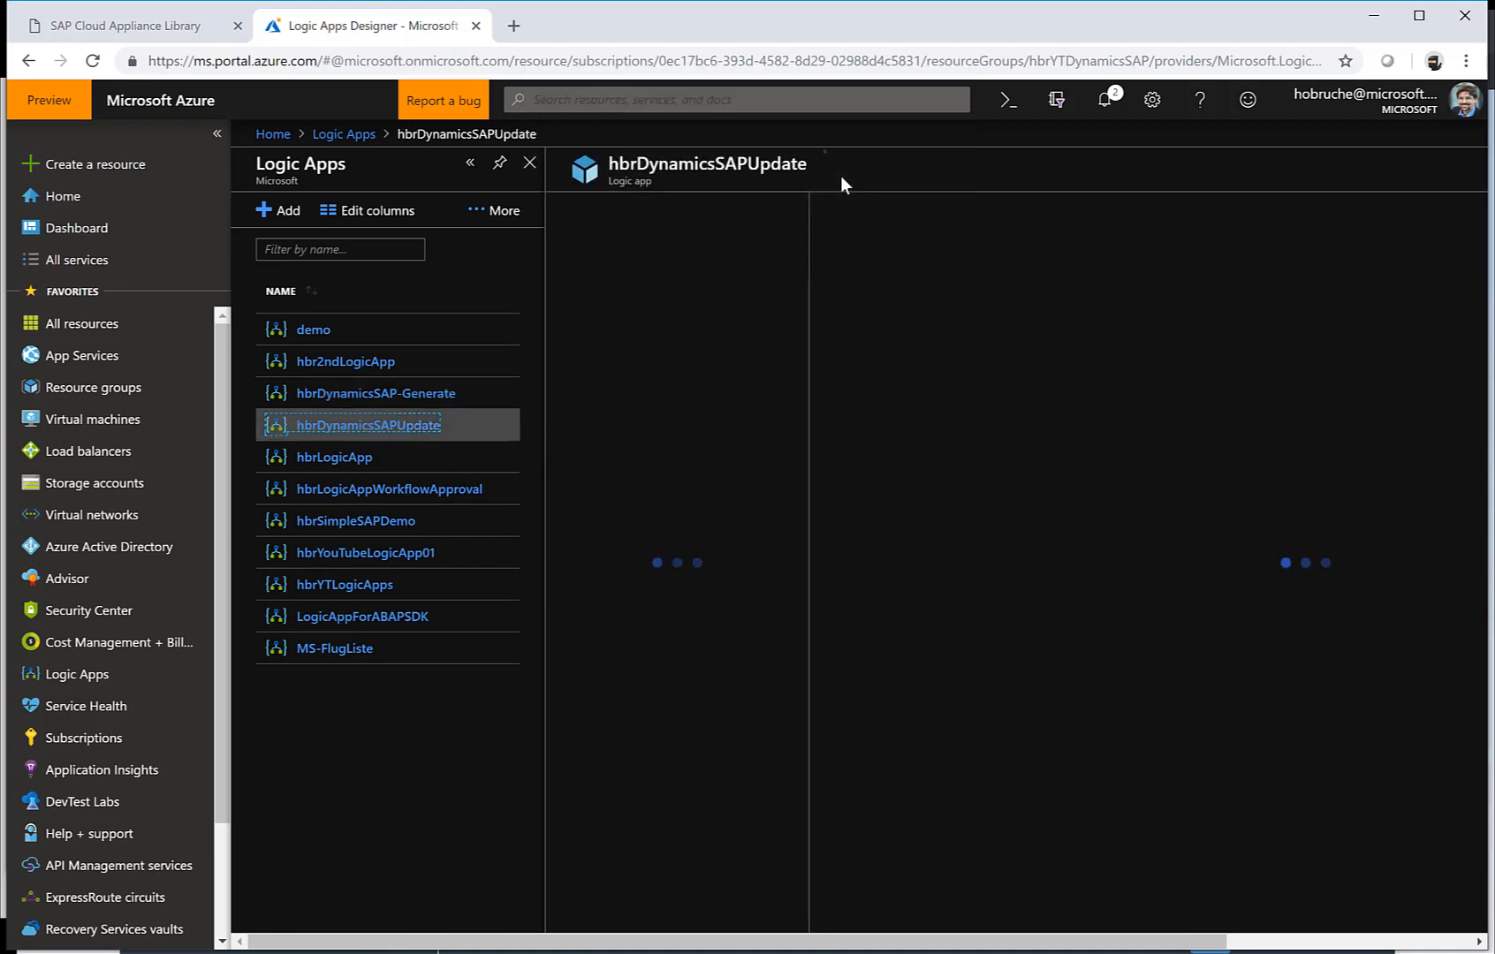
click(361, 424)
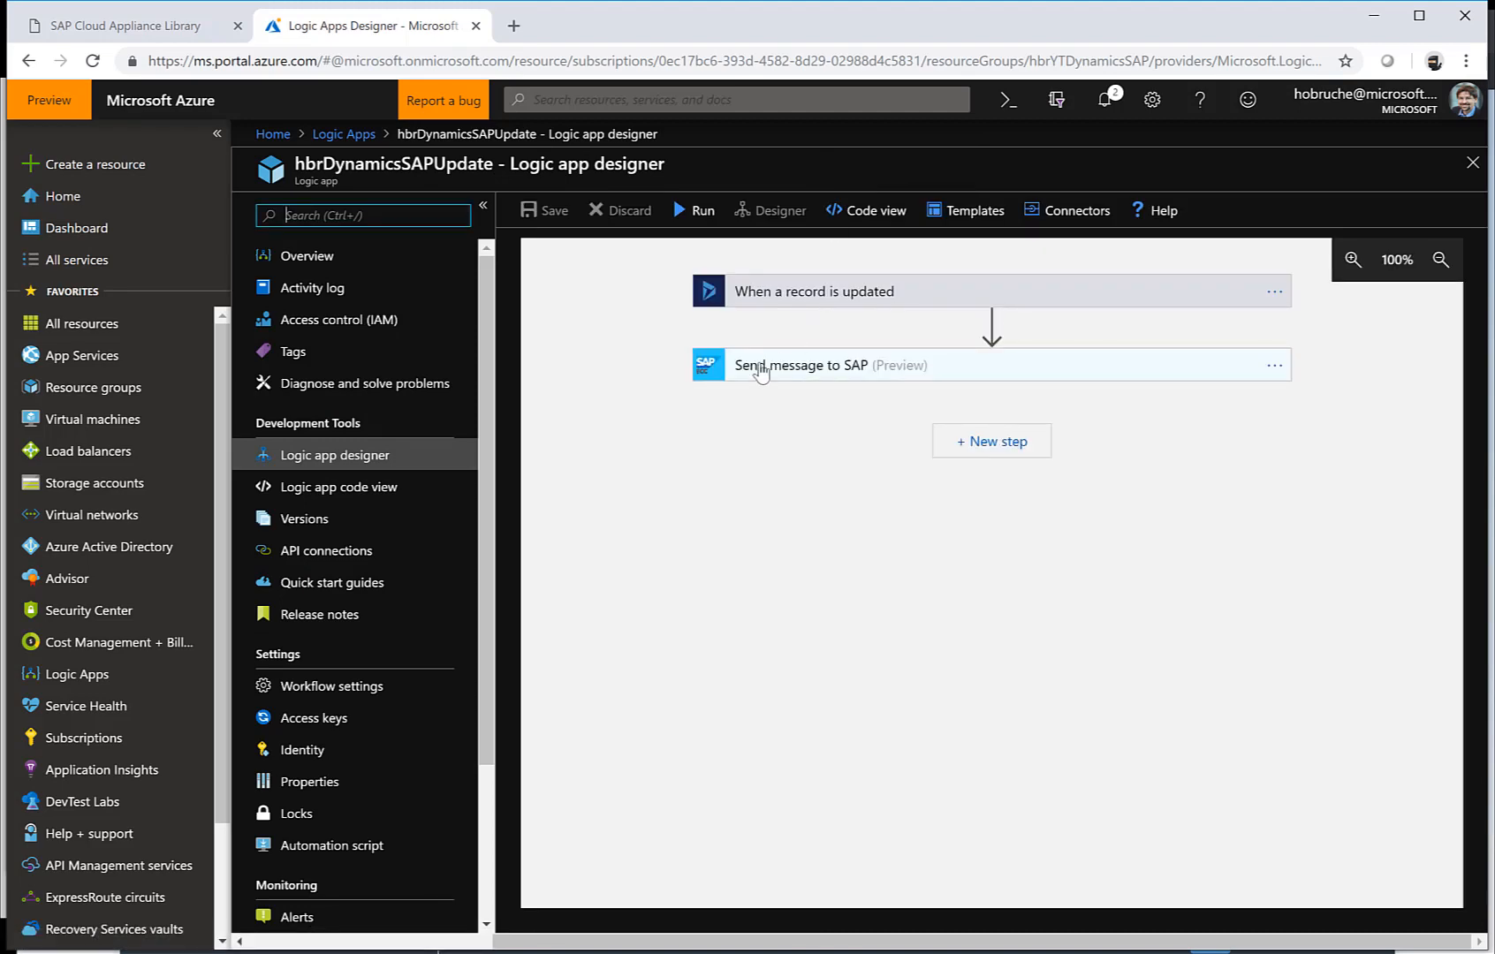
click(989, 364)
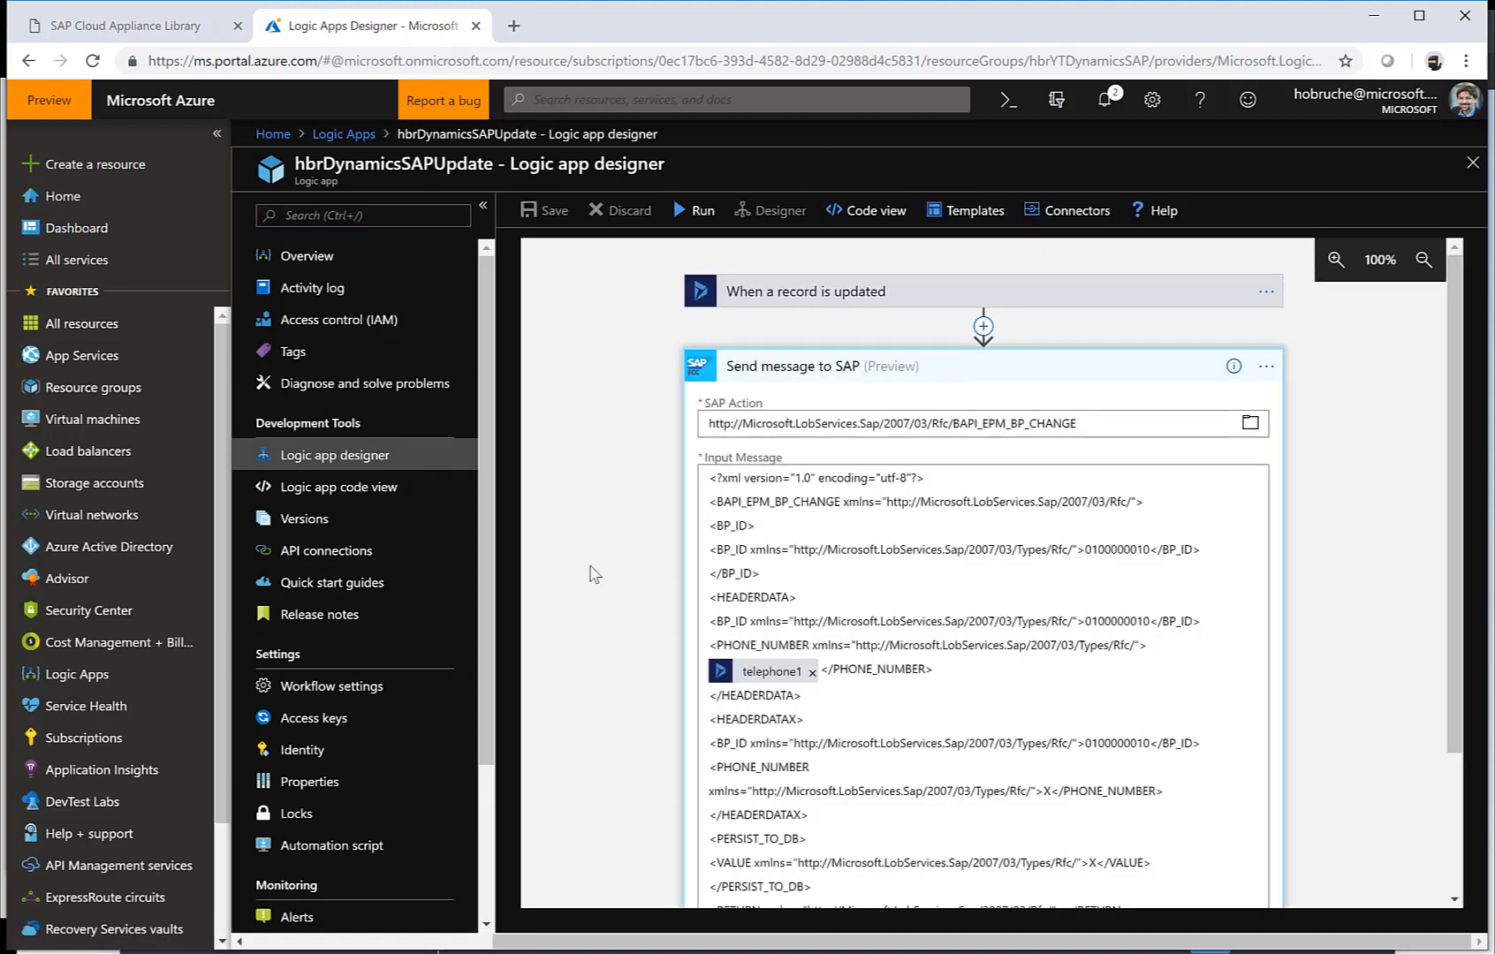
scroll(down, 3)
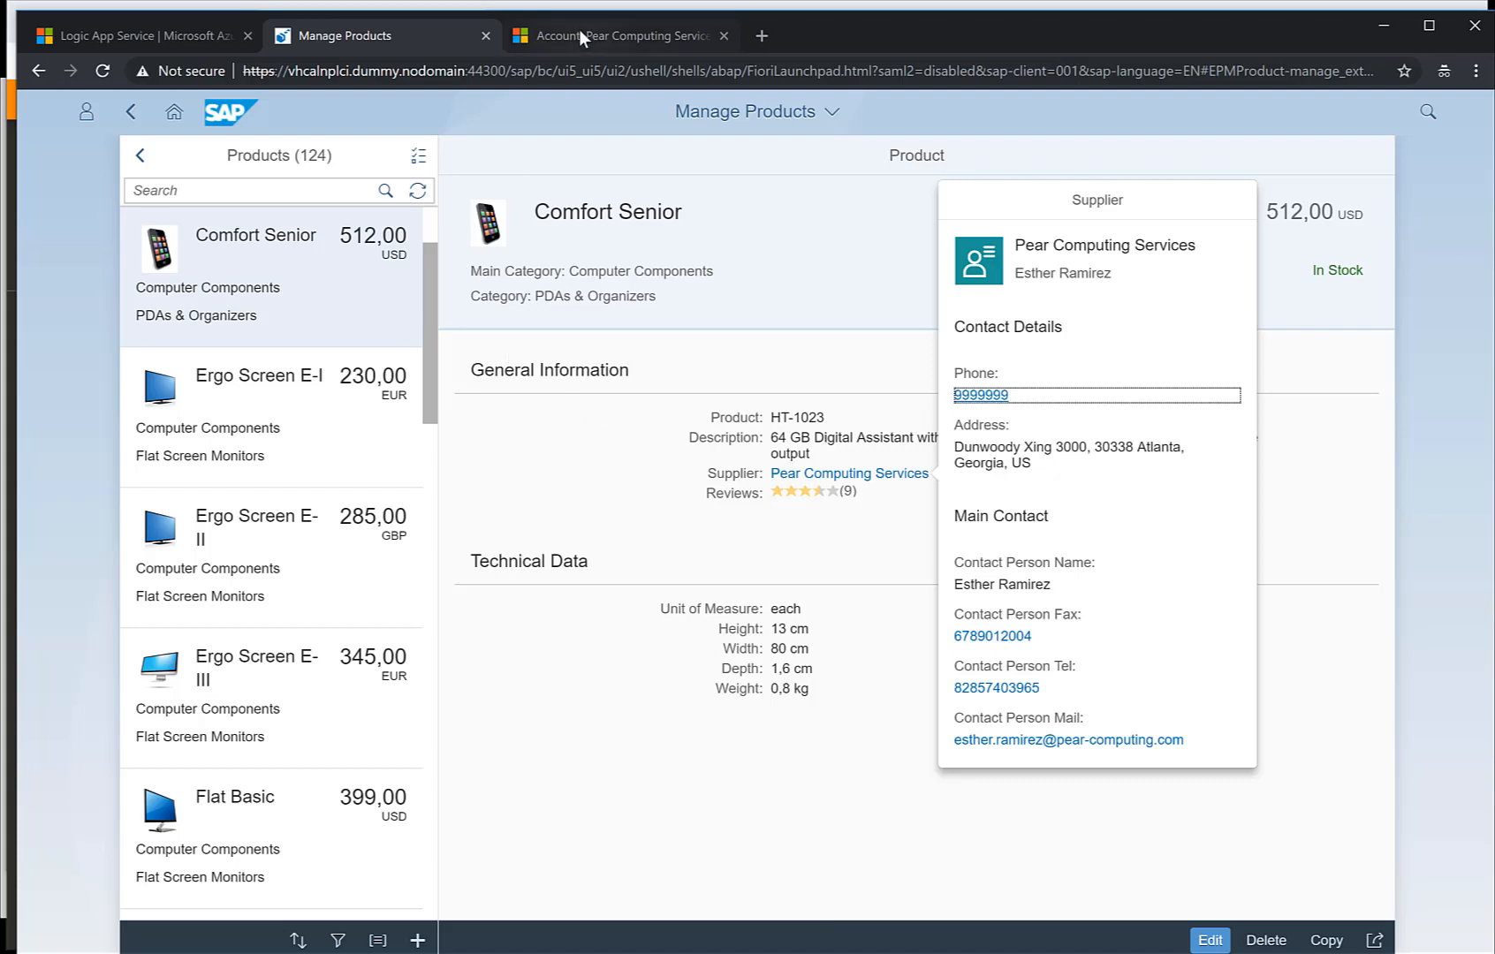
click(622, 35)
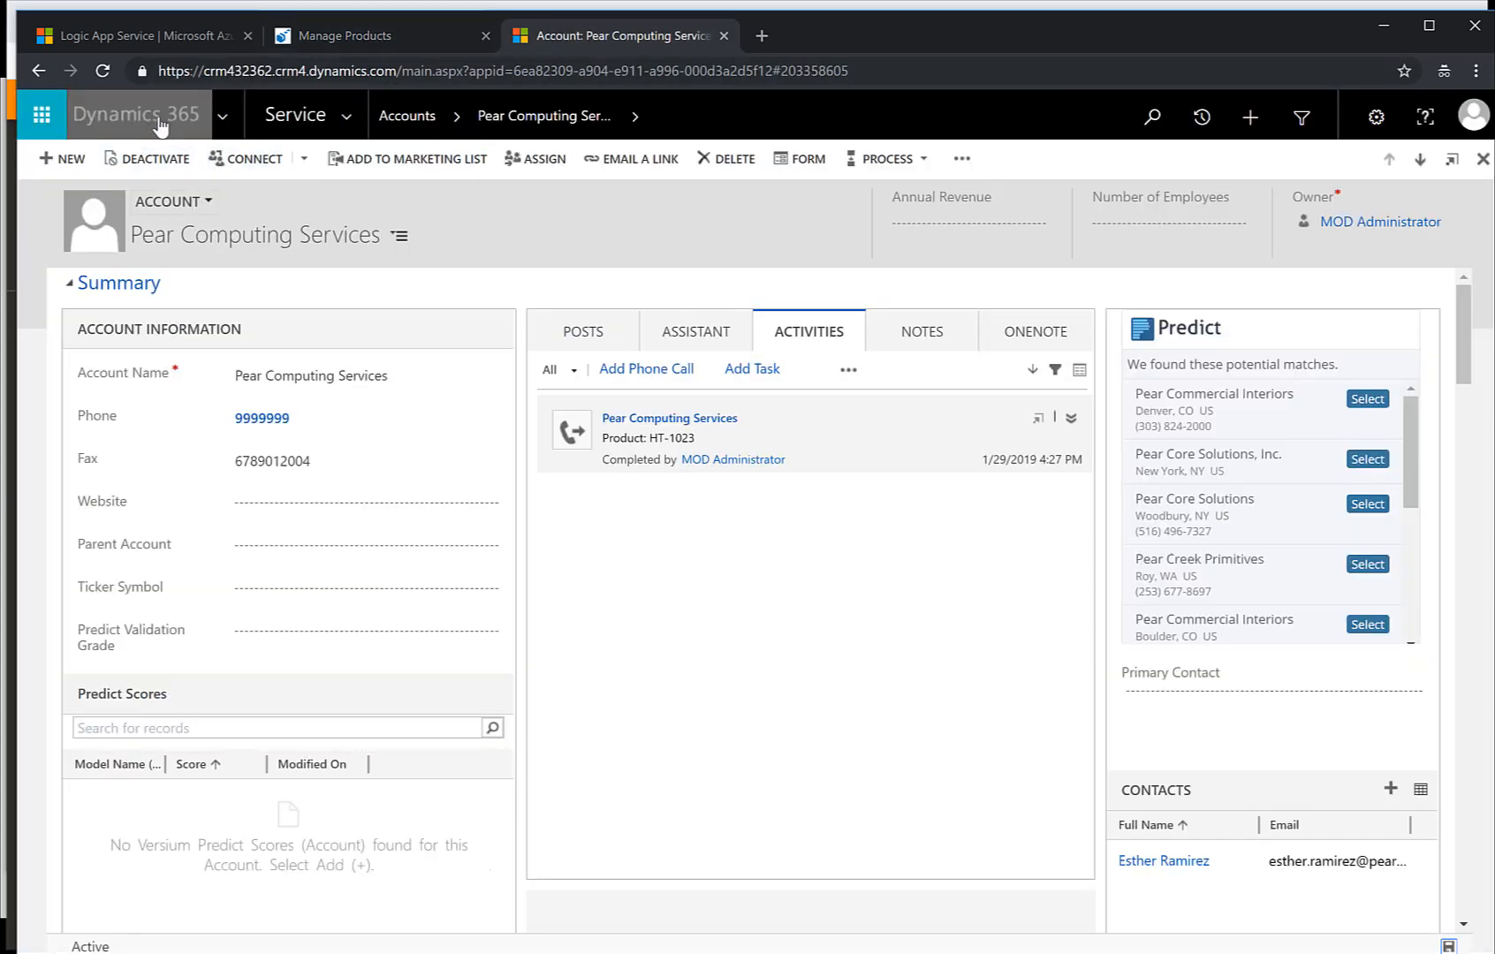
click(342, 35)
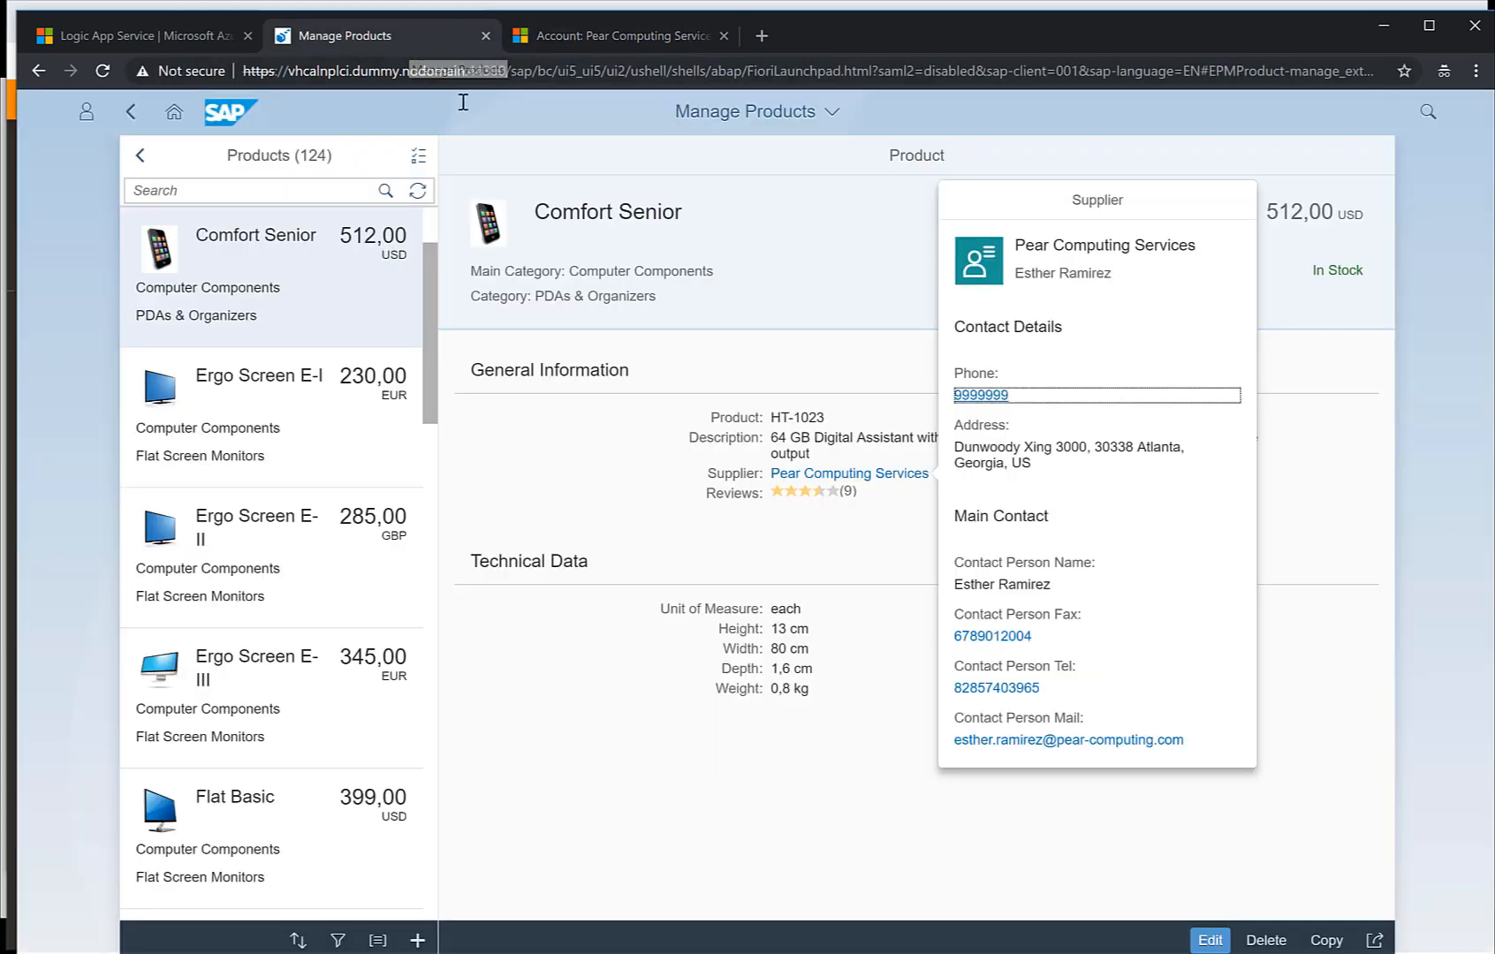